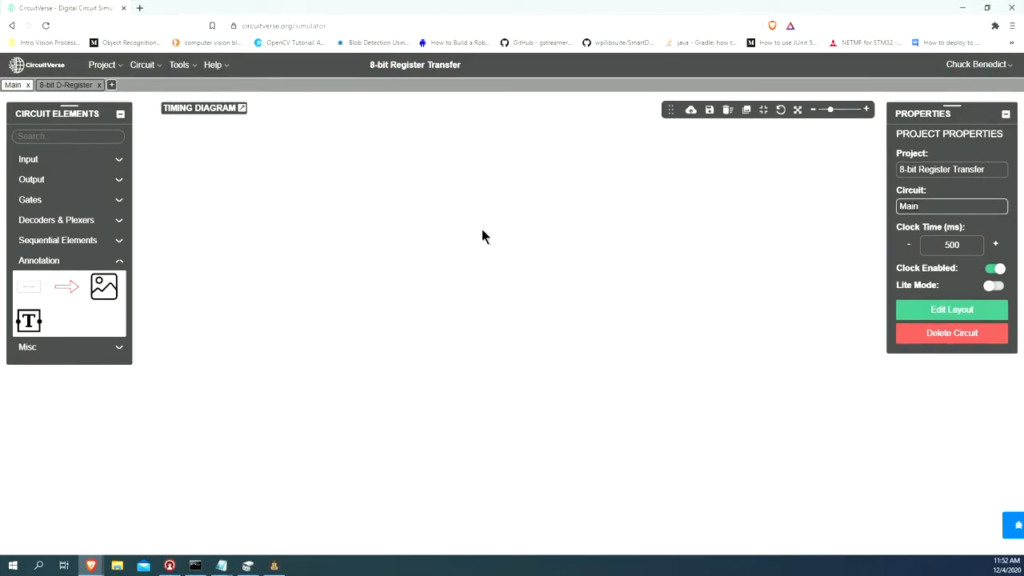
pyautogui.moveTo(472, 230)
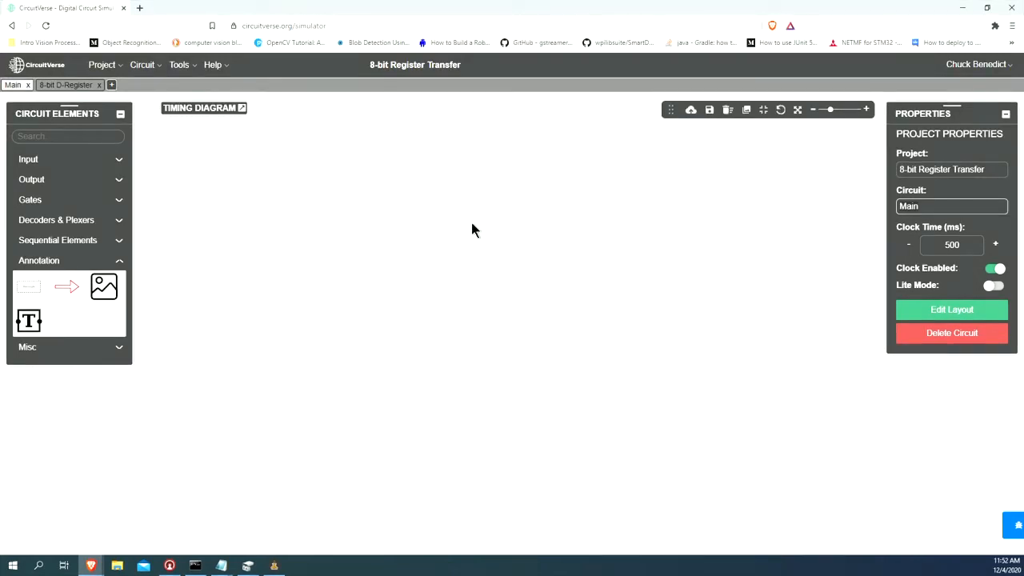
pyautogui.moveTo(477, 268)
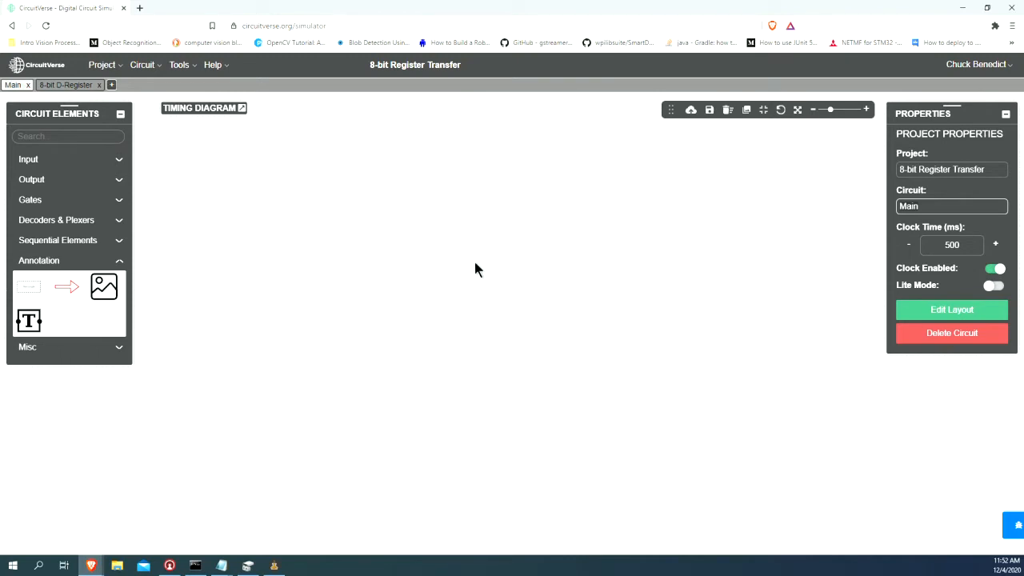
pyautogui.moveTo(250, 292)
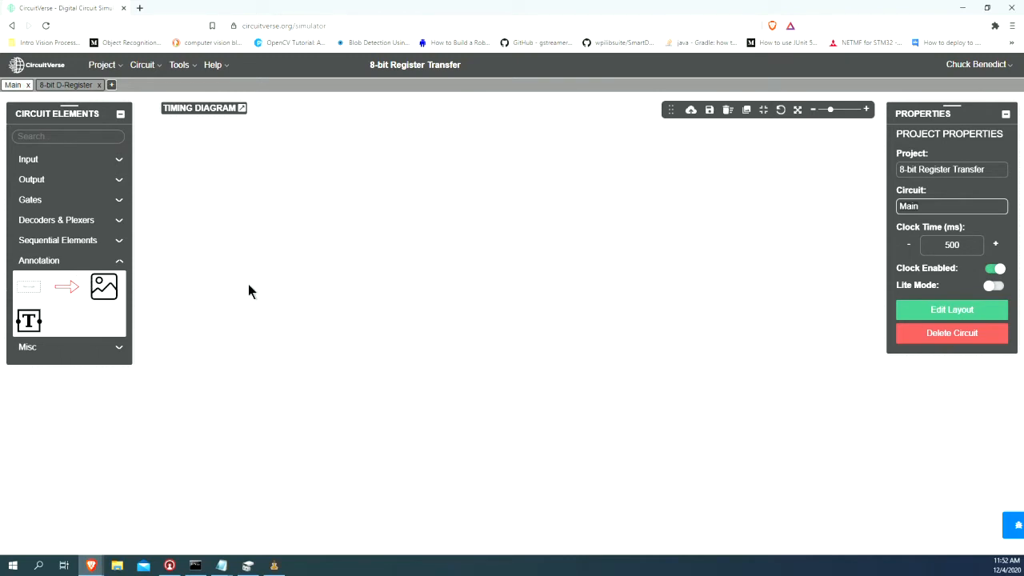
pyautogui.moveTo(313, 270)
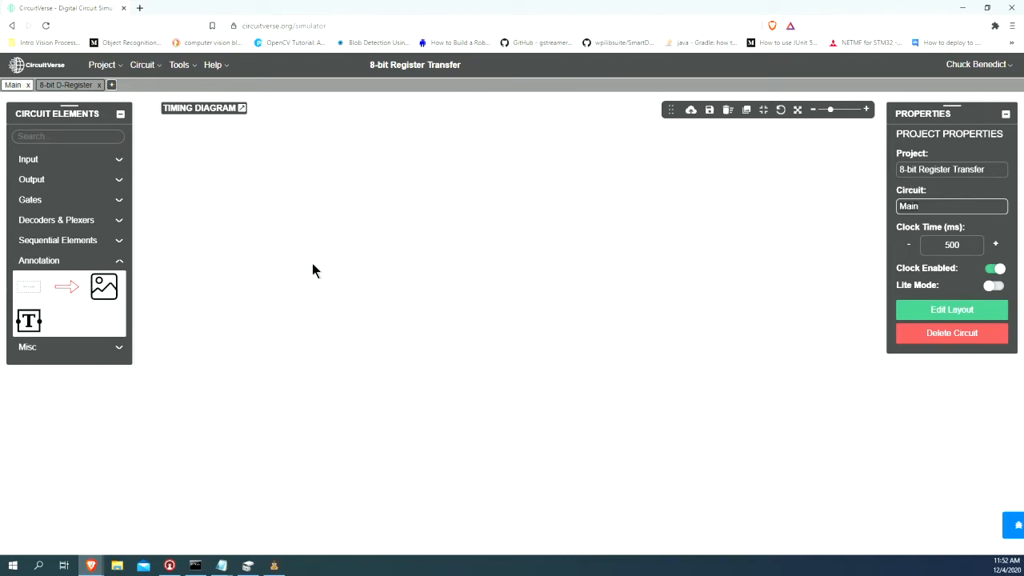
pyautogui.moveTo(442, 214)
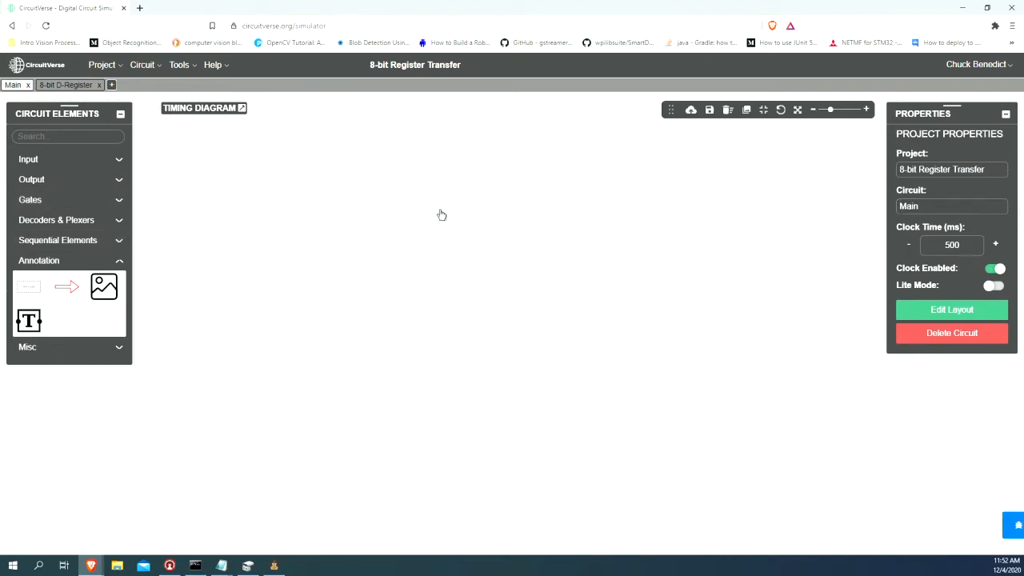
# Step: Insert an 8-bit D-Register subcircuit near the centre of the Main canvas
pyautogui.rightClick(441, 214)
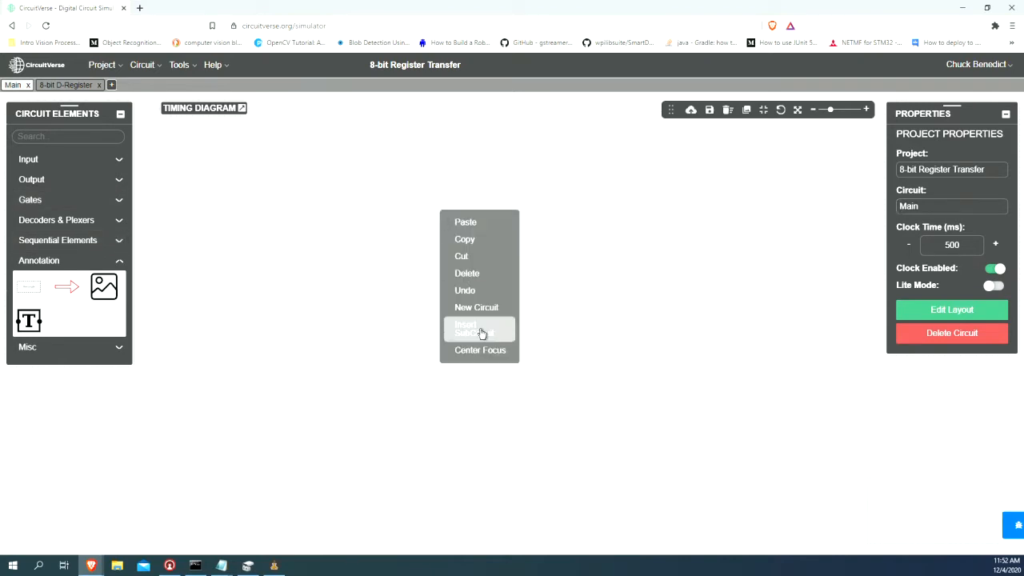
pyautogui.click(477, 328)
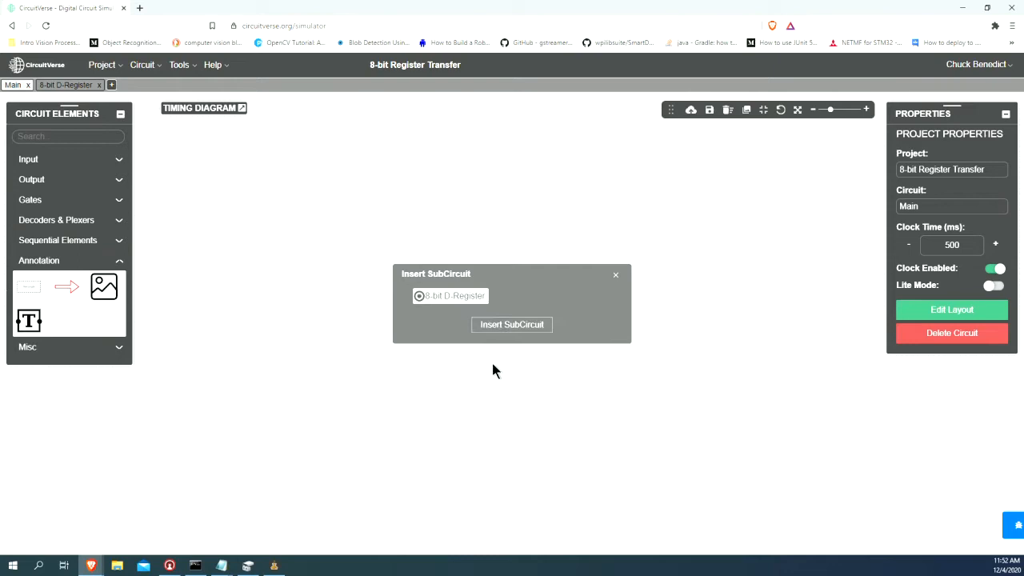
pyautogui.click(512, 324)
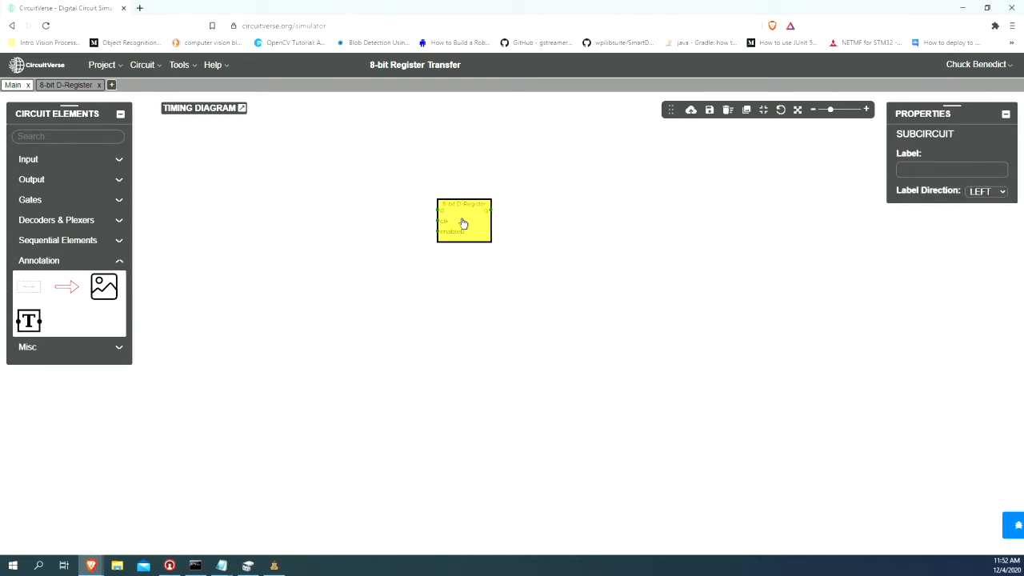
pyautogui.moveTo(464, 221); pyautogui.dragTo(425, 227)
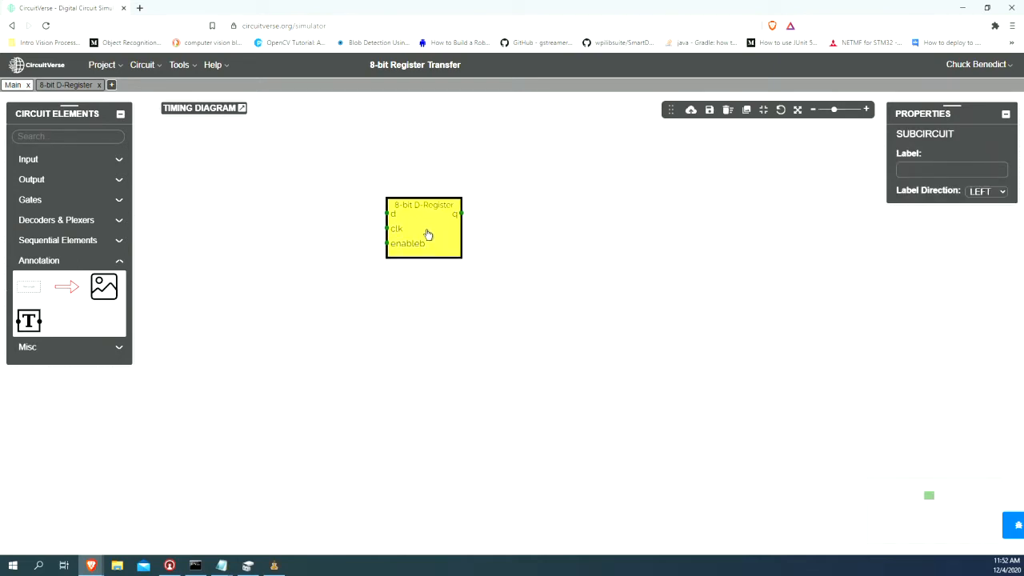
# Step: Insert a second 8-bit D-Register and place it directly below the first
pyautogui.rightClick(419, 320)
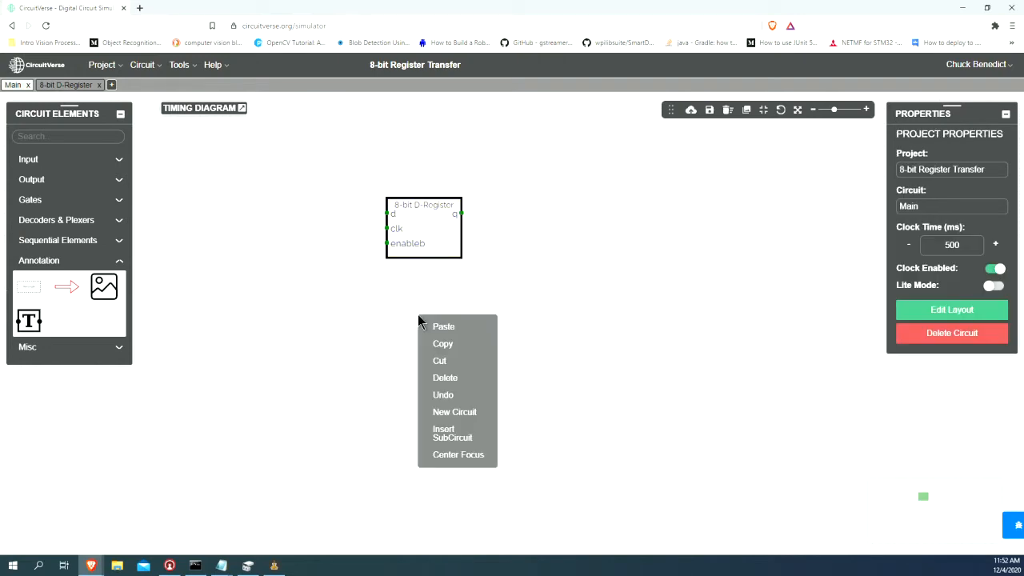
pyautogui.click(453, 433)
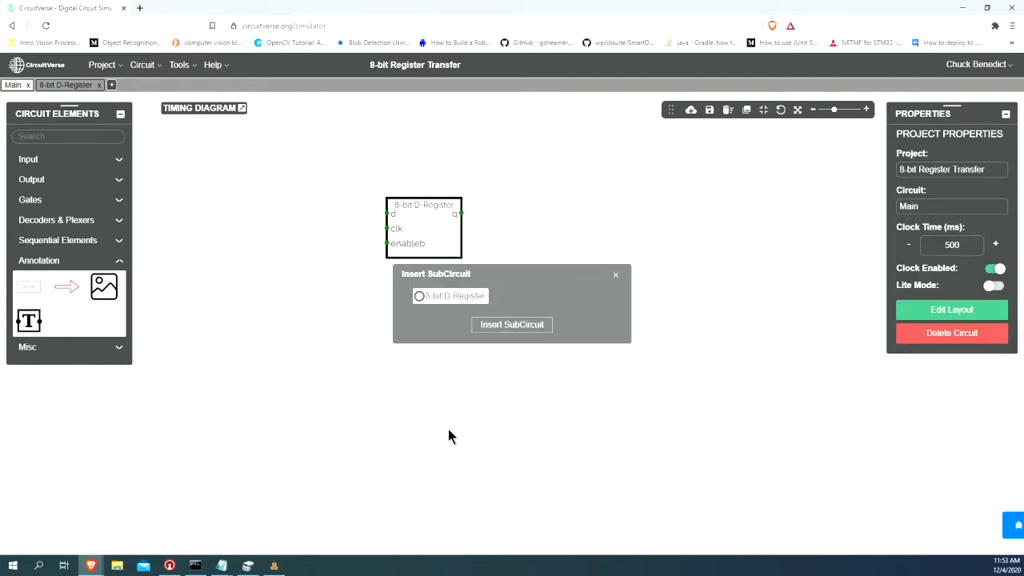
pyautogui.click(512, 323)
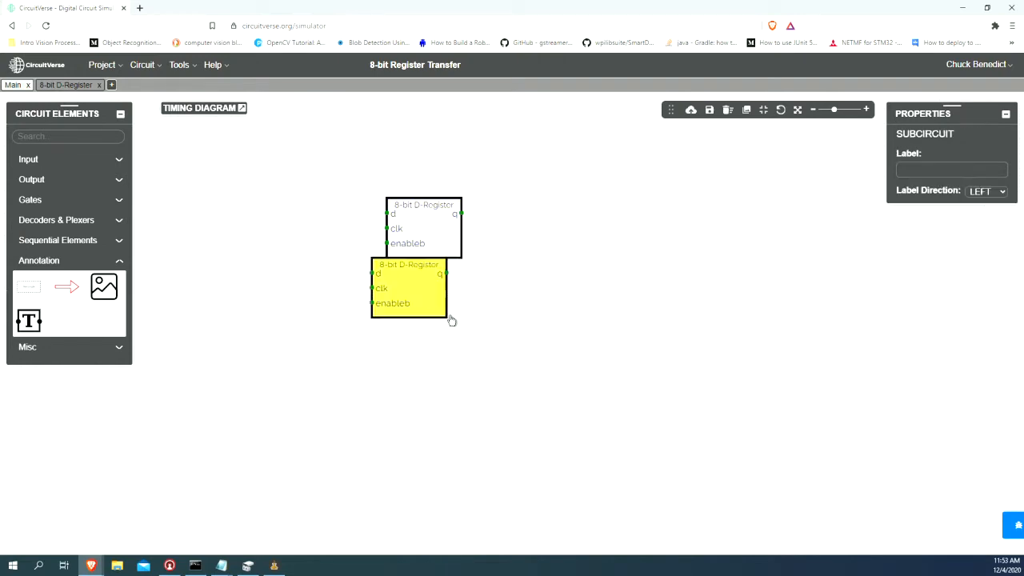
pyautogui.moveTo(409, 288); pyautogui.dragTo(424, 368)
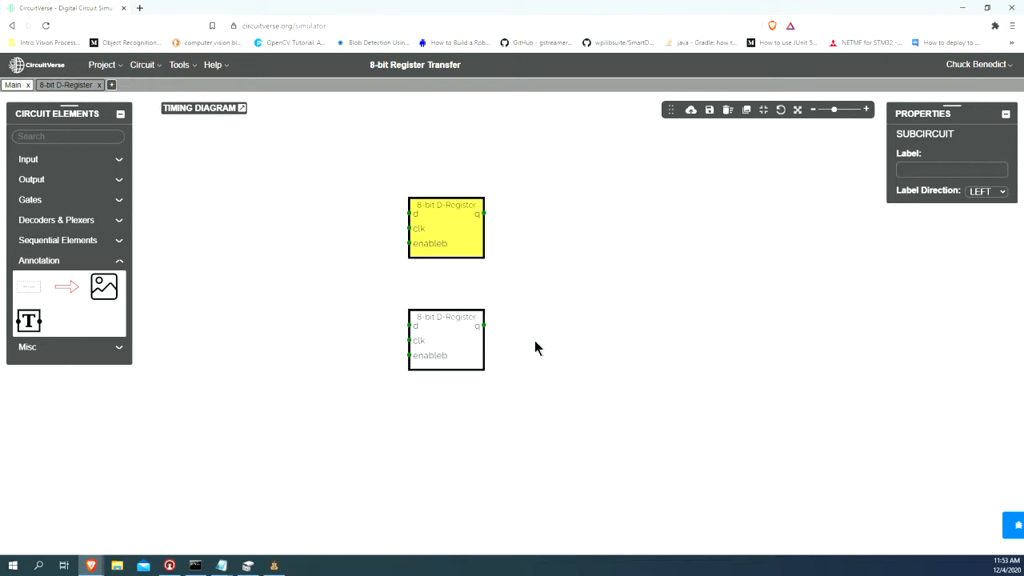
pyautogui.moveTo(506, 324)
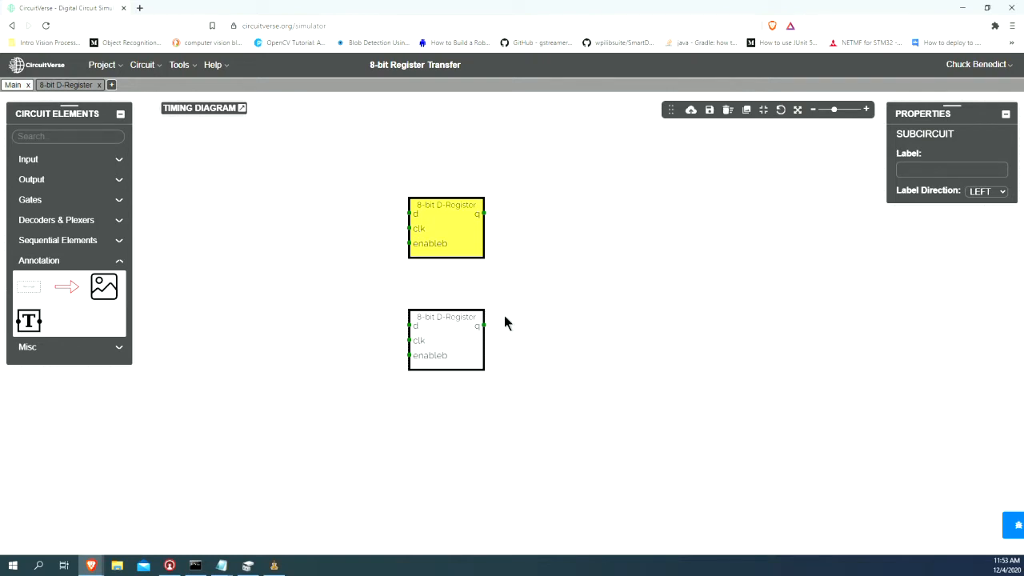
pyautogui.moveTo(463, 240)
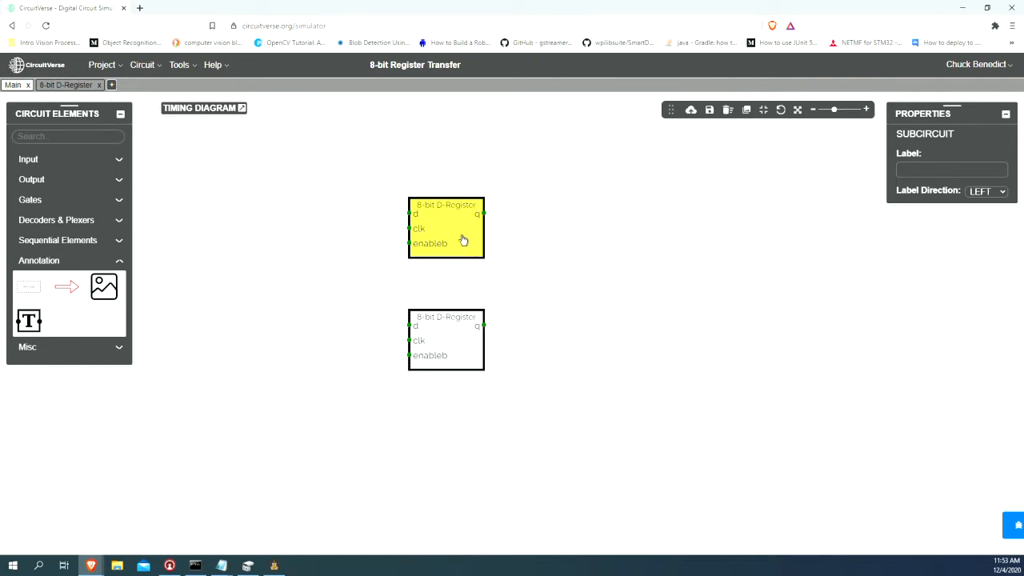
pyautogui.click(445, 336)
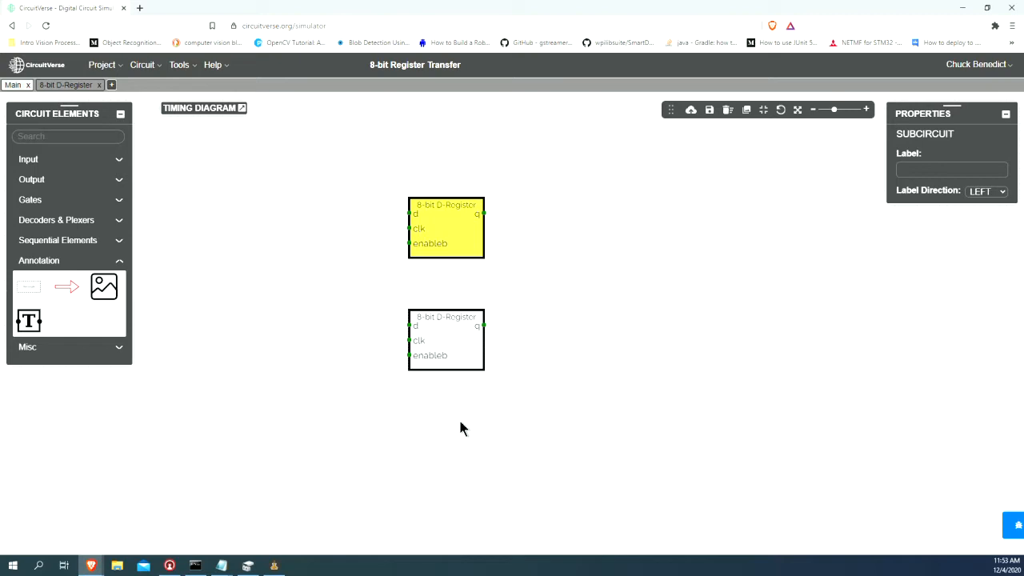
pyautogui.moveTo(61, 179)
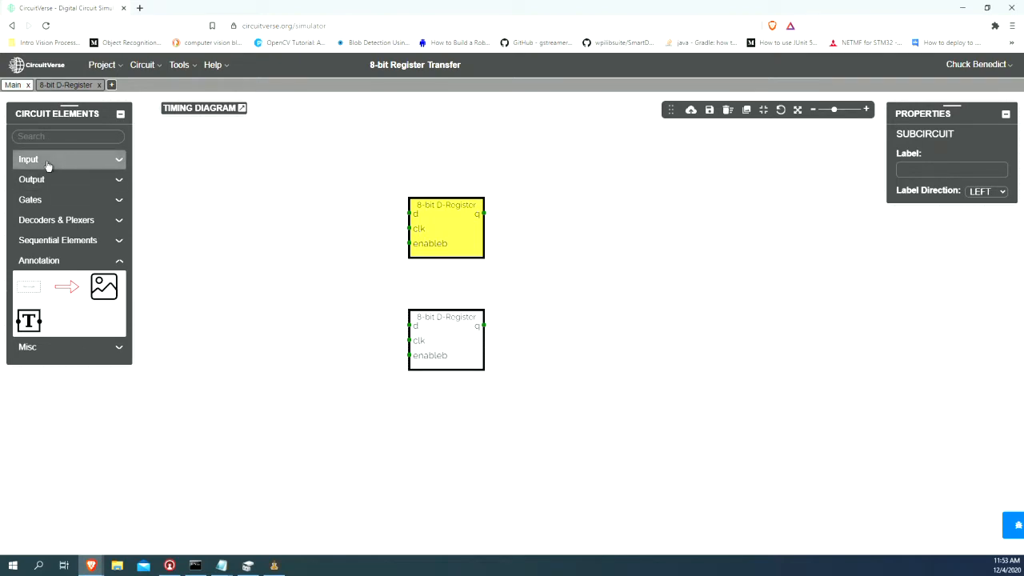
# Step: Add an 8-bit input below the registers and label the registers a and b
pyautogui.click(67, 158)
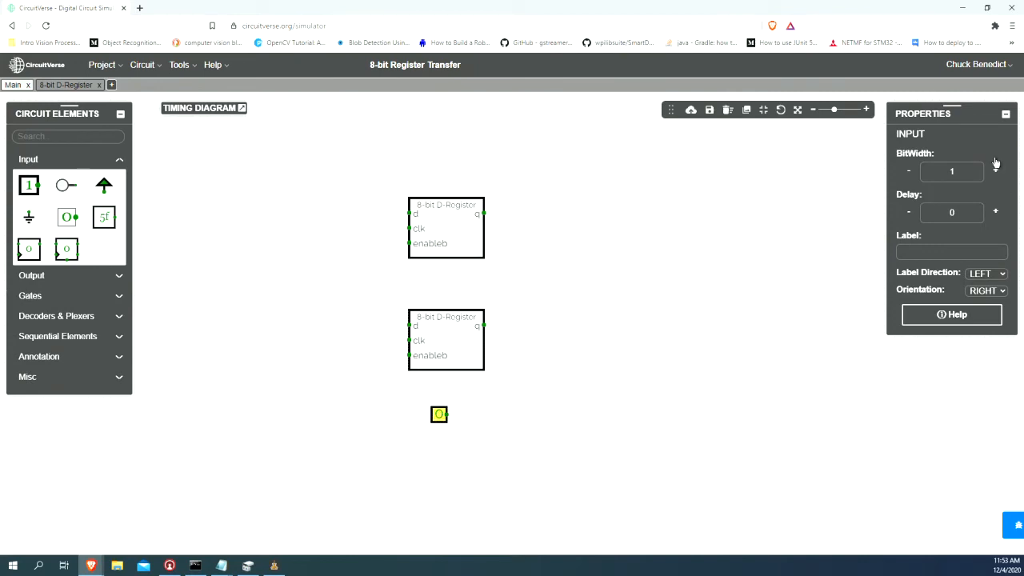
pyautogui.click(995, 172)
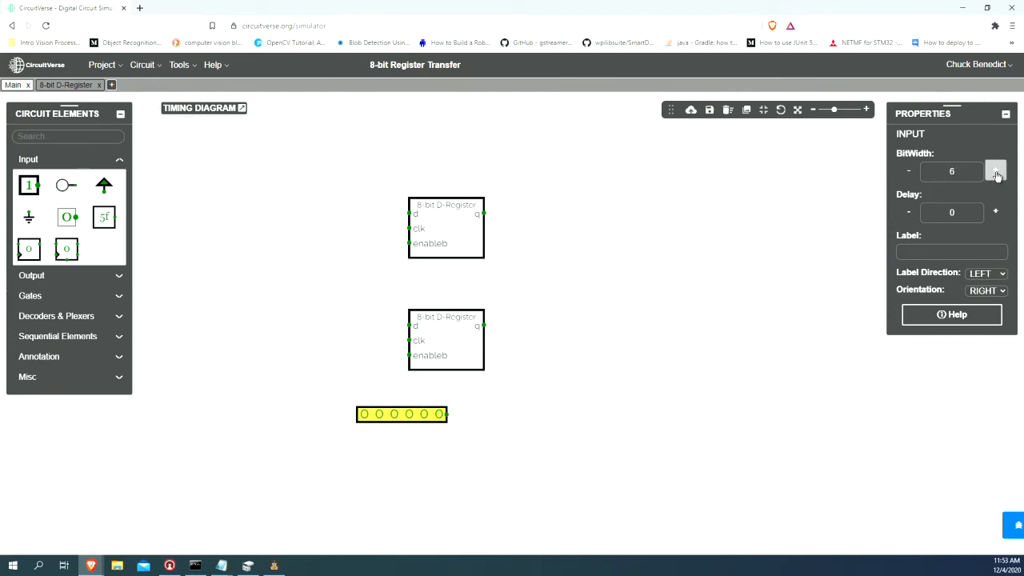
pyautogui.click(995, 171)
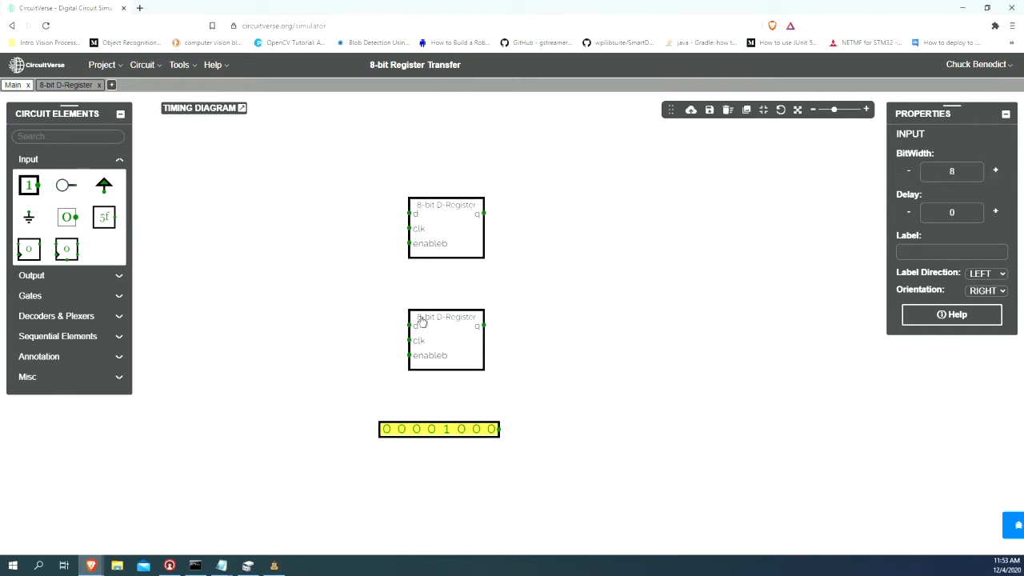
pyautogui.click(445, 228)
pyautogui.write('a')
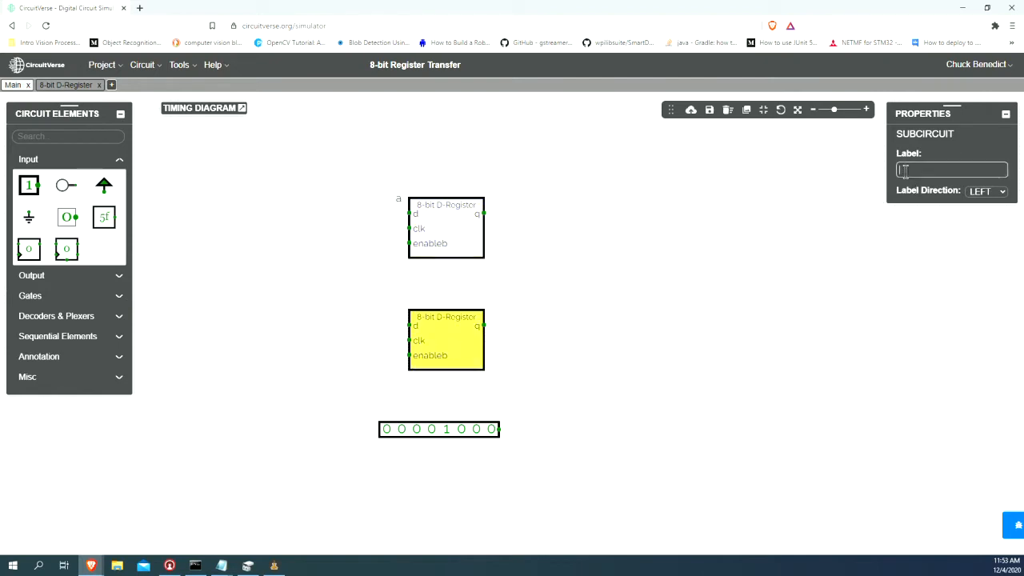
pyautogui.click(438, 429)
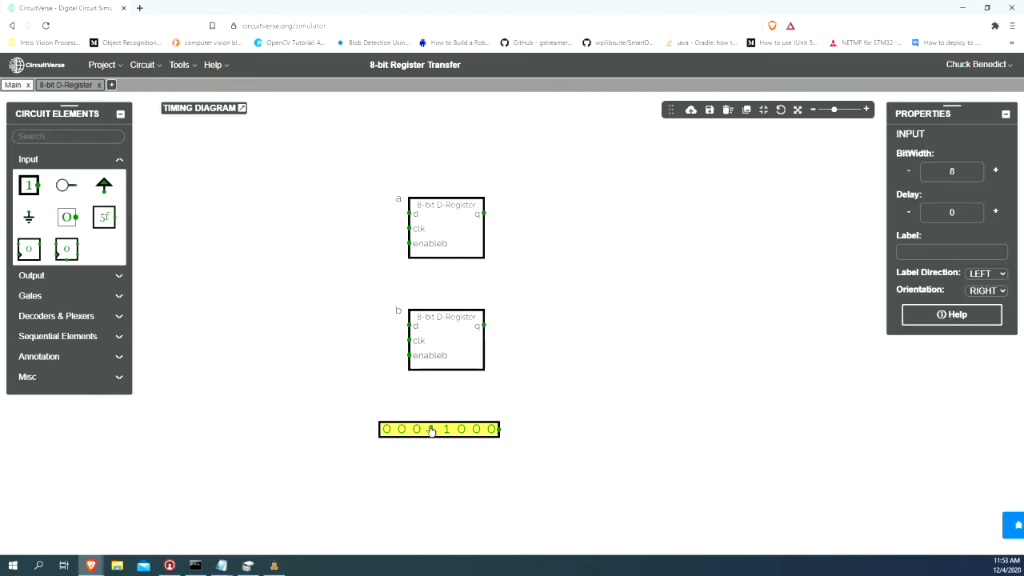
# Step: Set the input's bits to 00011000 and label it i
pyautogui.click(432, 429)
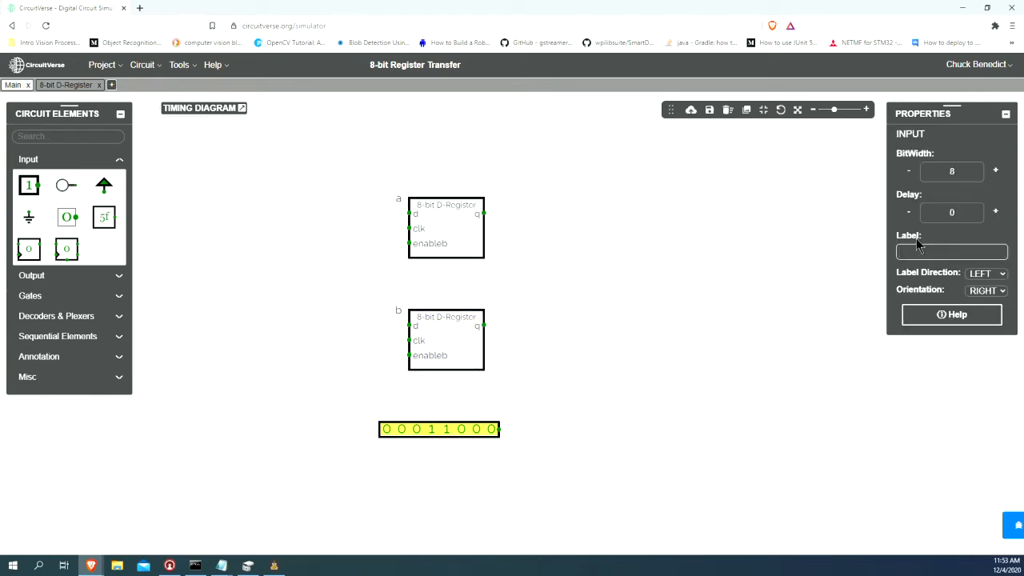
pyautogui.write('i')
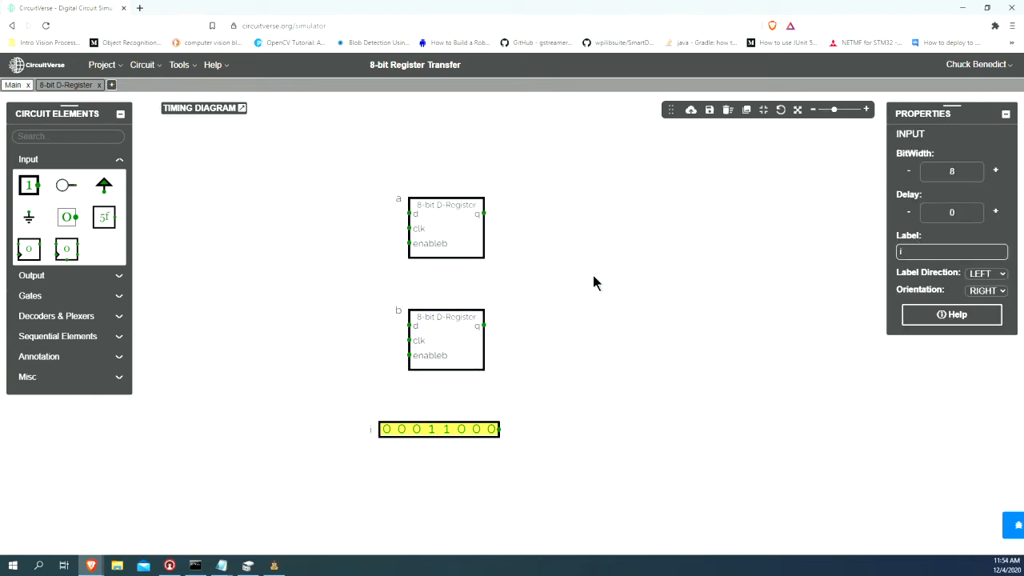
pyautogui.click(615, 310)
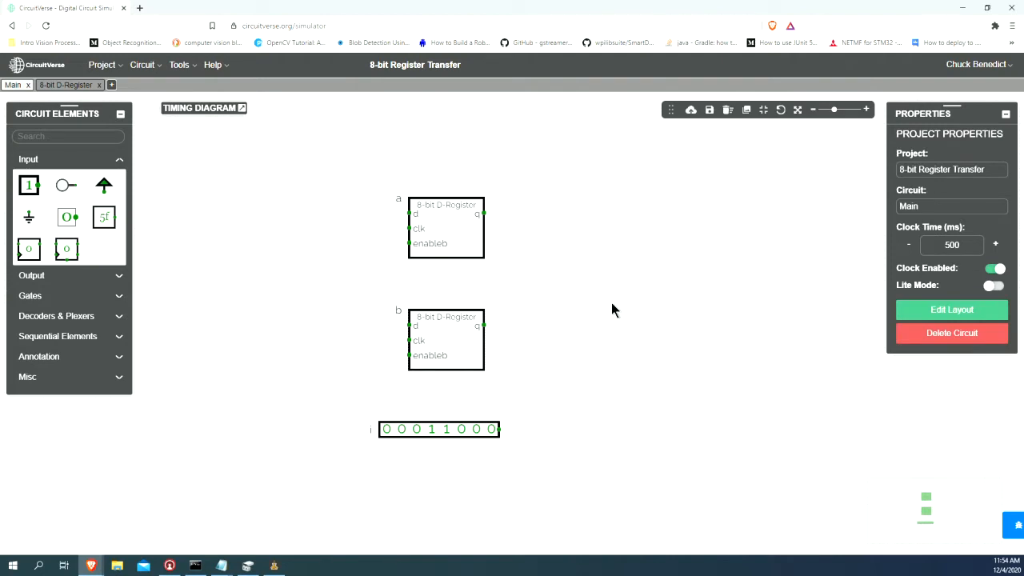
pyautogui.click(452, 429)
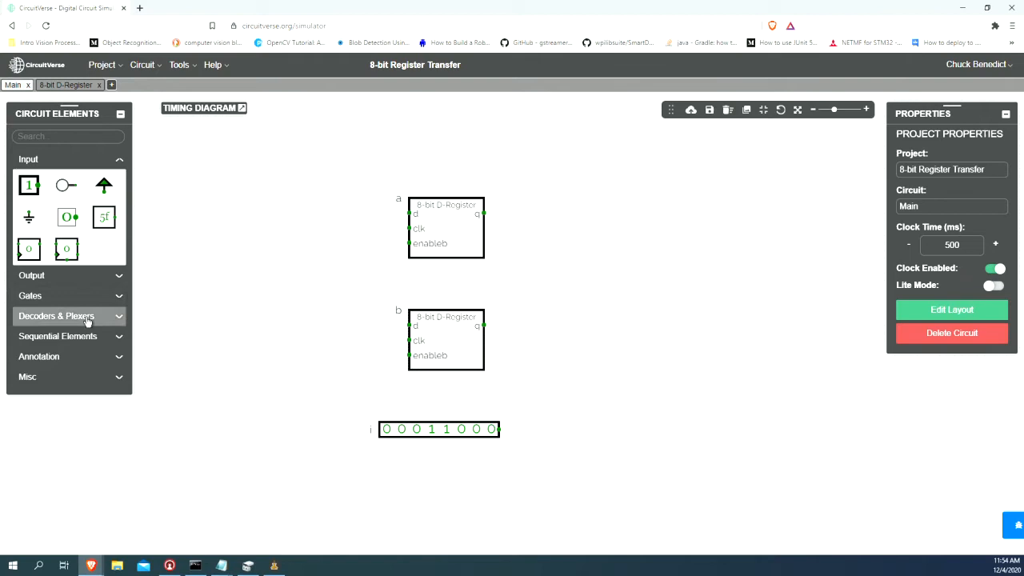
# Step: Place a multiplexer right of the registers with 8-bit data width and 2-bit control signal
pyautogui.click(56, 317)
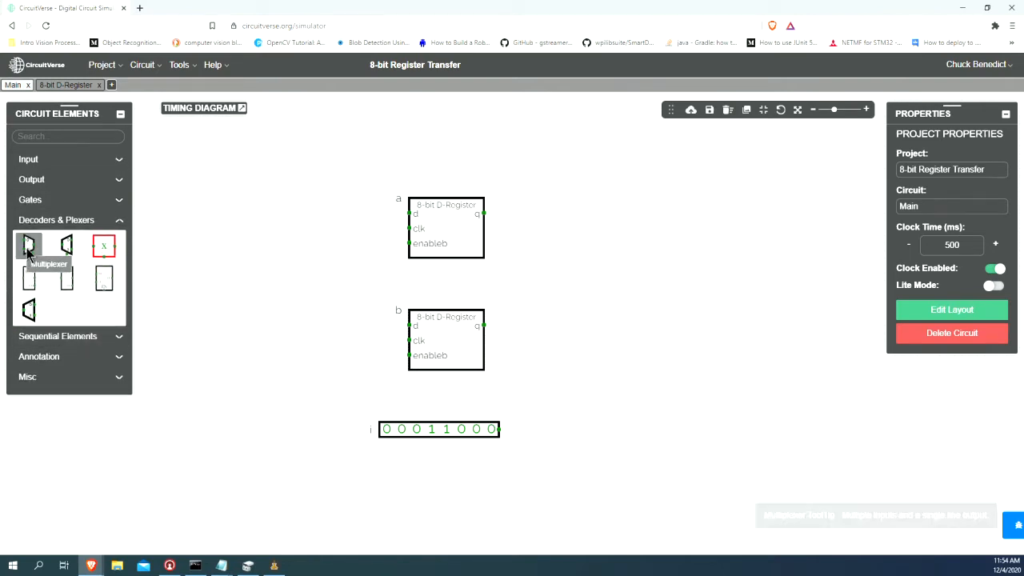
pyautogui.click(29, 246)
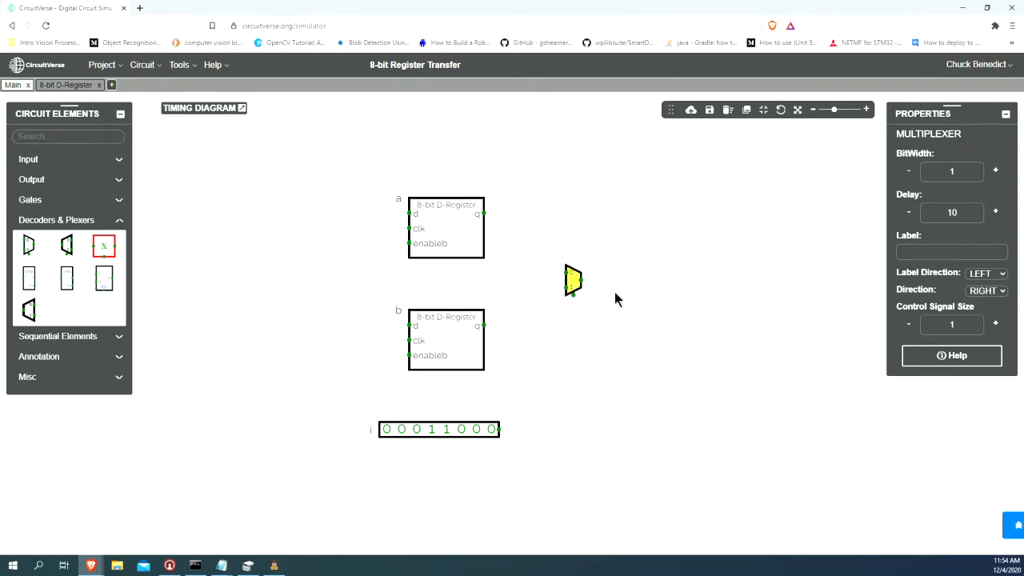
pyautogui.moveTo(840, 243)
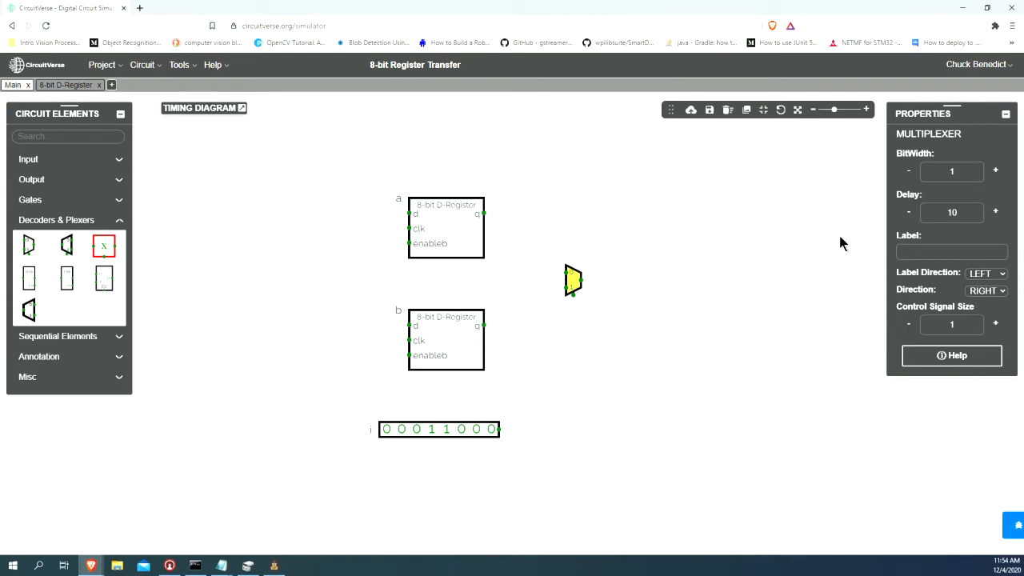
pyautogui.click(995, 170)
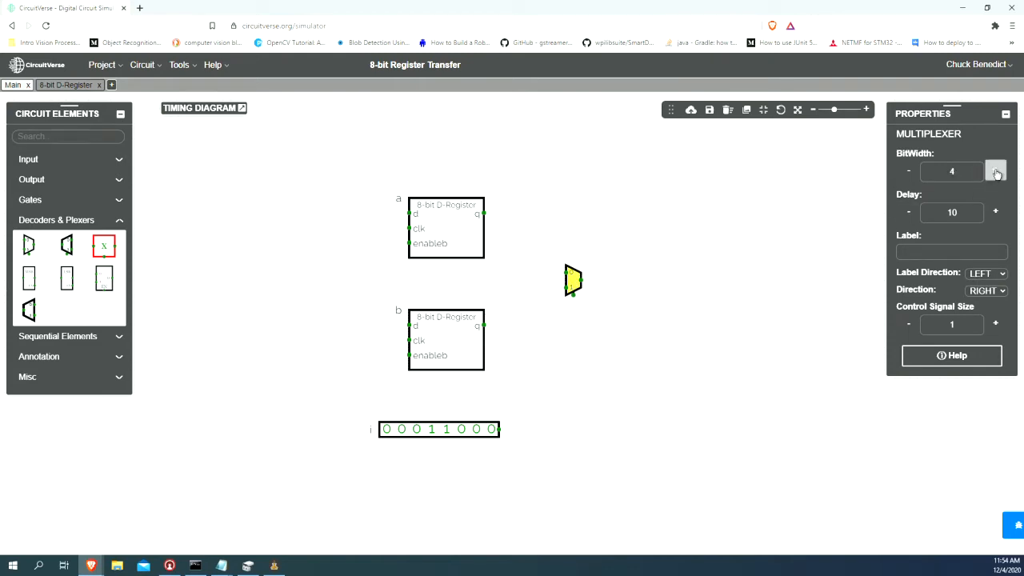
pyautogui.click(996, 170)
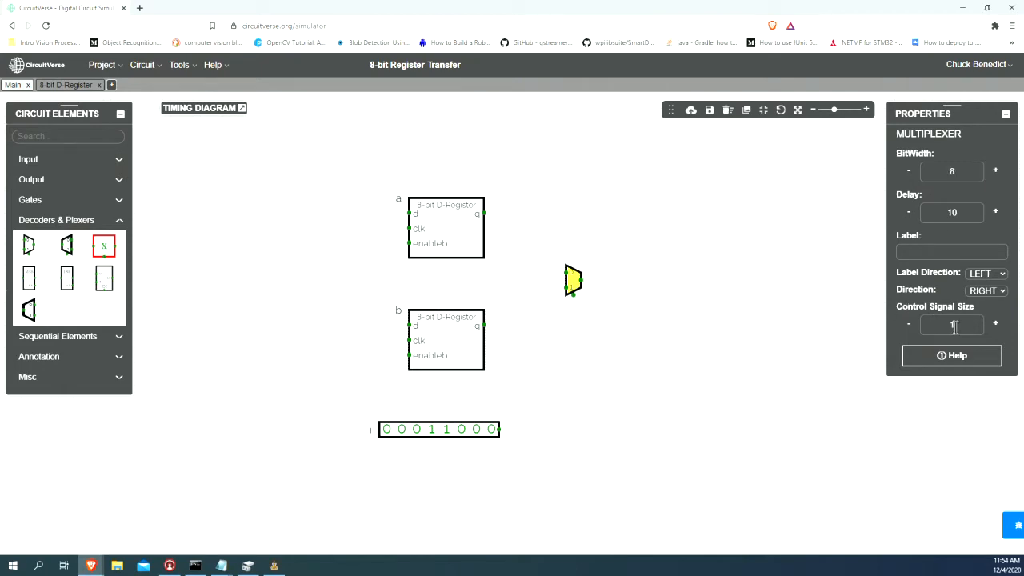
pyautogui.click(996, 323)
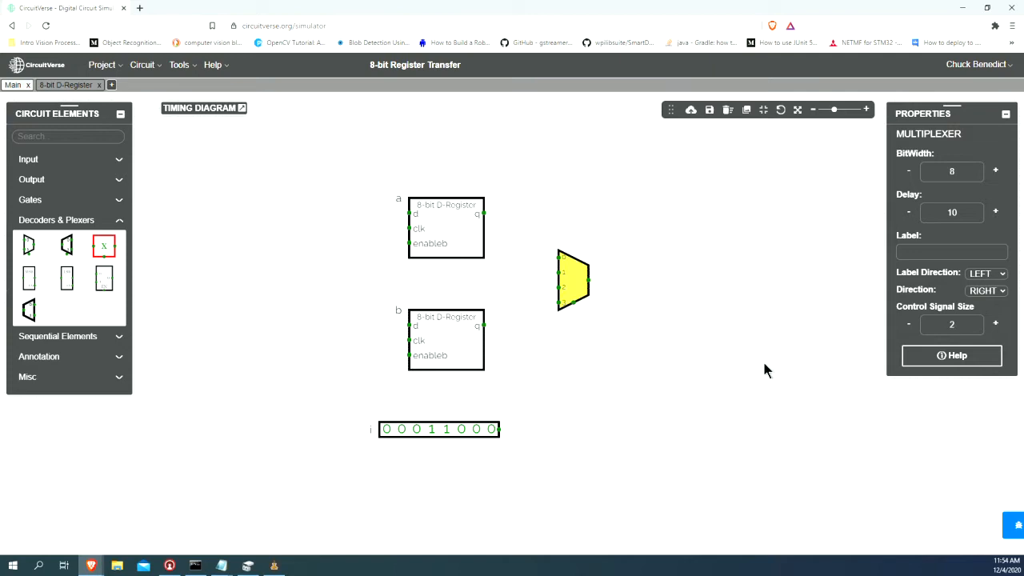
pyautogui.click(445, 227)
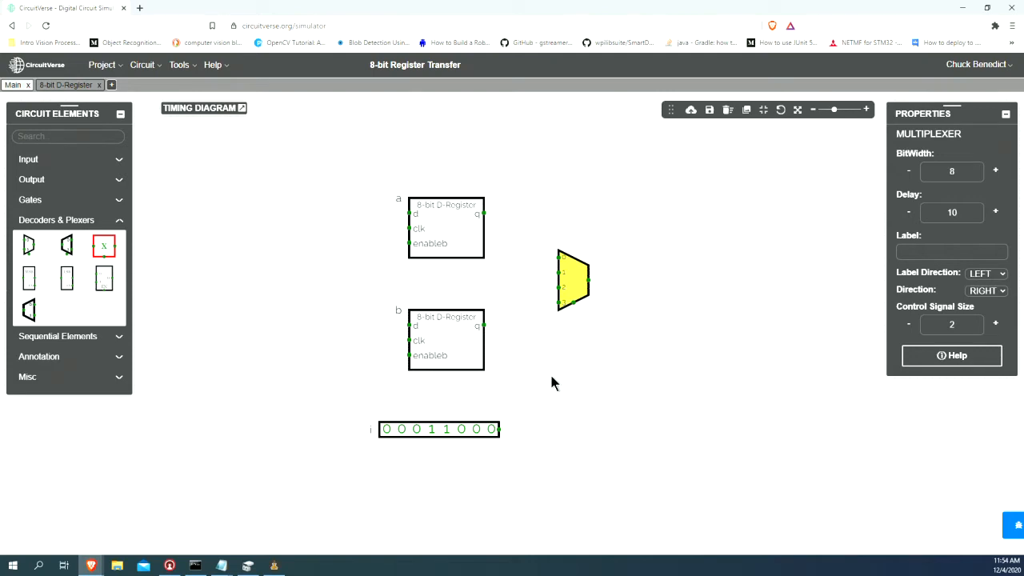
pyautogui.moveTo(563, 264)
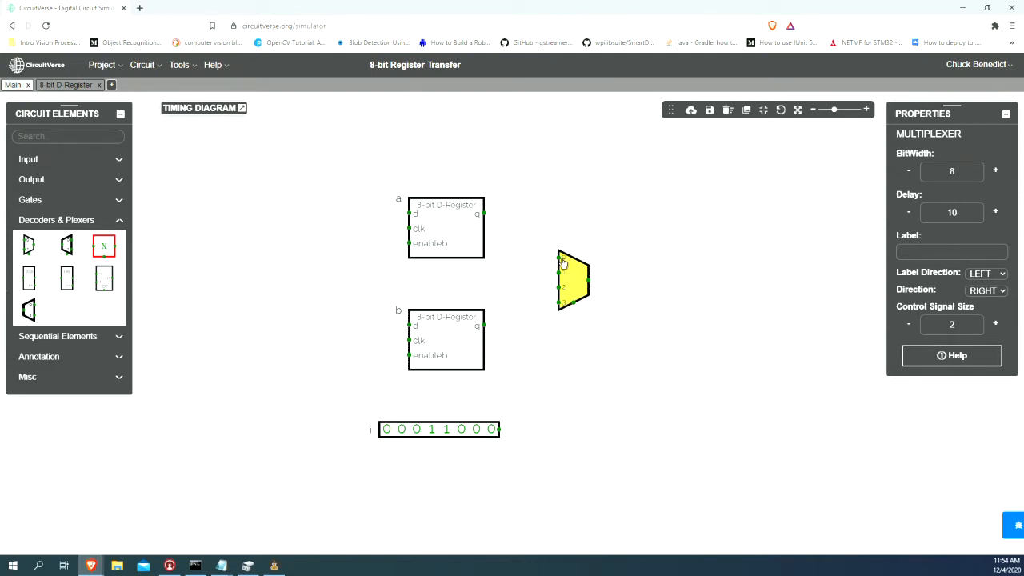
pyautogui.moveTo(547, 275)
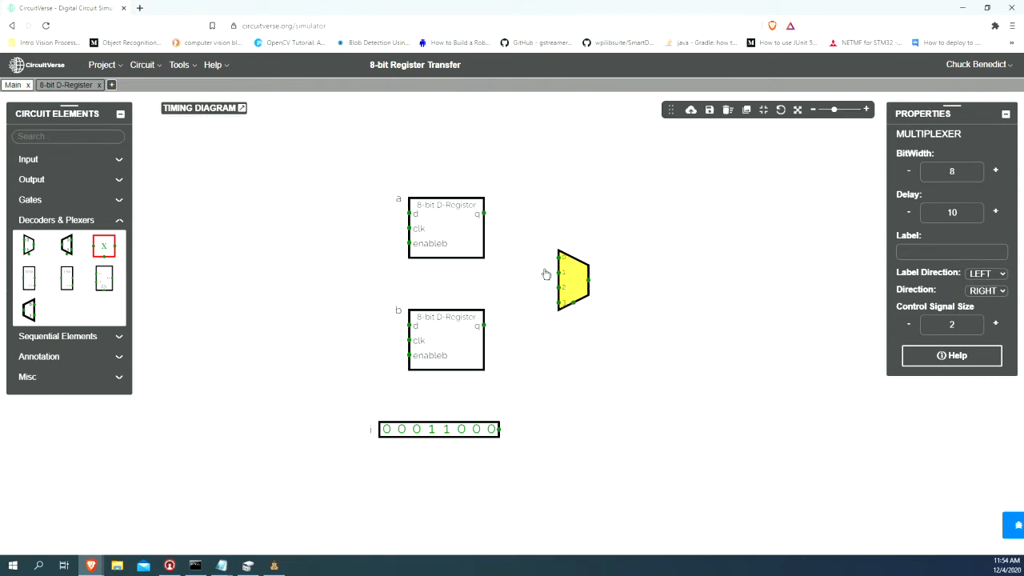
pyautogui.moveTo(399, 205)
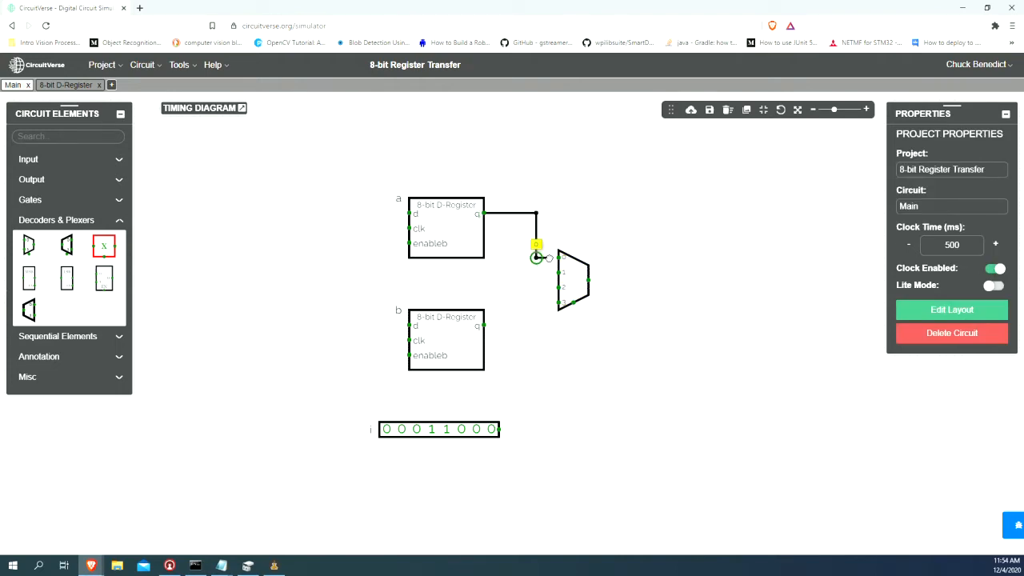
# Step: Wire the q outputs of registers a and b to the multiplexer's first two data inputs
pyautogui.click(445, 336)
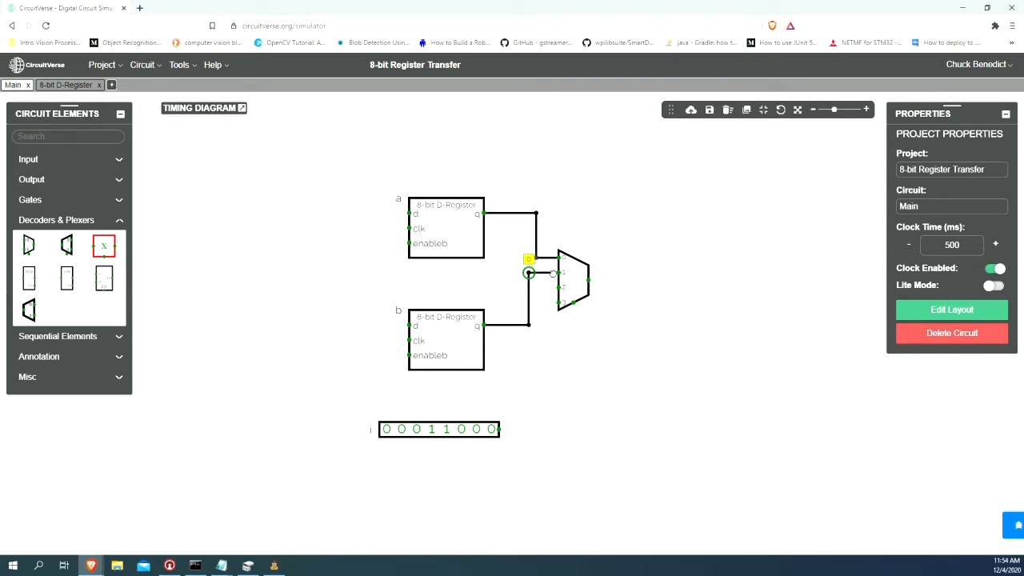
pyautogui.click(445, 336)
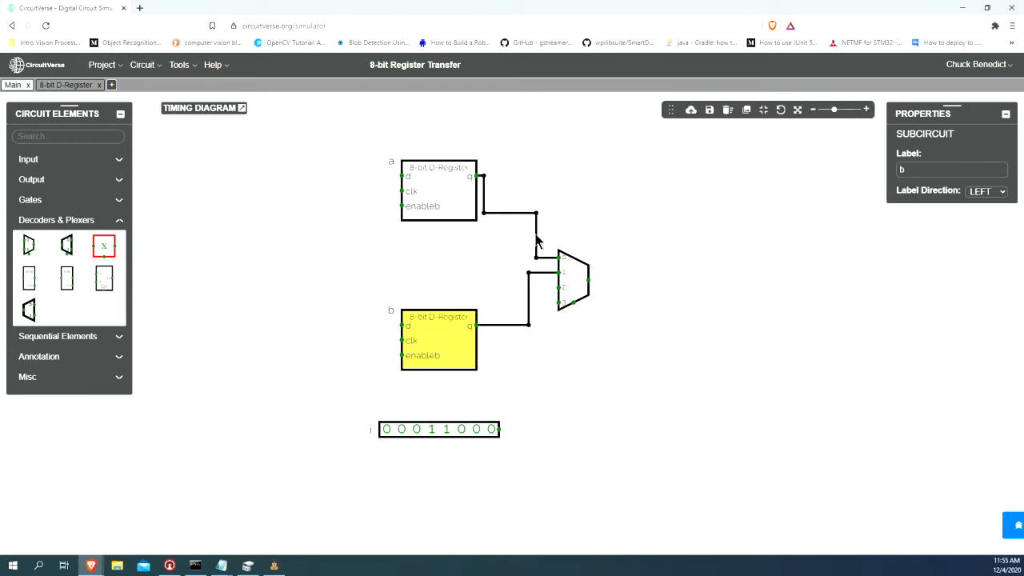
pyautogui.click(439, 192)
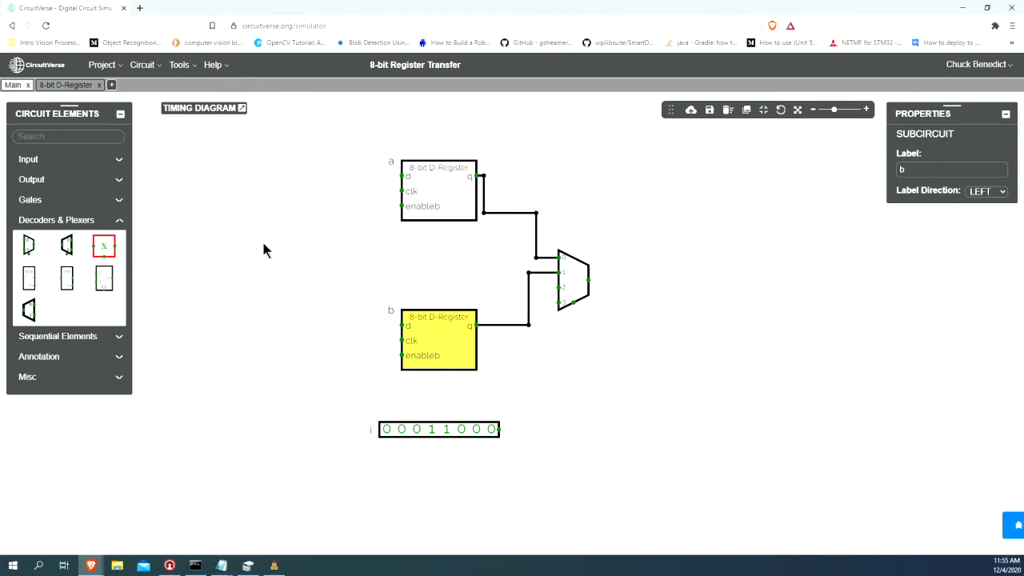
# Step: Place an 8-bit binary output on register a's line into the multiplexer, reoriented to fit
pyautogui.click(32, 179)
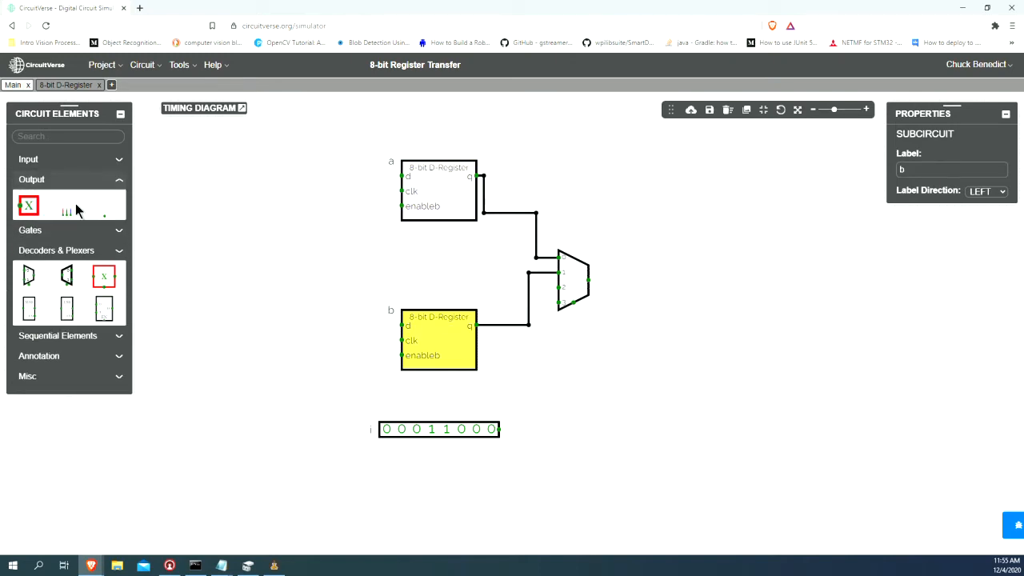
pyautogui.click(29, 205)
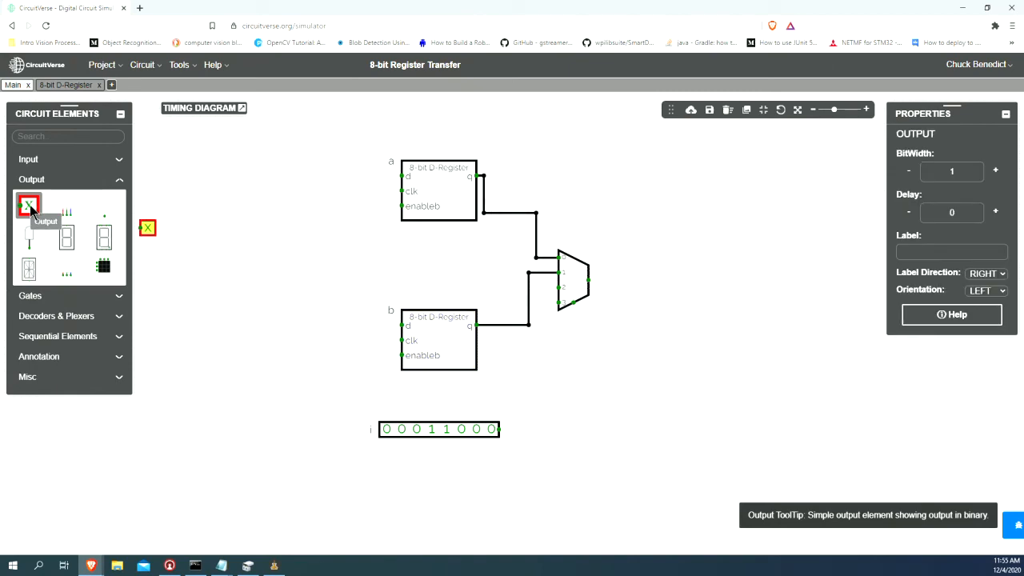
pyautogui.moveTo(147, 227); pyautogui.dragTo(408, 244)
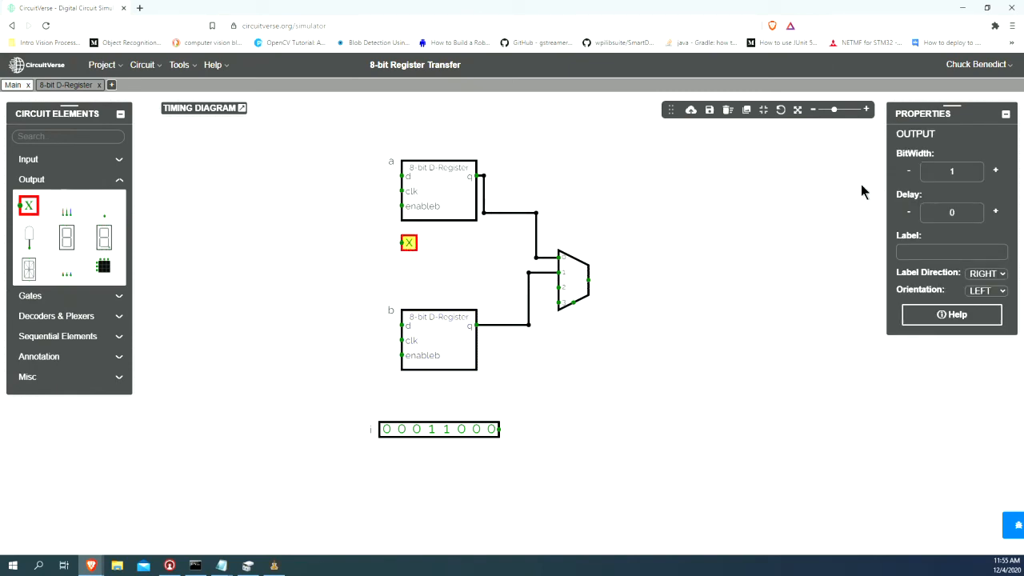
pyautogui.click(995, 170)
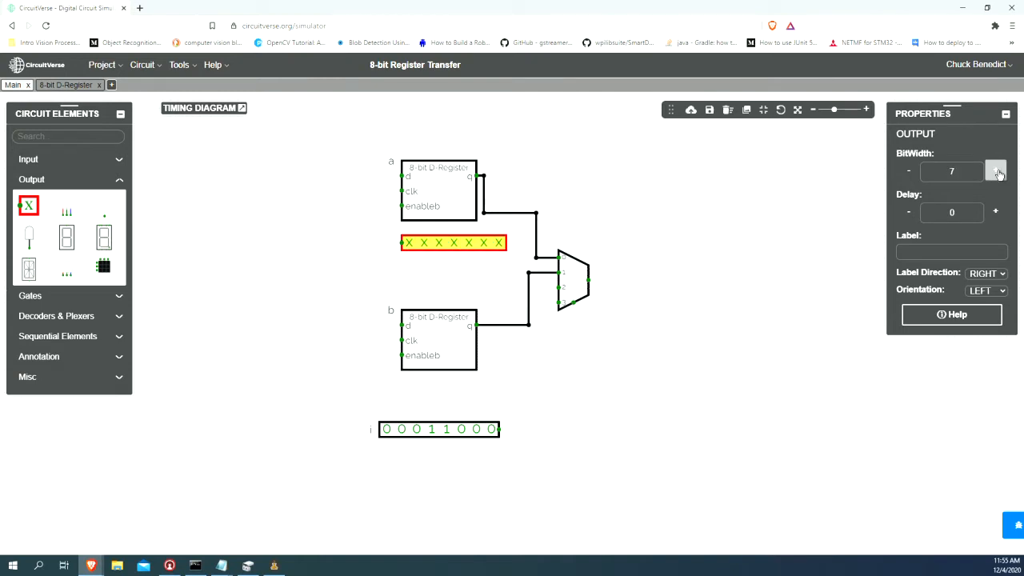
pyautogui.click(996, 170)
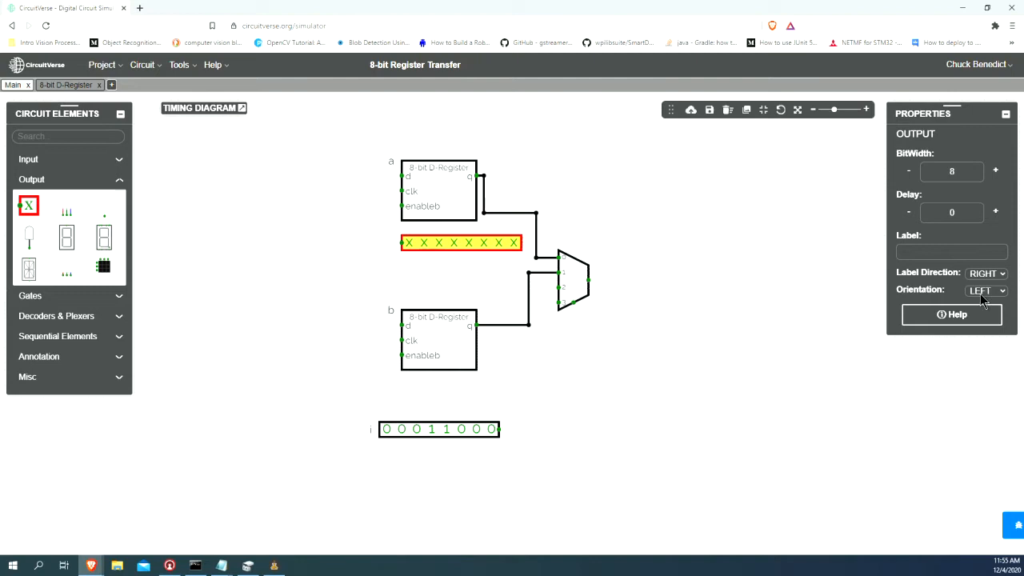
pyautogui.click(986, 289)
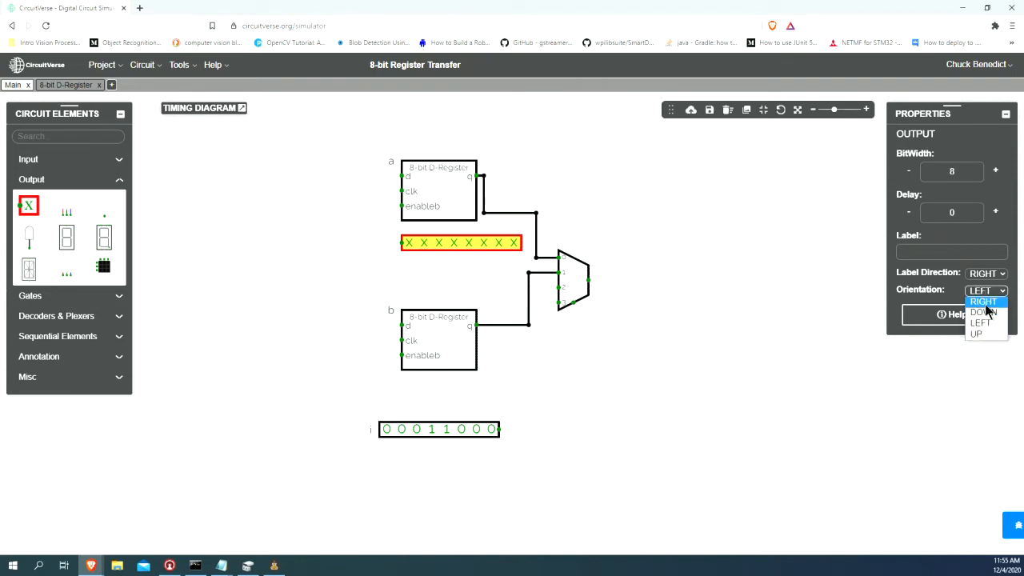
pyautogui.click(985, 300)
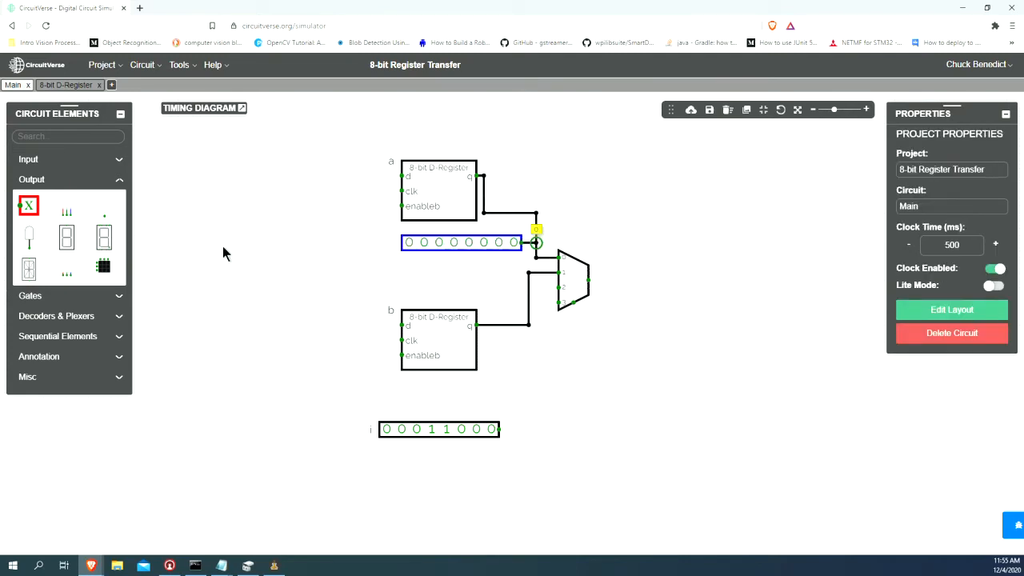
# Step: Place a right-facing 8-bit binary output above register b, attached to its multiplexer line
pyautogui.click(410, 295)
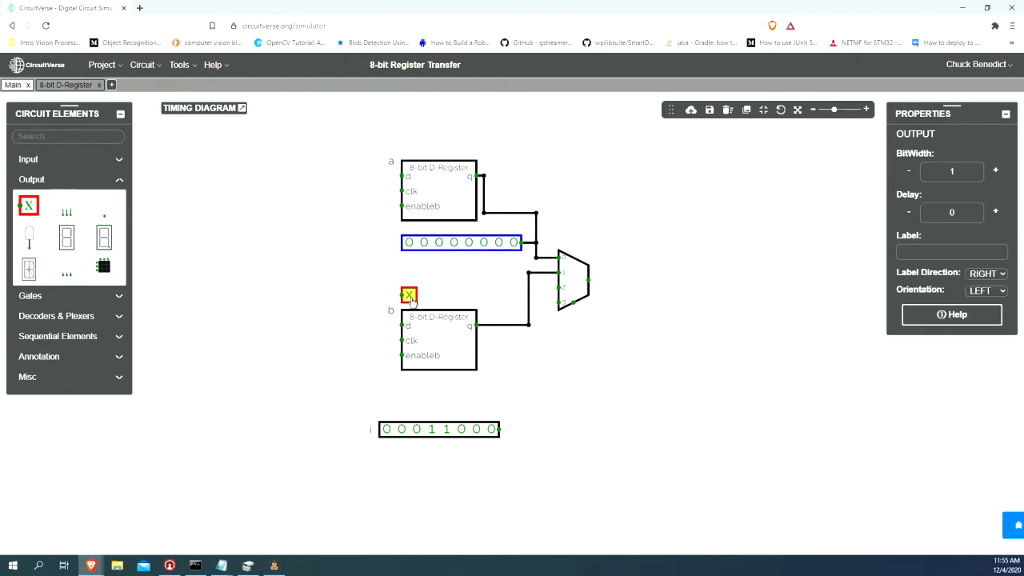
pyautogui.click(995, 170)
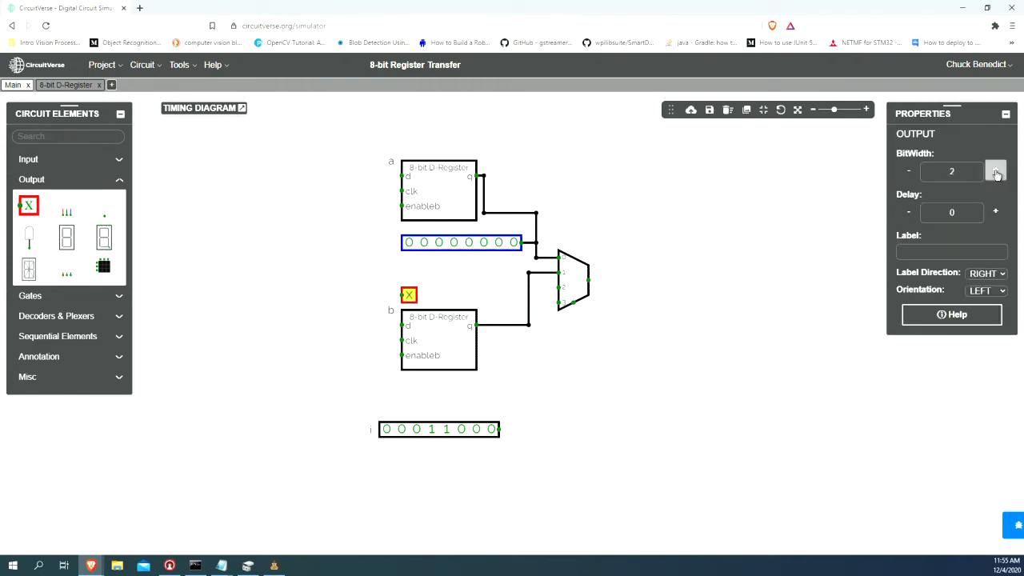
pyautogui.click(995, 170)
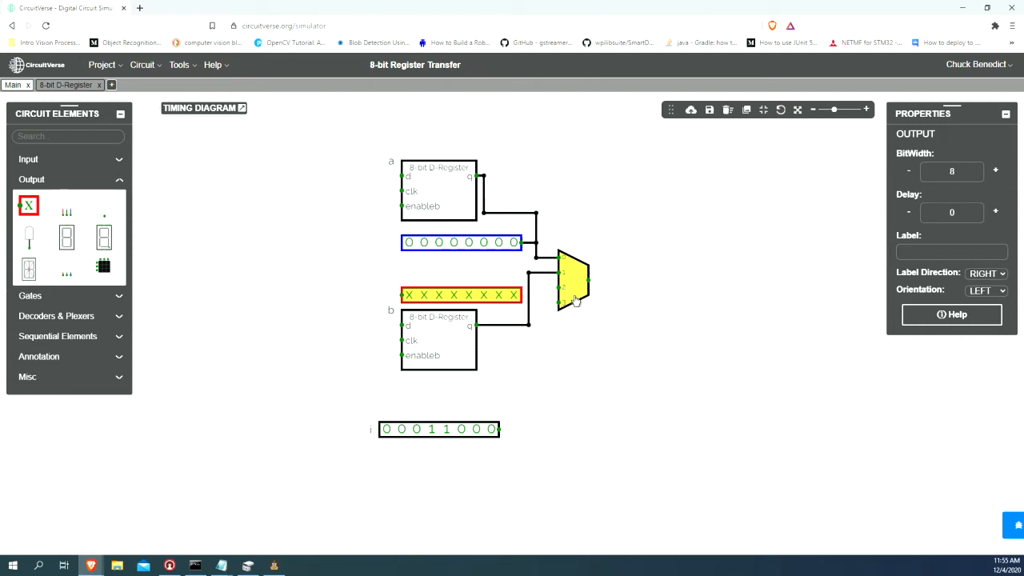
pyautogui.click(986, 290)
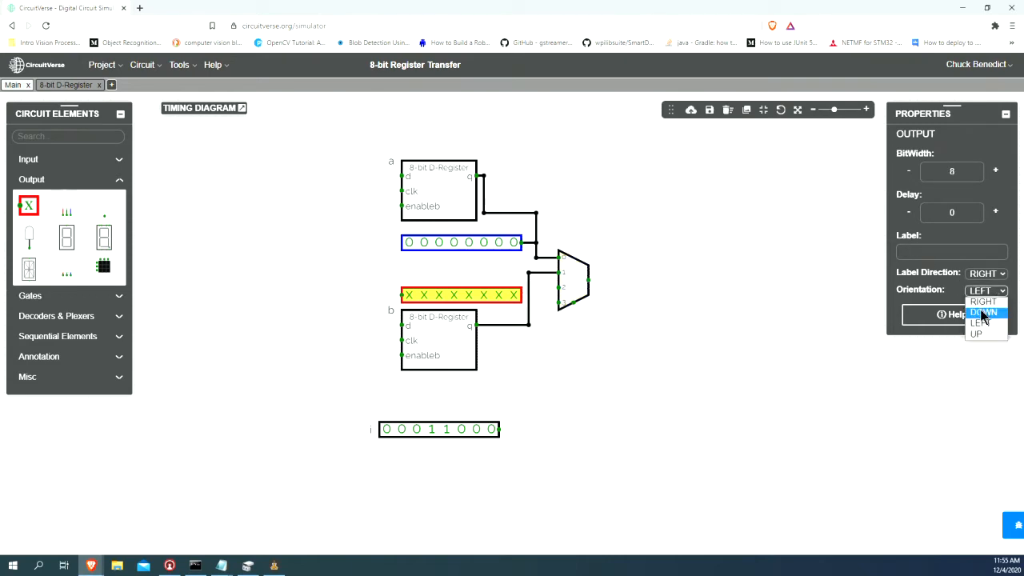
pyautogui.click(983, 301)
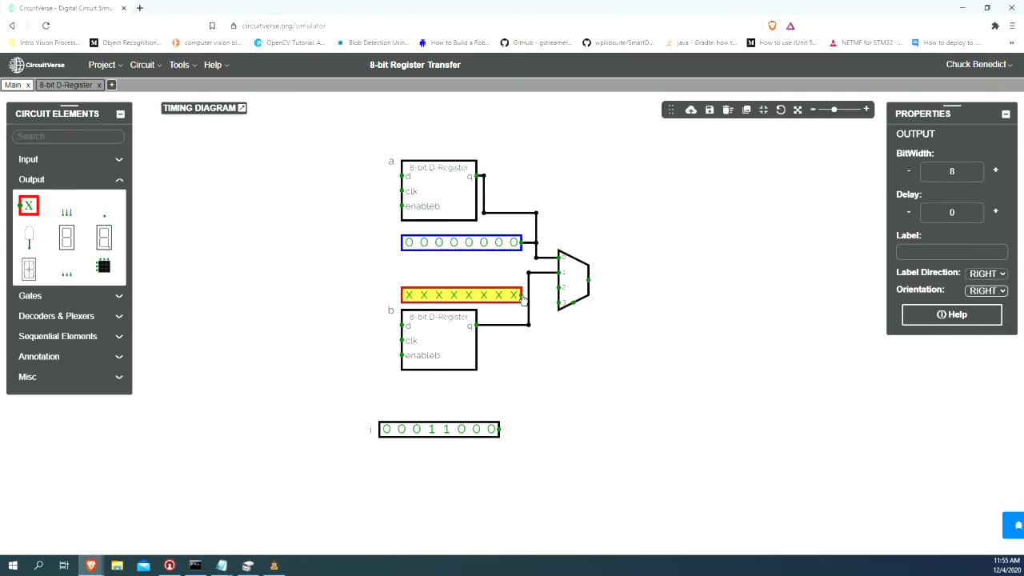
pyautogui.click(570, 336)
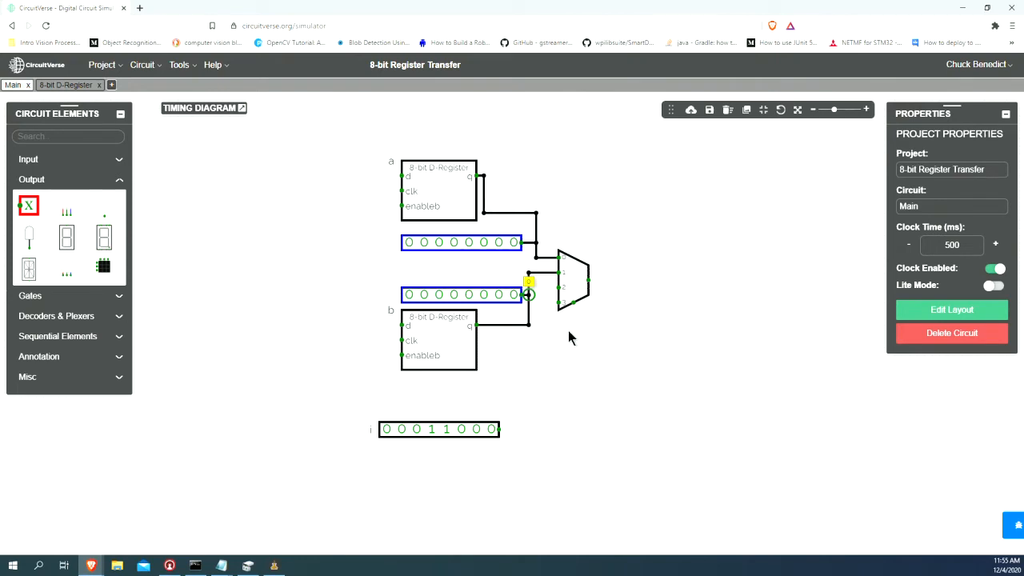
pyautogui.moveTo(528, 430)
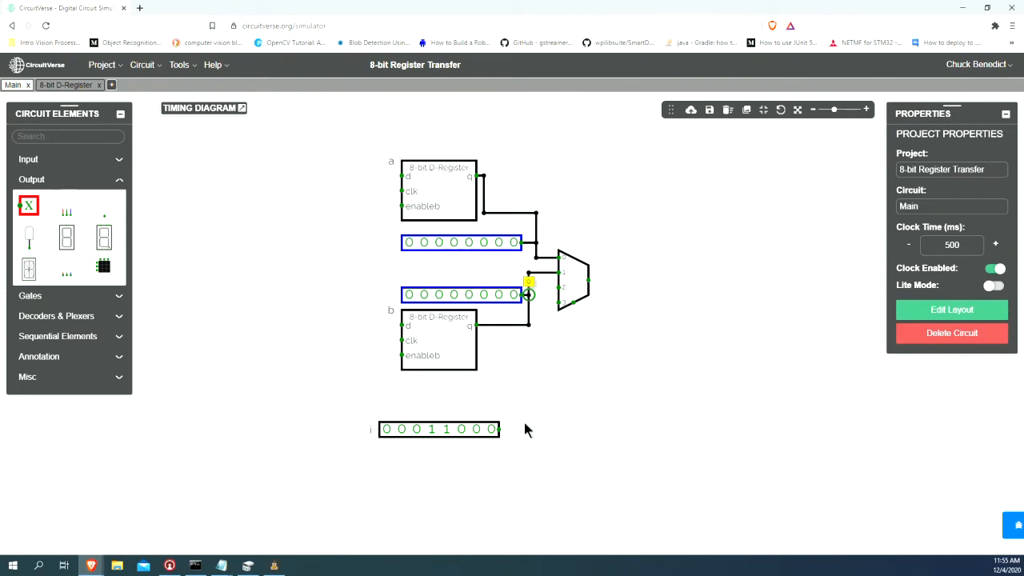
# Step: Wire the 8-bit input i (00011000) into the multiplexer as a third data source
pyautogui.click(439, 429)
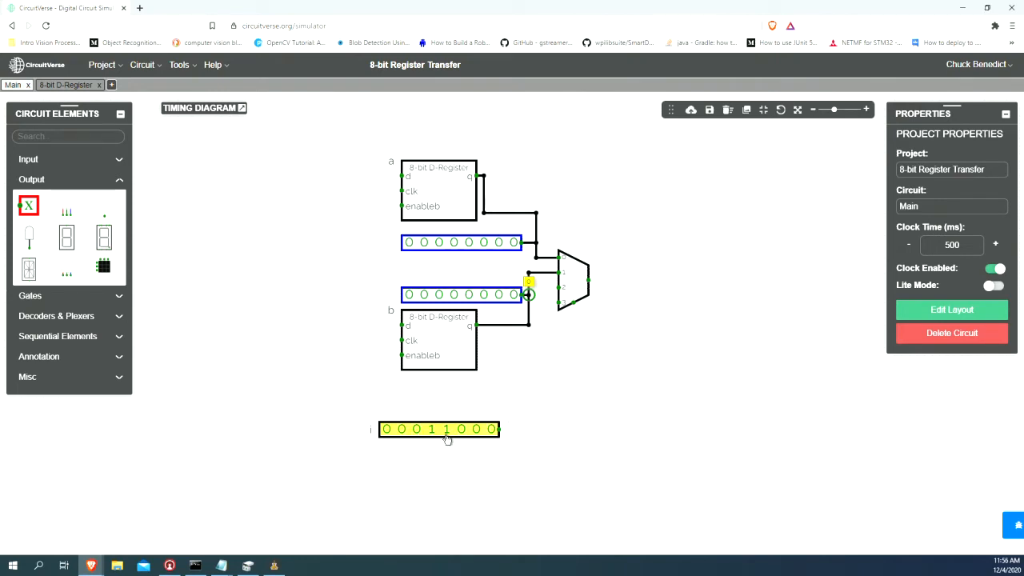
pyautogui.click(439, 429)
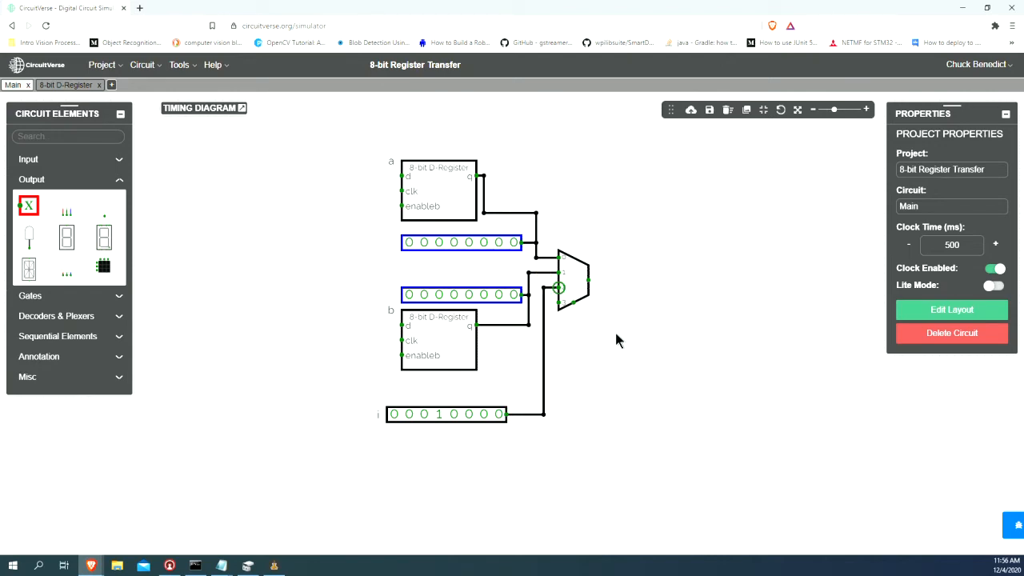
pyautogui.moveTo(527, 282)
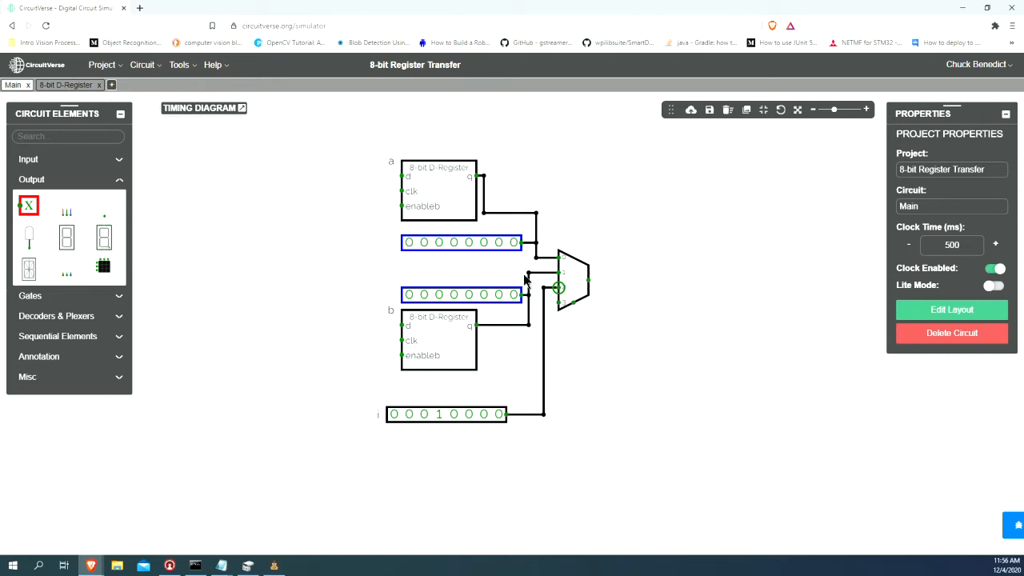
pyautogui.moveTo(608, 307)
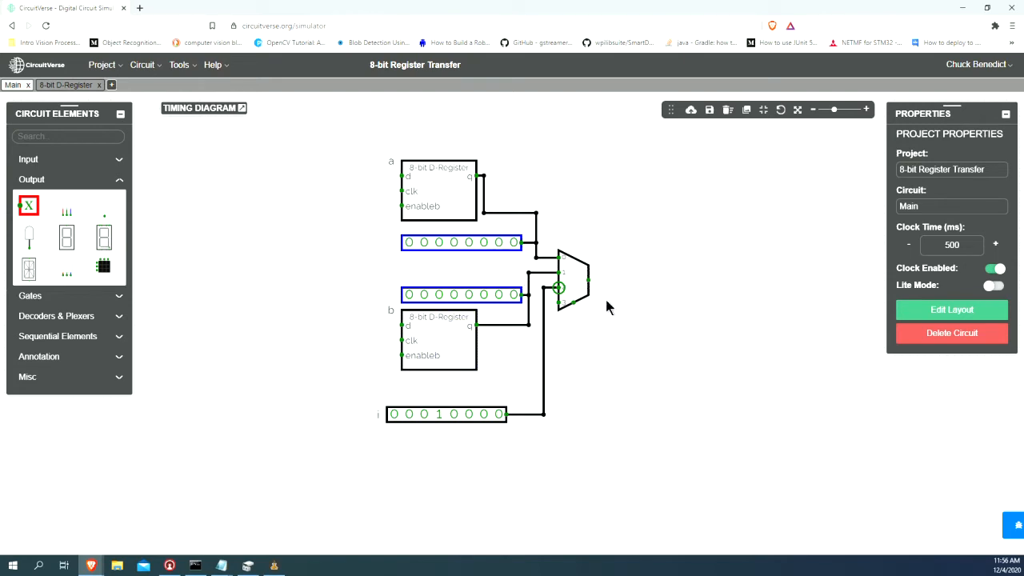
pyautogui.moveTo(590, 288)
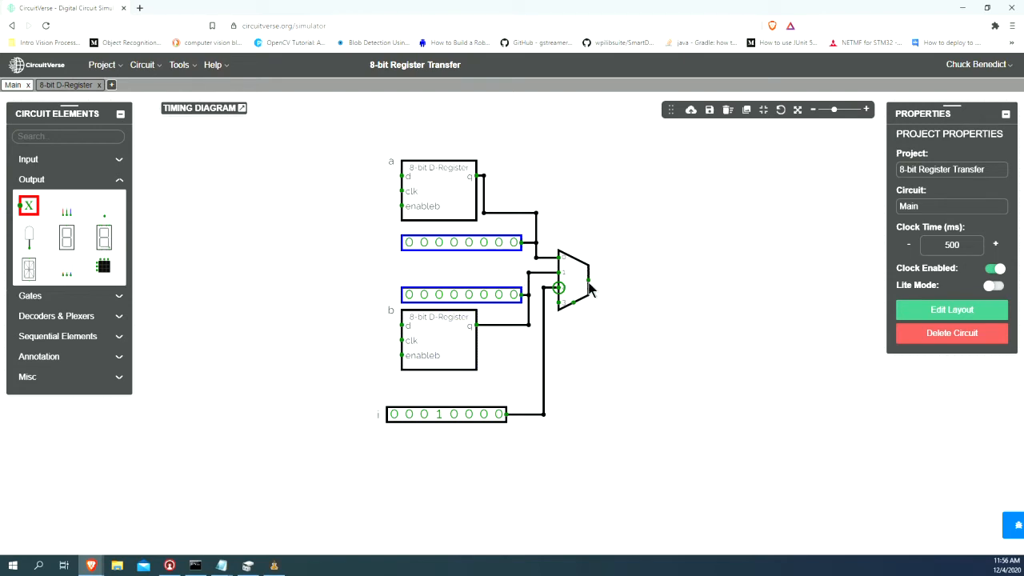
pyautogui.moveTo(591, 288)
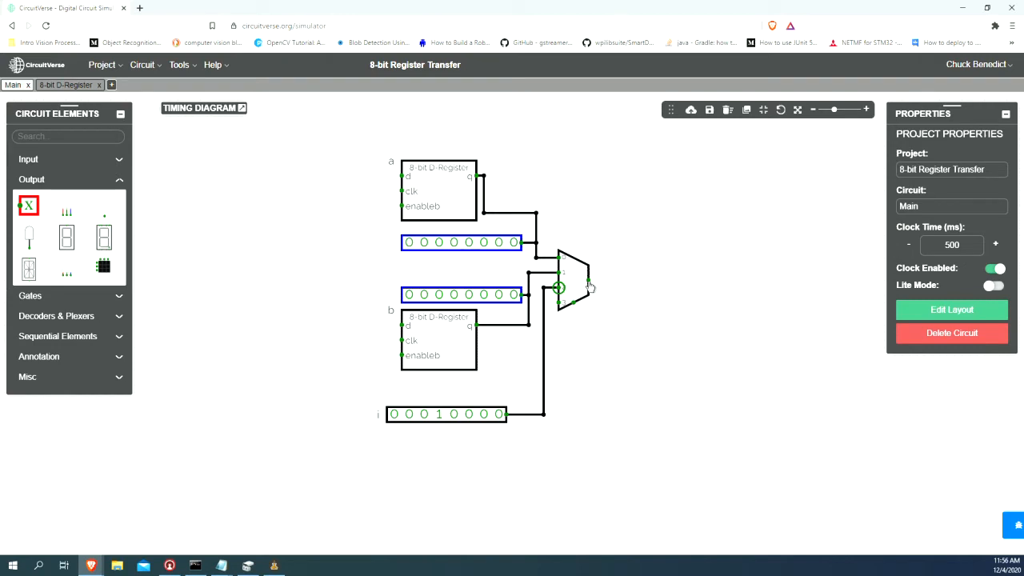
pyautogui.moveTo(400, 185)
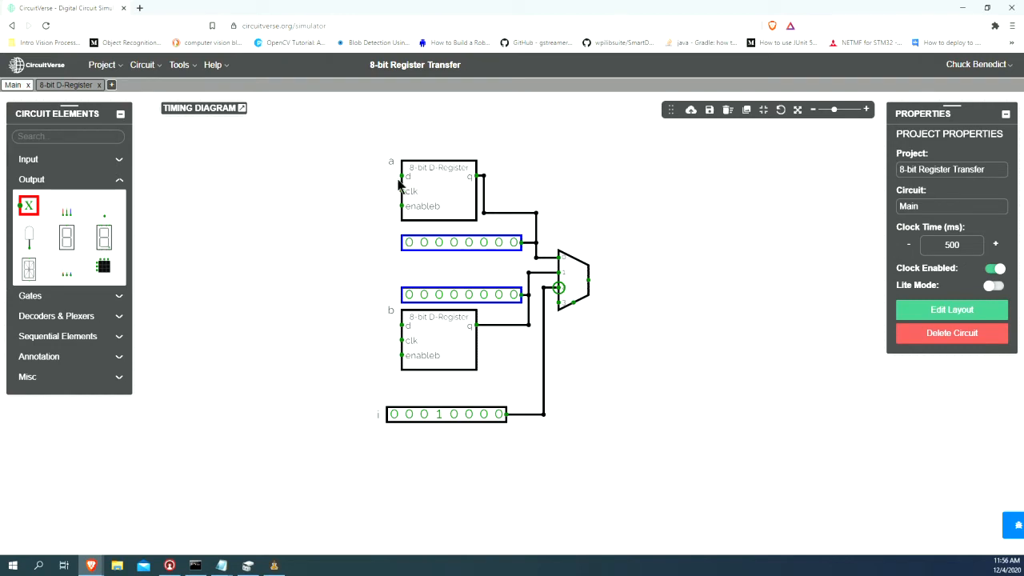
# Step: Route the multiplexer output up and around into register a's d input
pyautogui.click(438, 336)
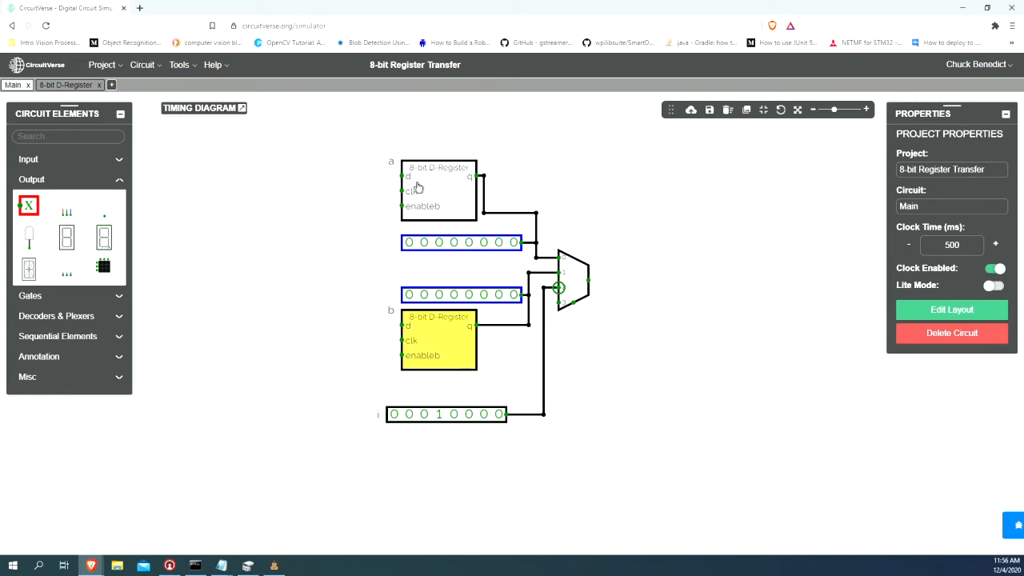
pyautogui.click(438, 191)
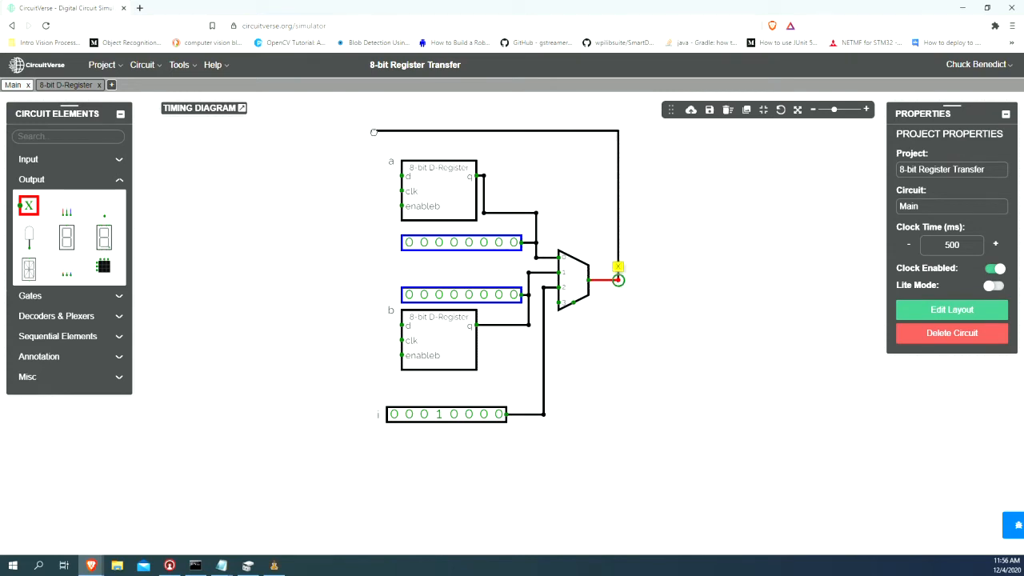
pyautogui.moveTo(618, 268); pyautogui.dragTo(371, 119)
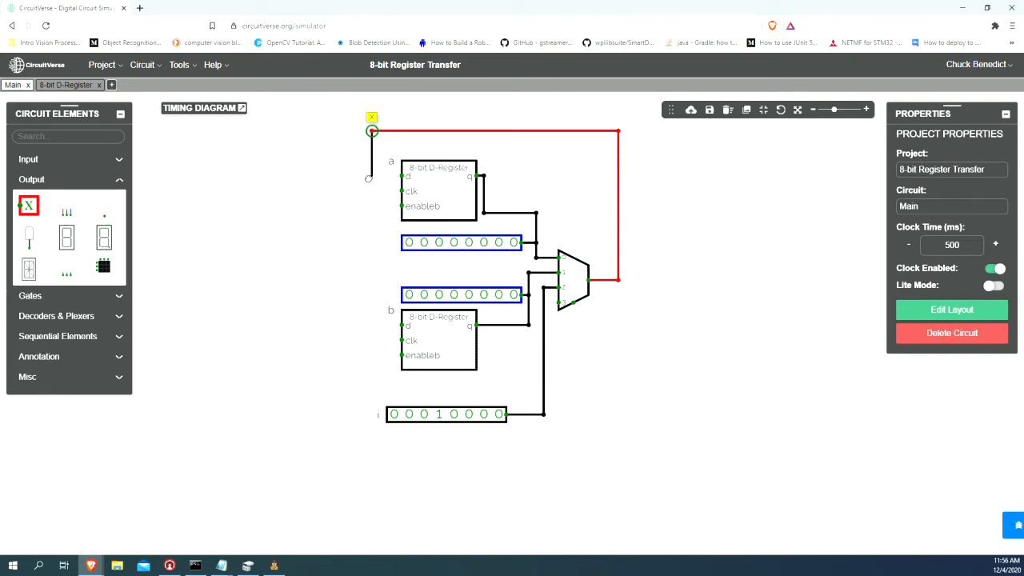
pyautogui.moveTo(371, 117); pyautogui.dragTo(372, 163)
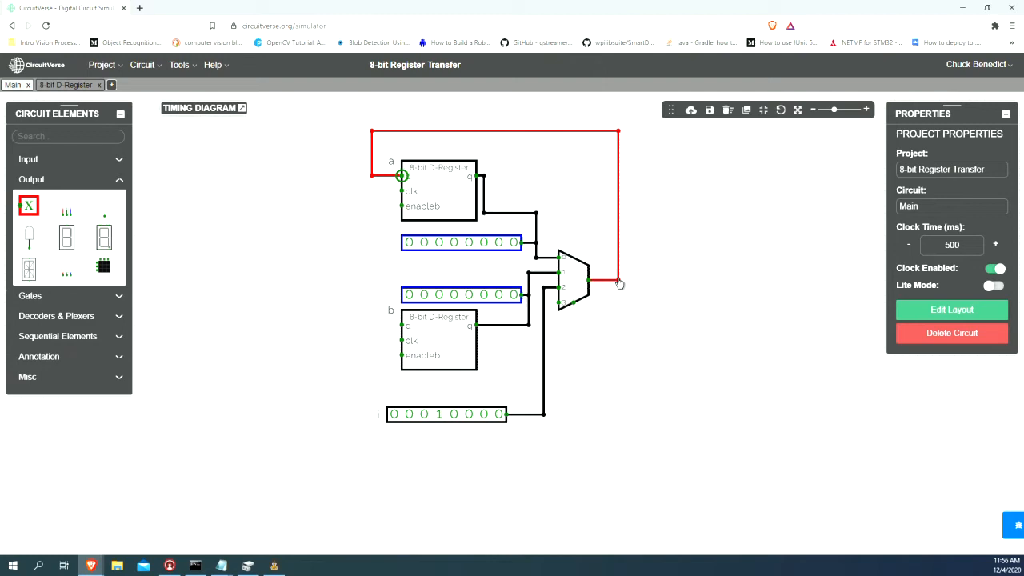
# Step: Route a second feedback wire down along the bottom into register b's d input
pyautogui.moveTo(618, 282); pyautogui.dragTo(584, 483)
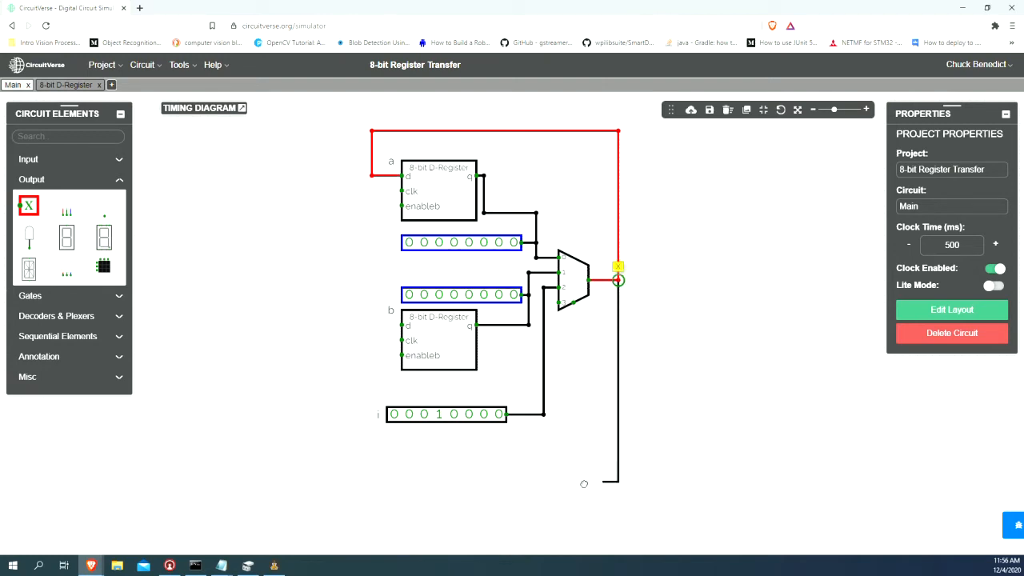
pyautogui.moveTo(618, 280); pyautogui.dragTo(454, 484)
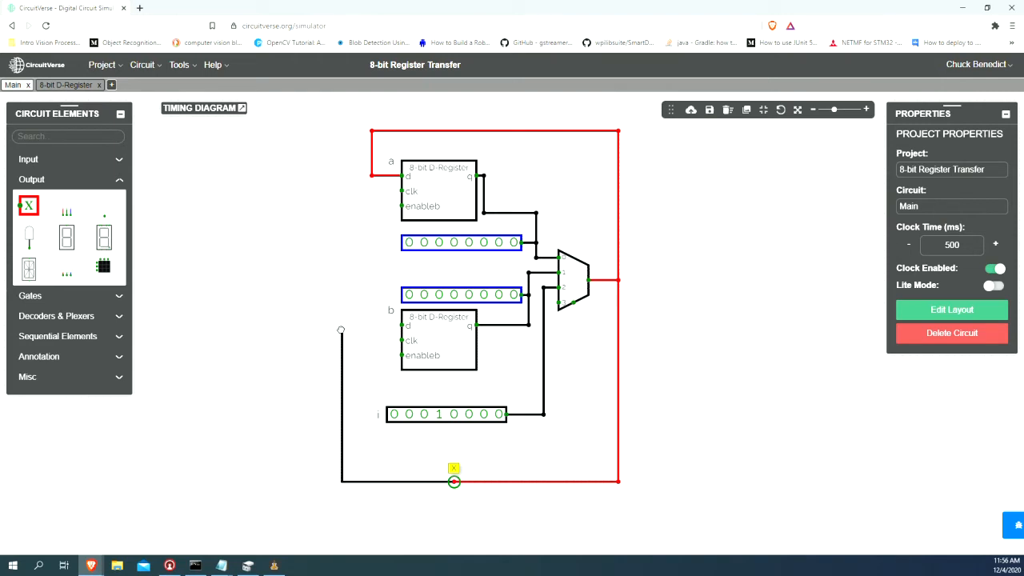
pyautogui.moveTo(454, 480); pyautogui.dragTo(343, 327)
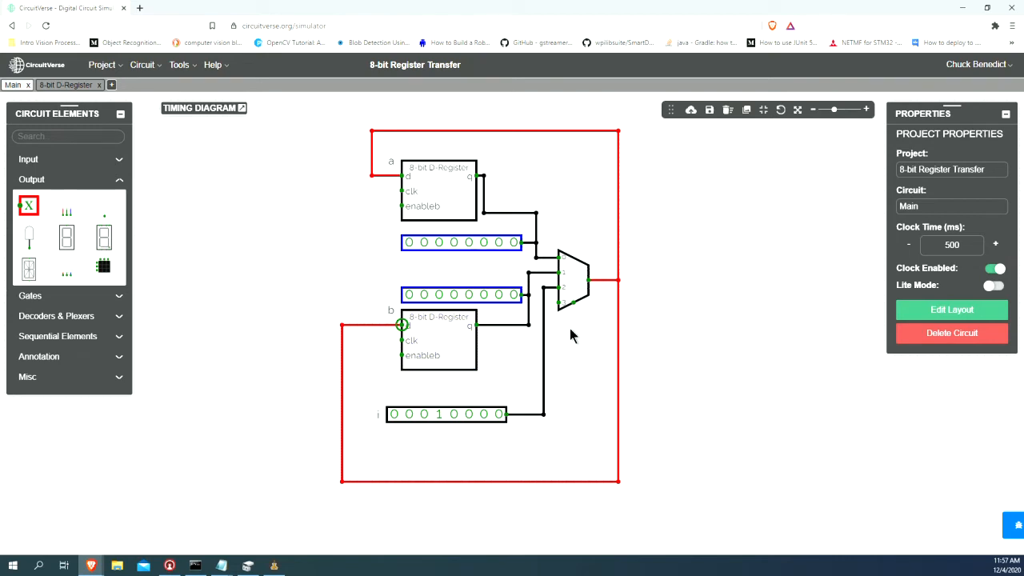
# Step: Add an upward-facing 2-bit input below the multiplexer wired to its select pin
pyautogui.click(568, 280)
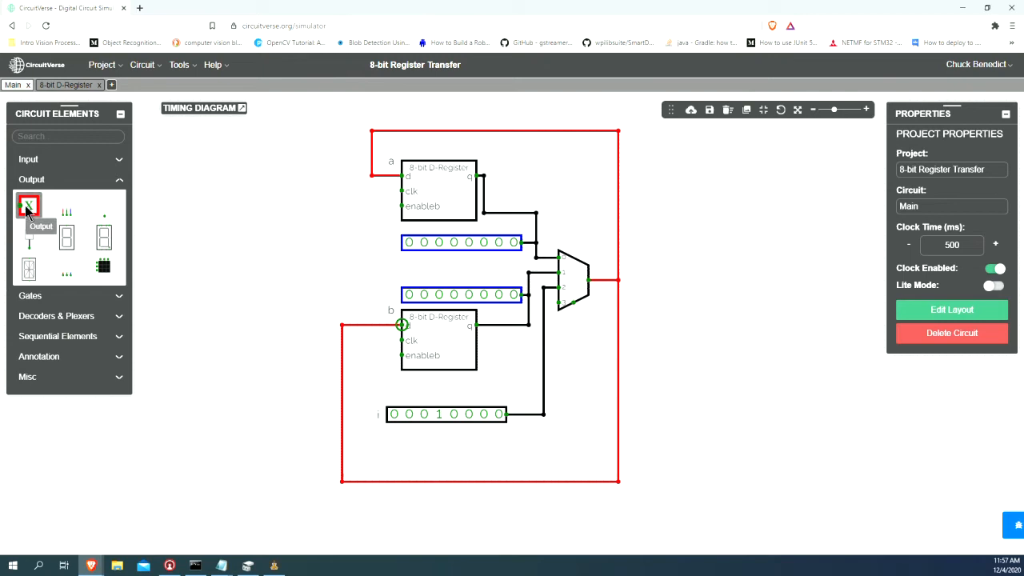
pyautogui.click(29, 158)
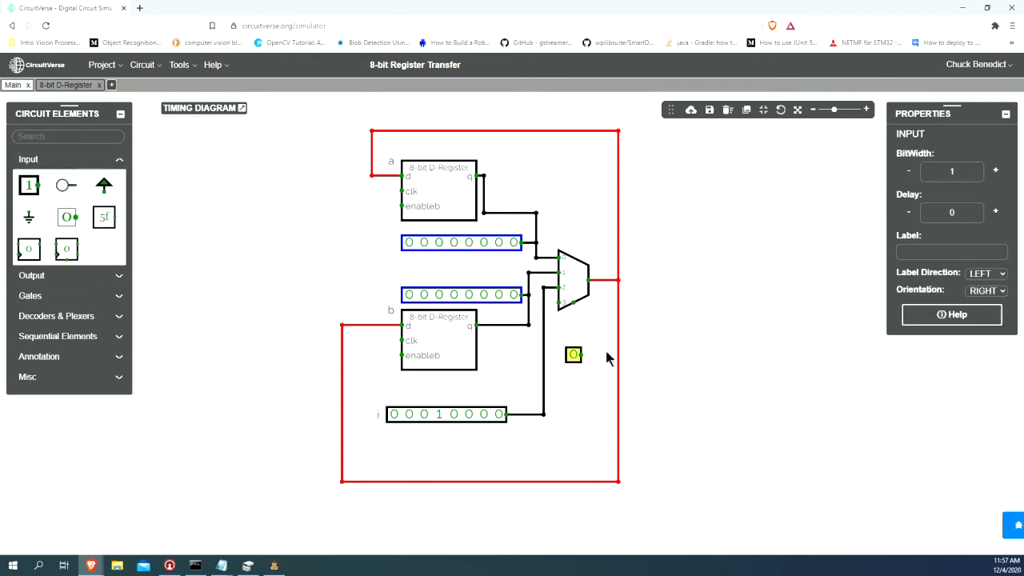
pyautogui.moveTo(576, 311)
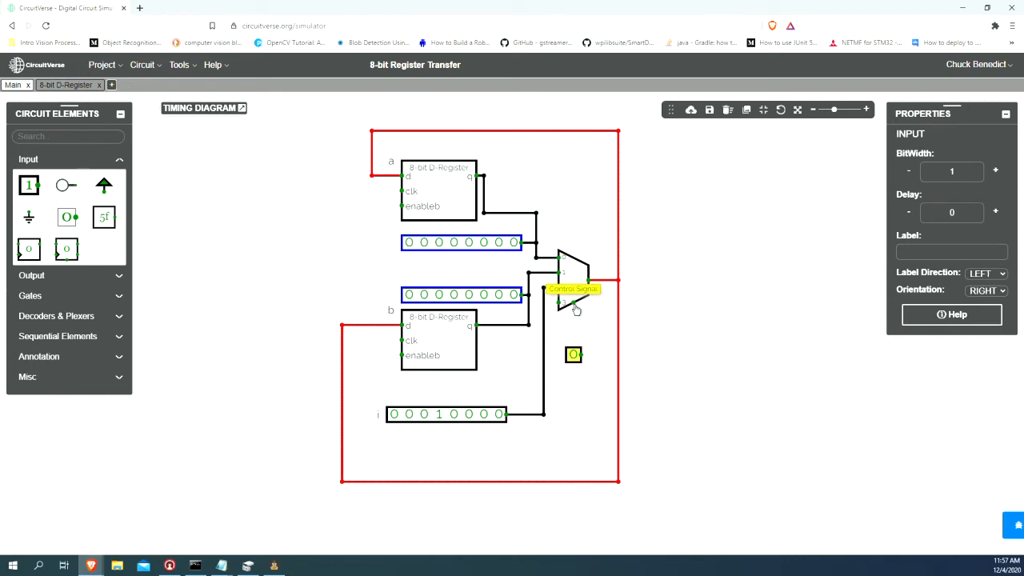
pyautogui.moveTo(810, 314)
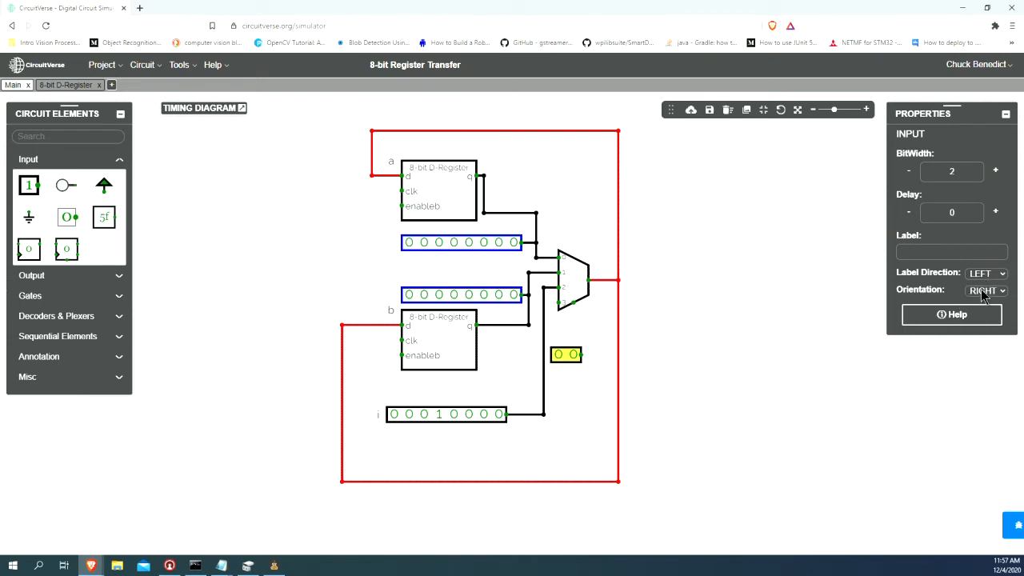
pyautogui.click(986, 292)
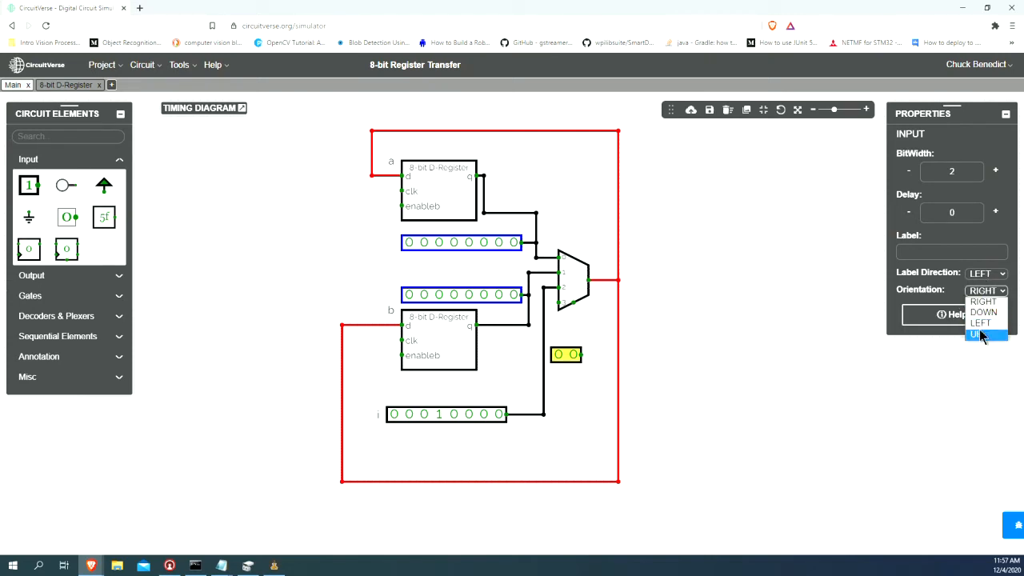
pyautogui.click(980, 334)
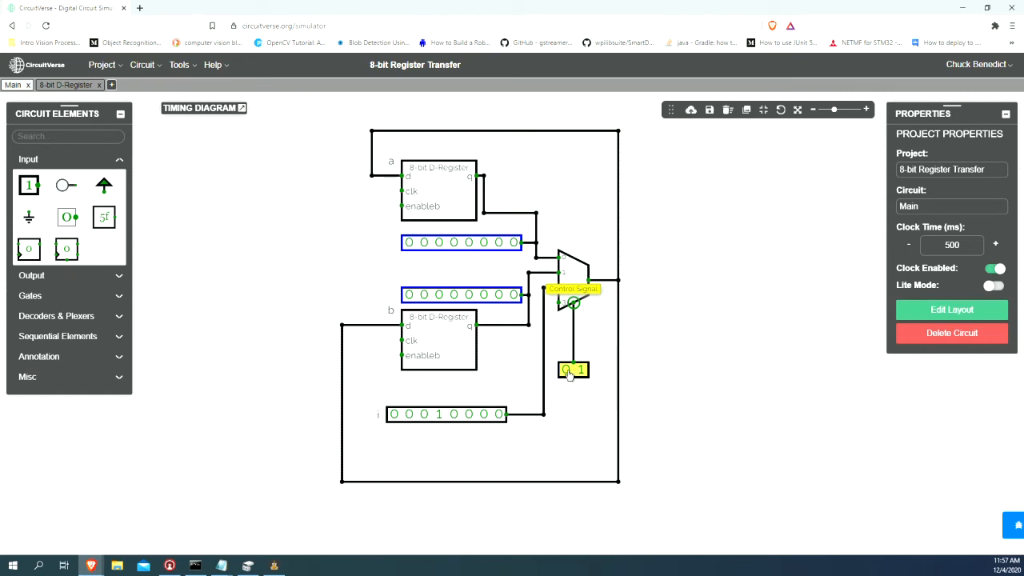
# Step: Label the select input 's1 s0'
pyautogui.click(573, 370)
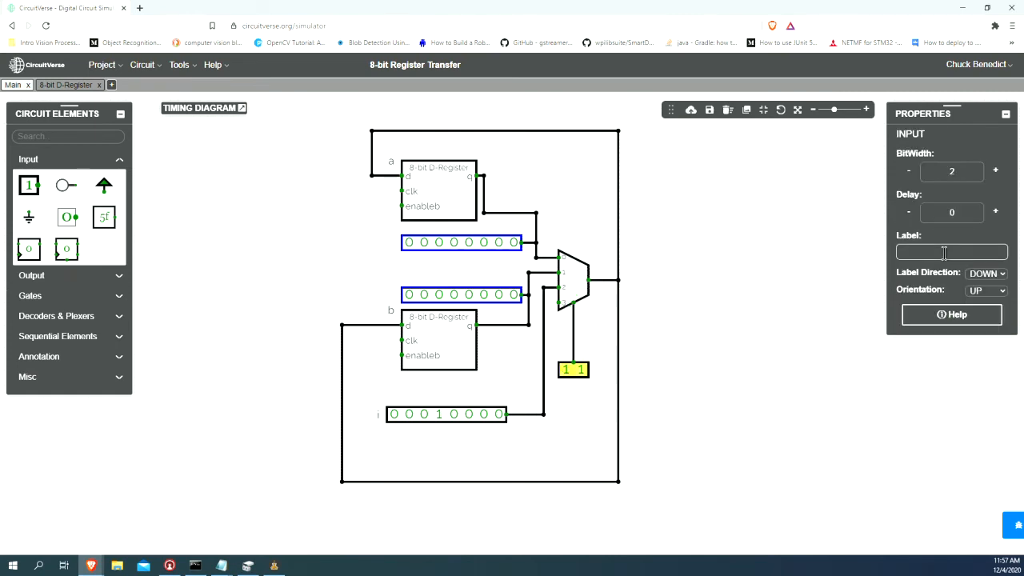
pyautogui.write('s1')
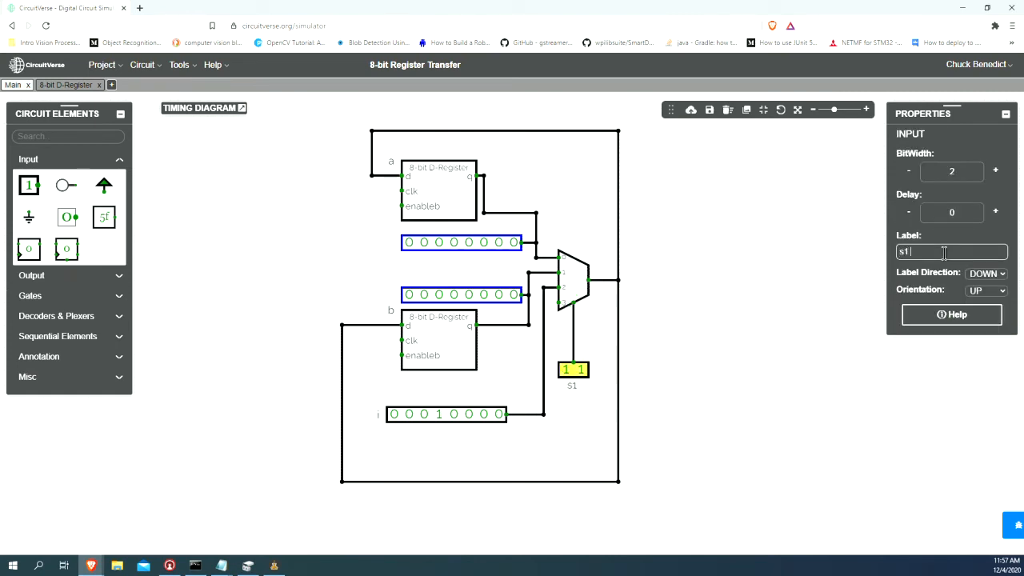
pyautogui.write('s0')
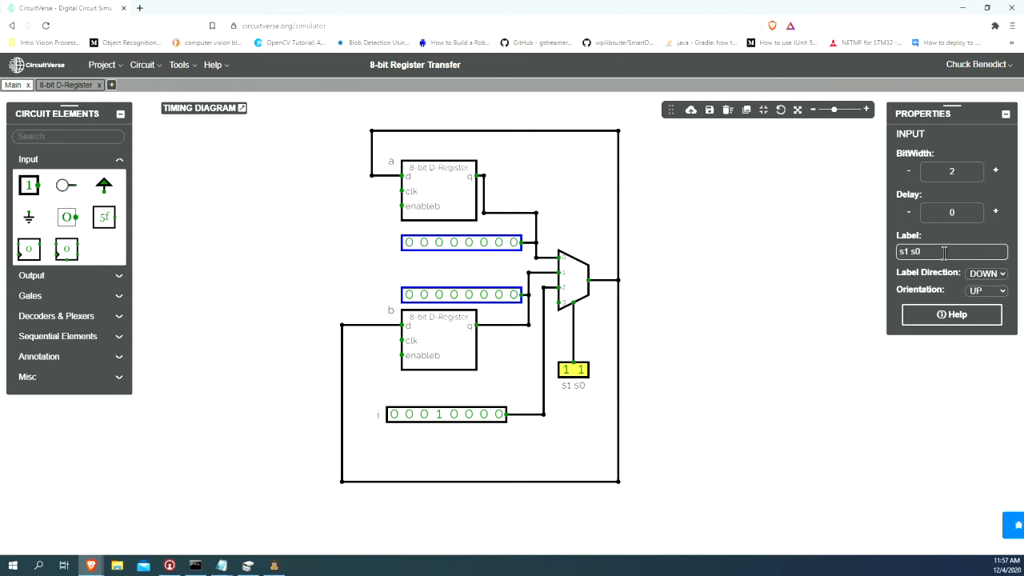
pyautogui.click(433, 256)
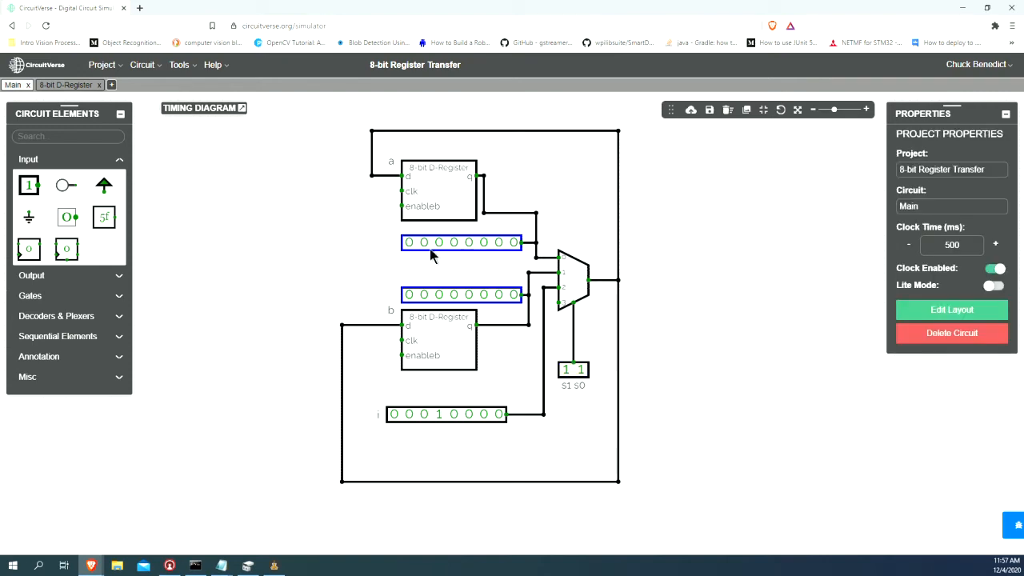
pyautogui.moveTo(381, 221)
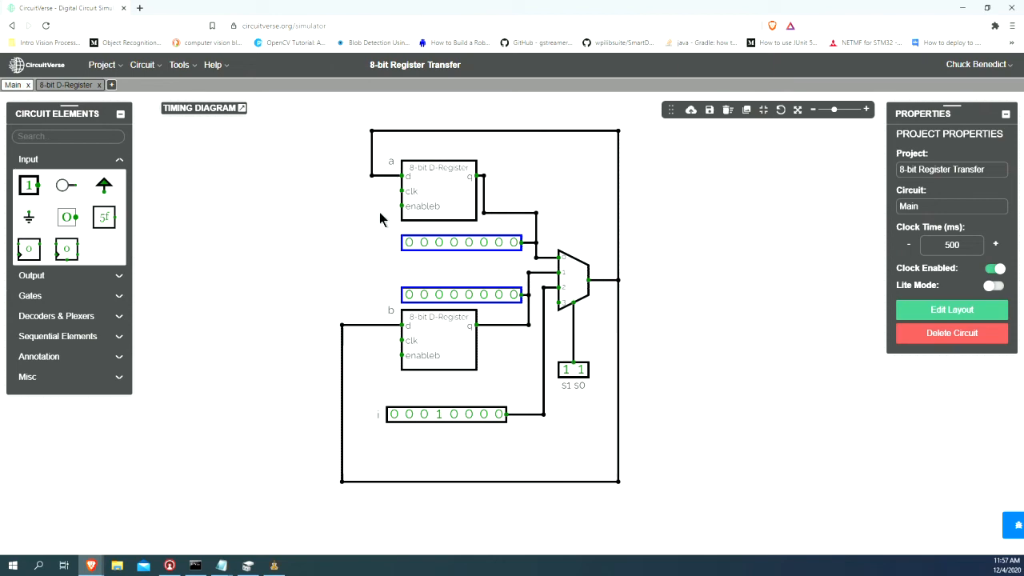
# Step: Add a one-bit input labelled loadb wired to register a's enable
pyautogui.click(439, 339)
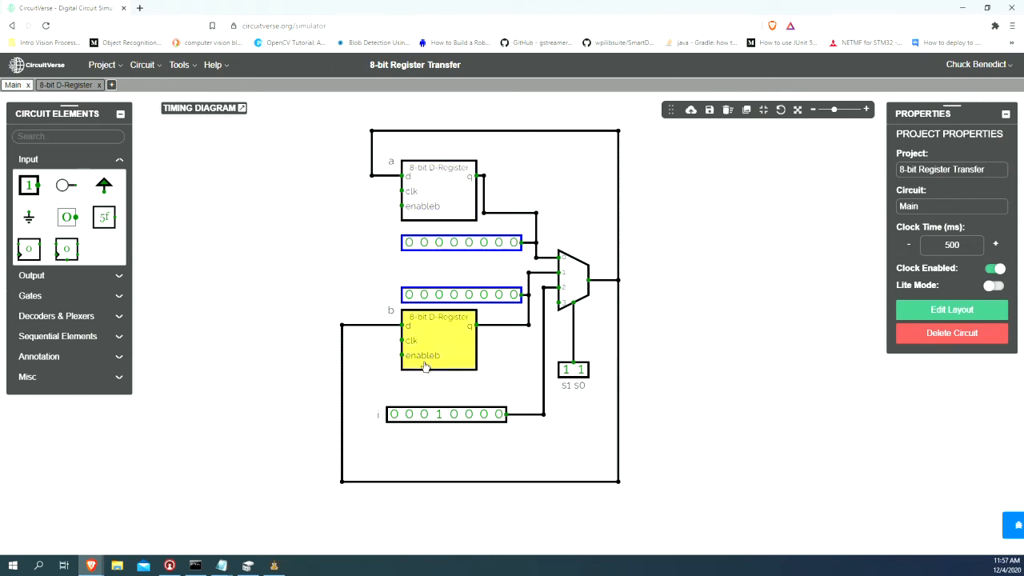
pyautogui.click(439, 189)
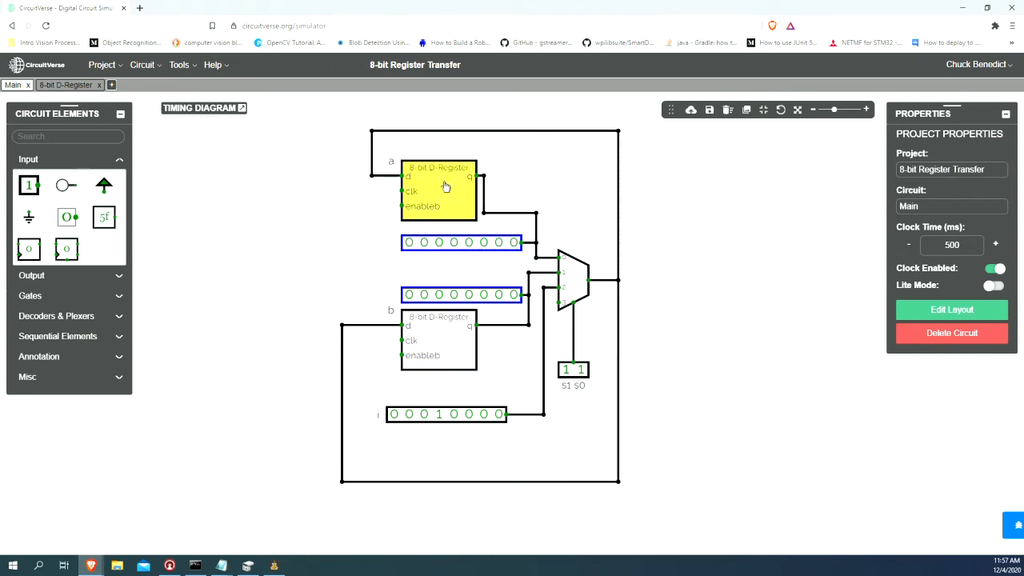
pyautogui.click(28, 186)
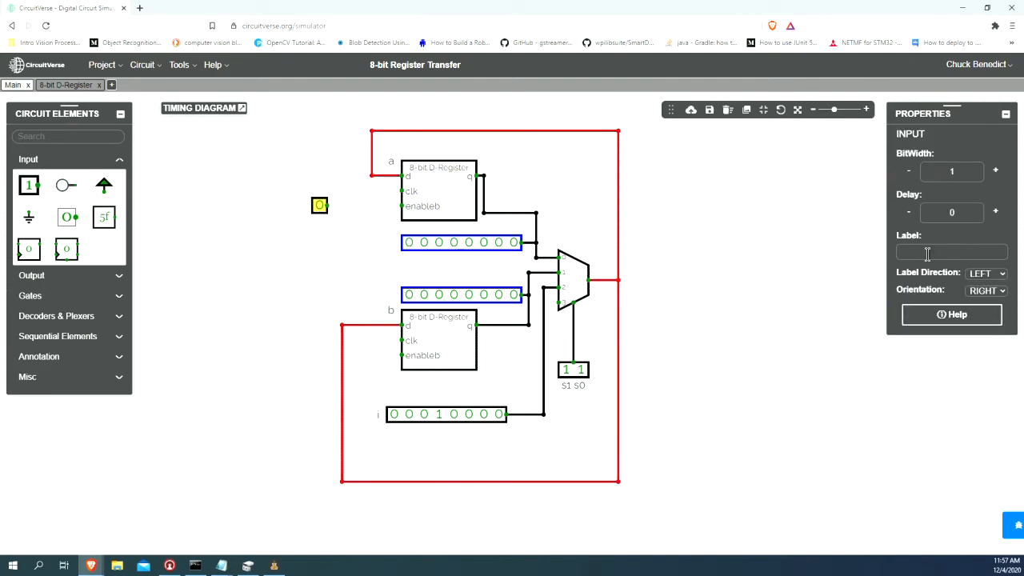
pyautogui.write('loa')
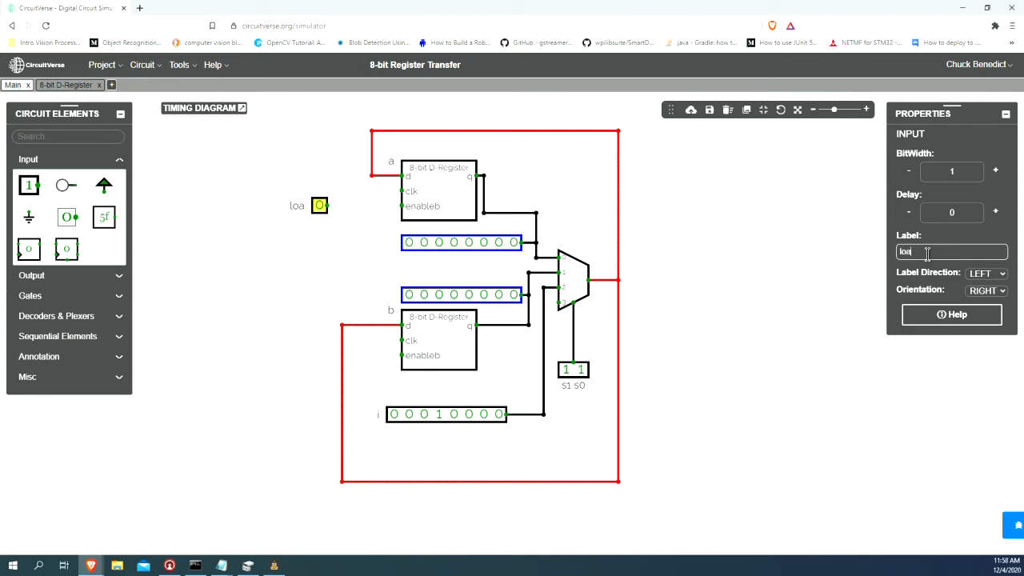
pyautogui.write('db')
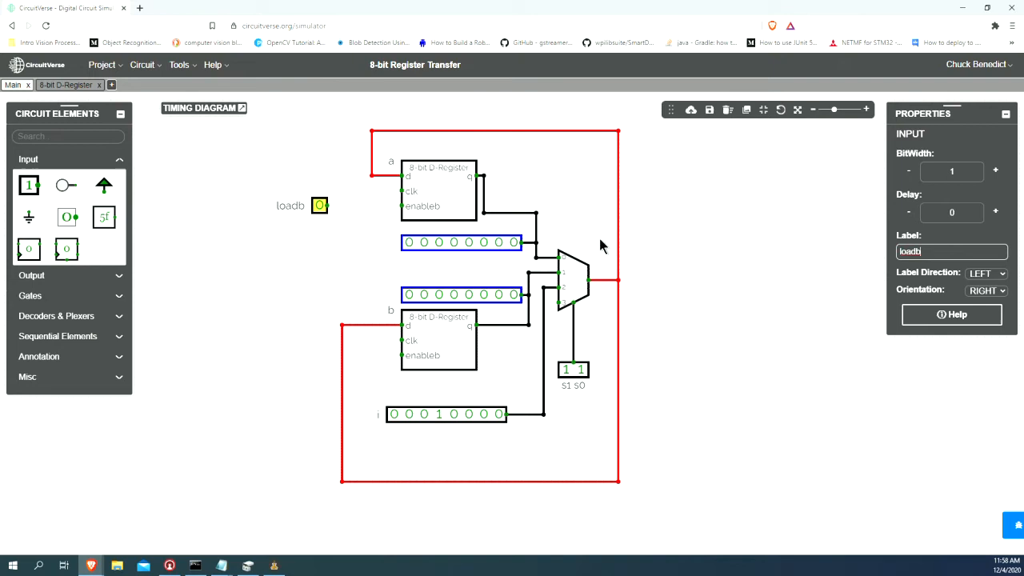
pyautogui.moveTo(349, 250)
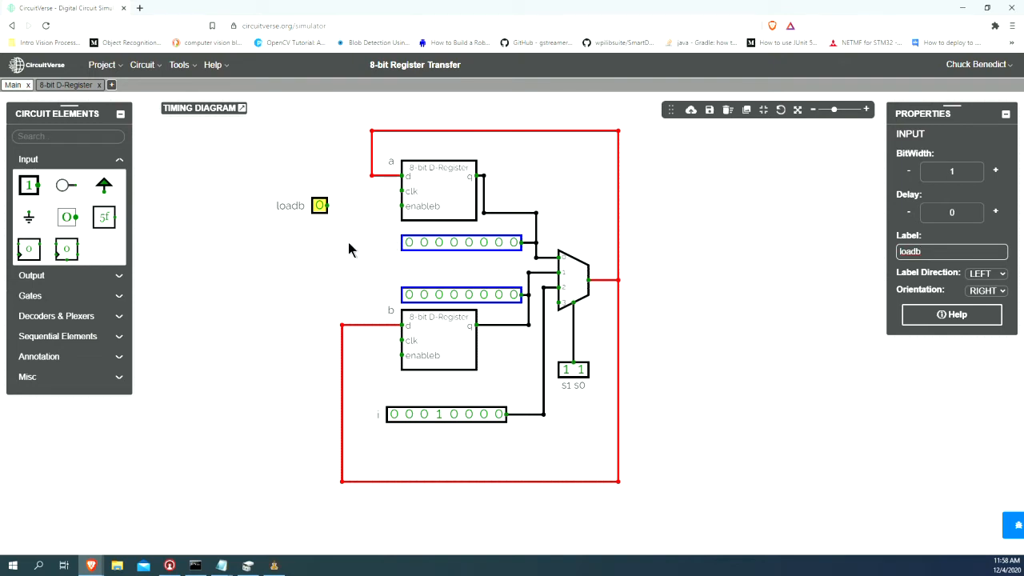
pyautogui.click(326, 205)
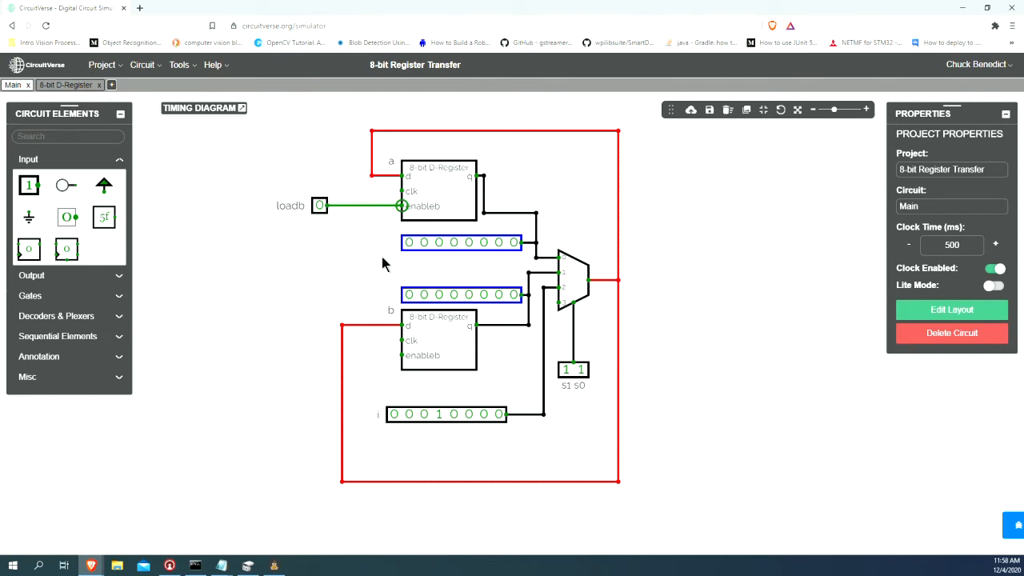
# Step: Add a second one-bit input labelled 'loadb b' wired to register b's enable
pyautogui.click(215, 266)
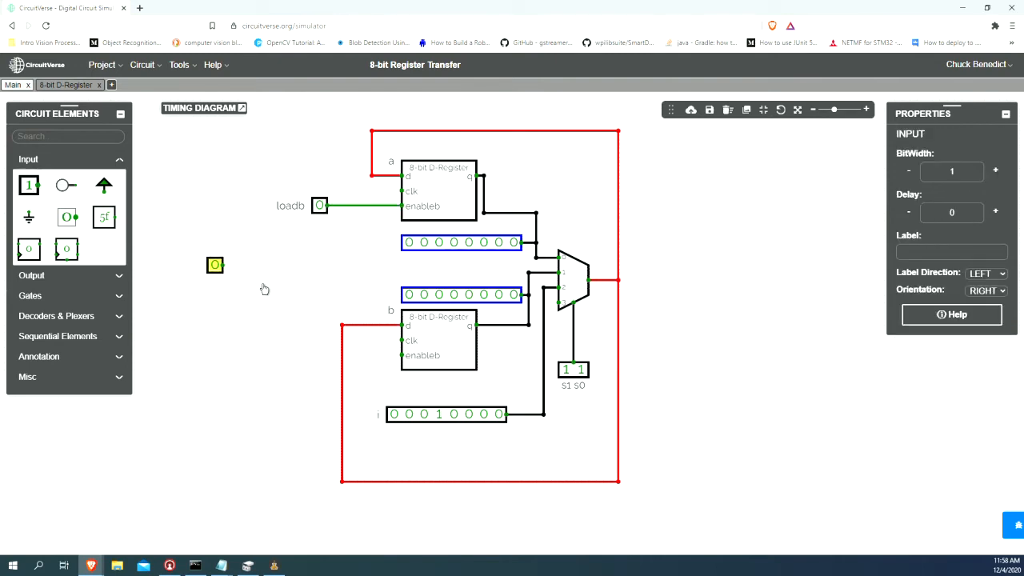
pyautogui.moveTo(215, 266); pyautogui.dragTo(320, 355)
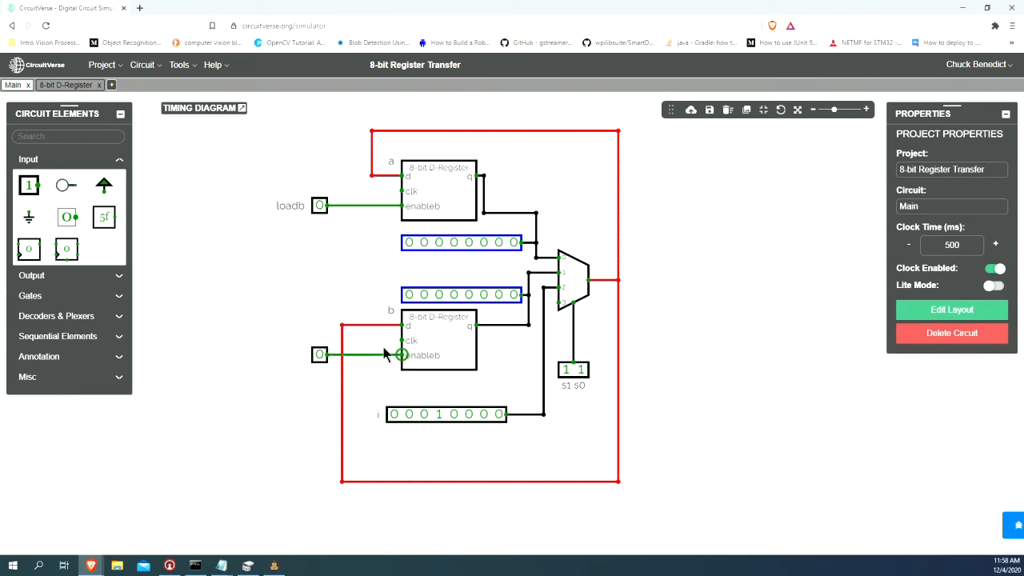
pyautogui.click(320, 355)
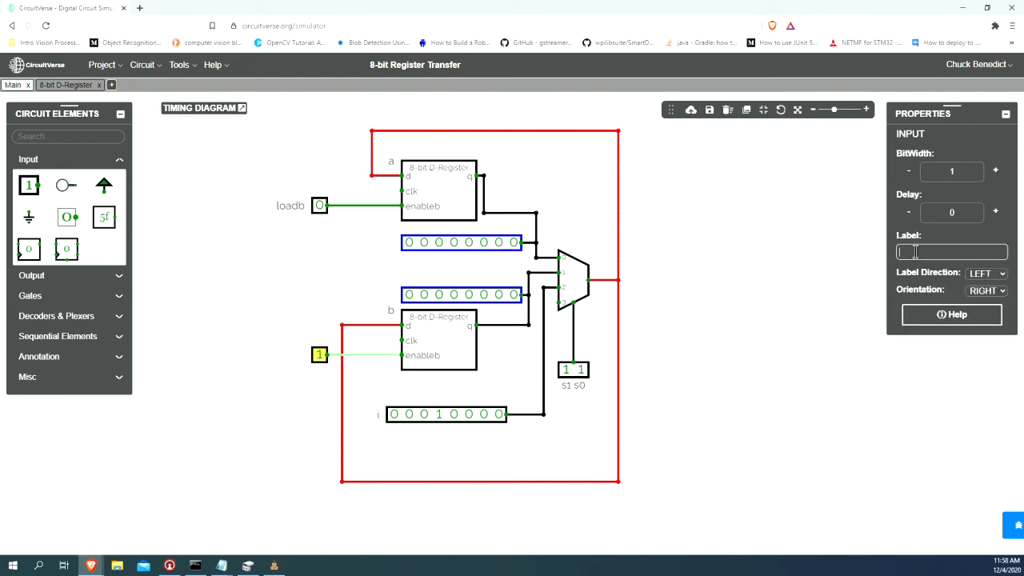
pyautogui.write('load')
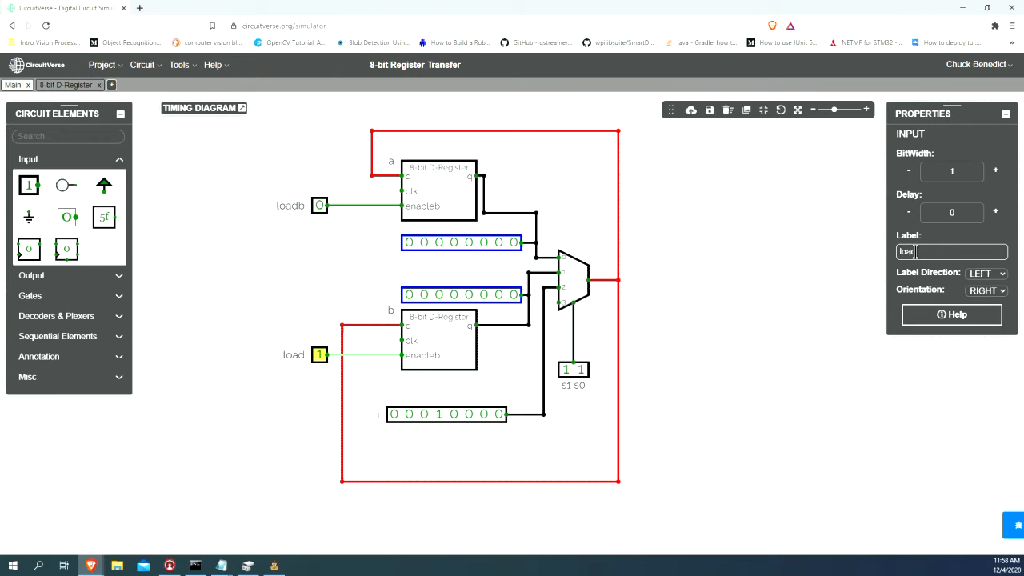
pyautogui.write('db b')
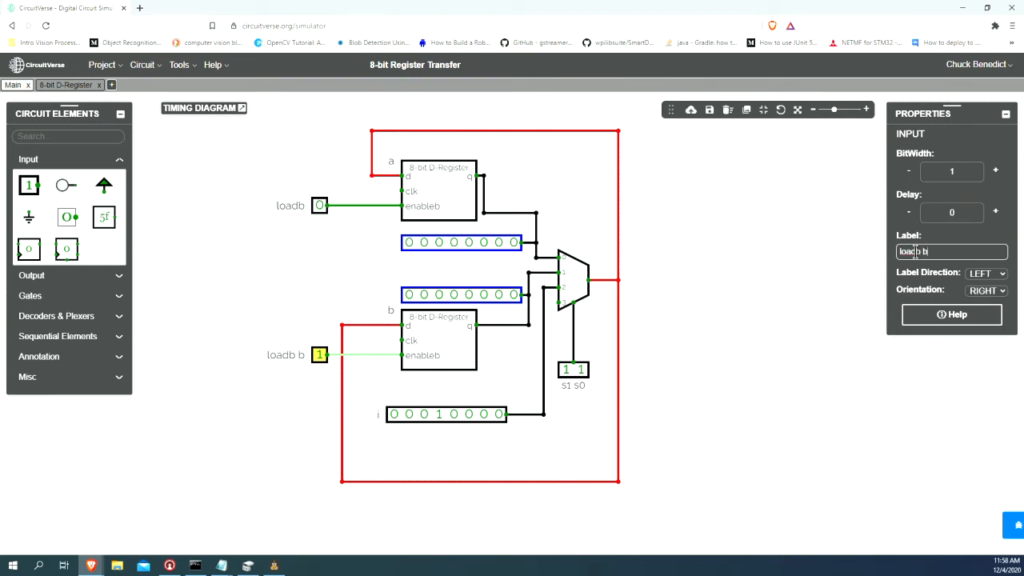
pyautogui.click(303, 408)
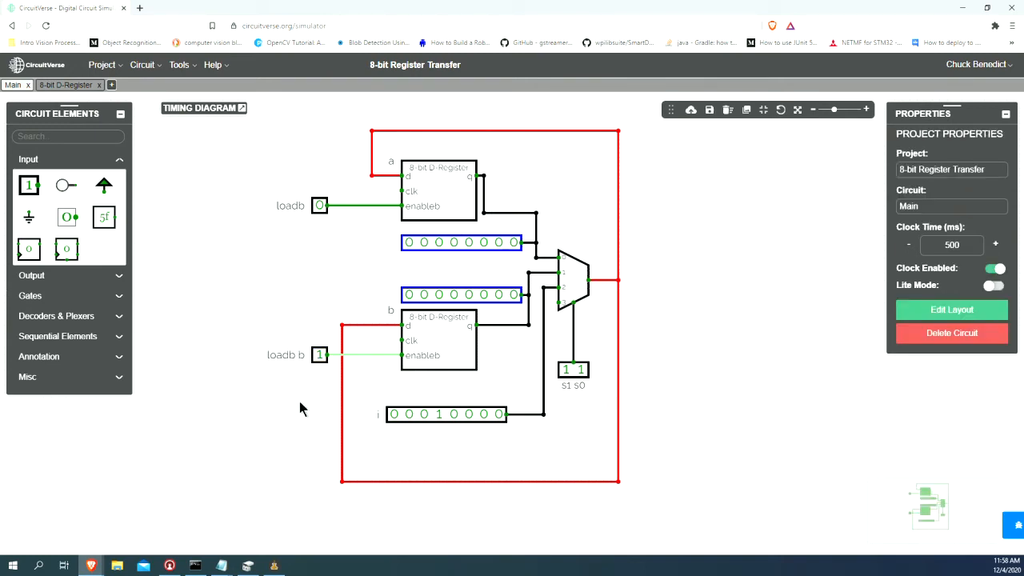
pyautogui.moveTo(289, 211)
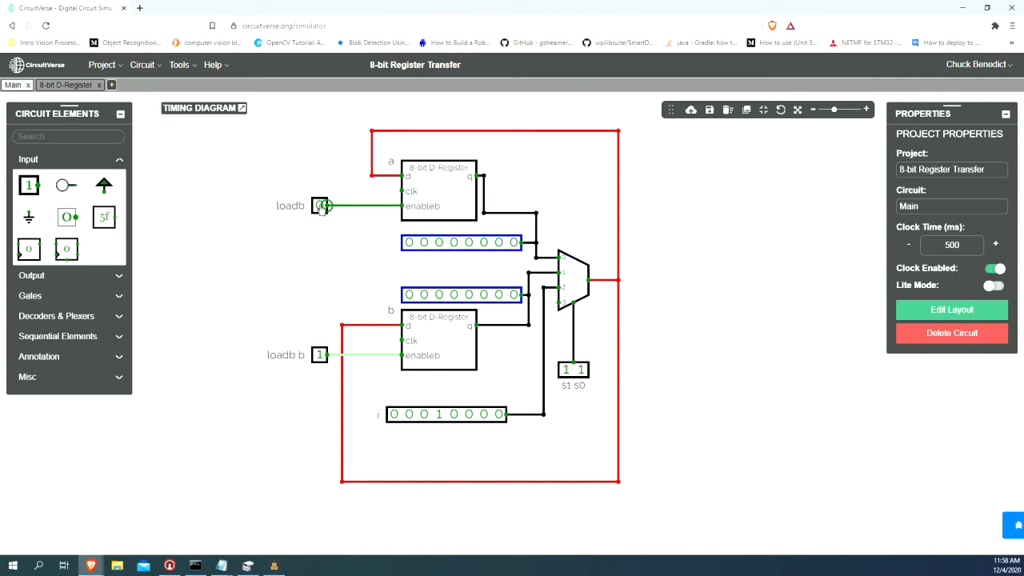
# Step: Relabel the first input 'loadb a' and drive both registers' clk pins from one clock
pyautogui.click(320, 205)
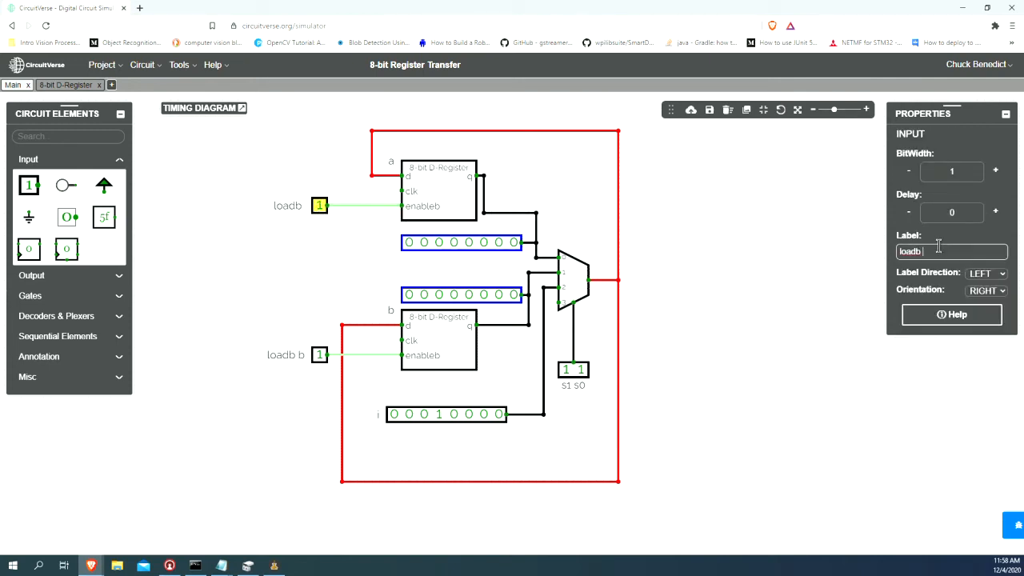
pyautogui.click(323, 269)
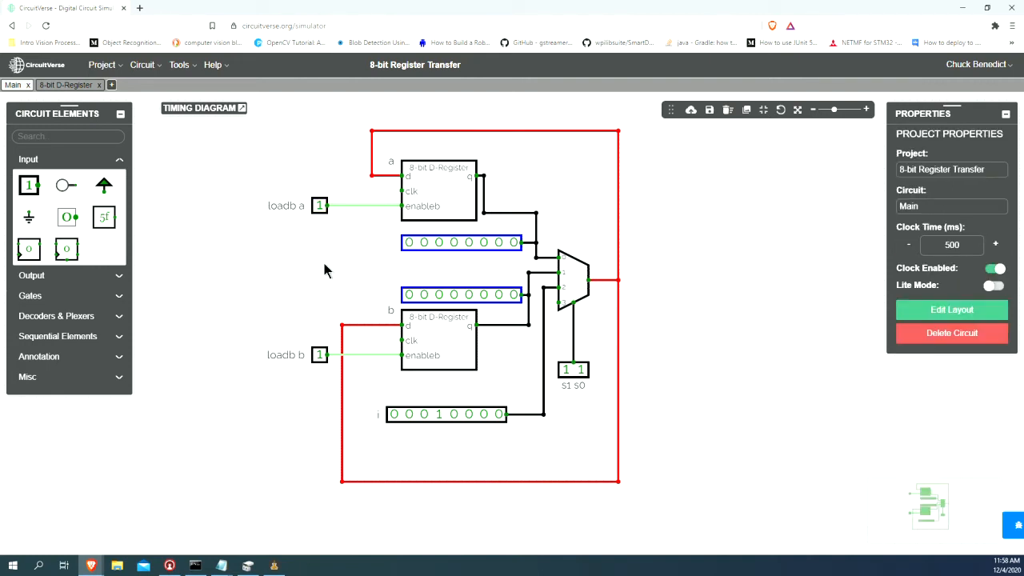
pyautogui.moveTo(347, 280)
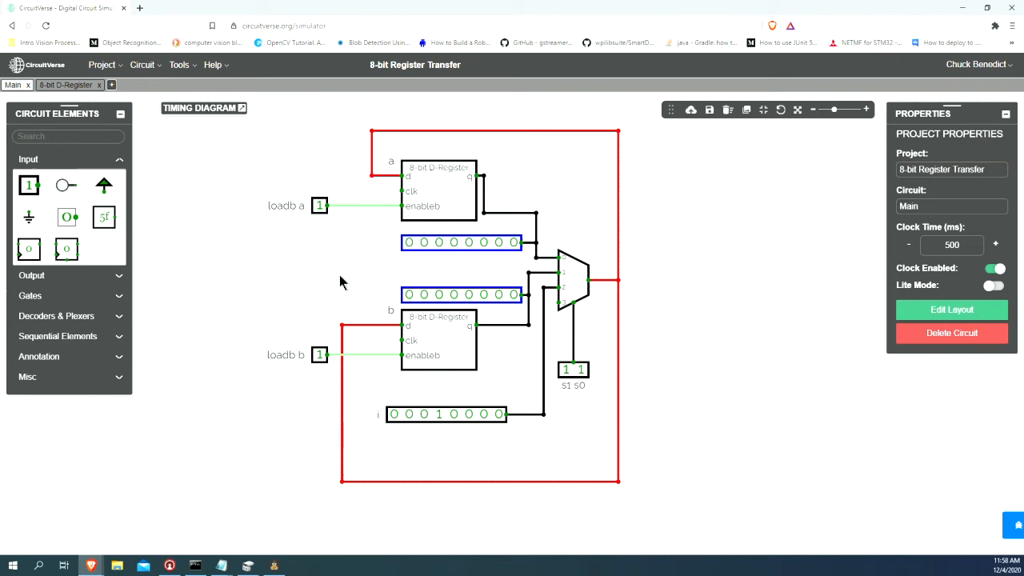
pyautogui.moveTo(662, 342)
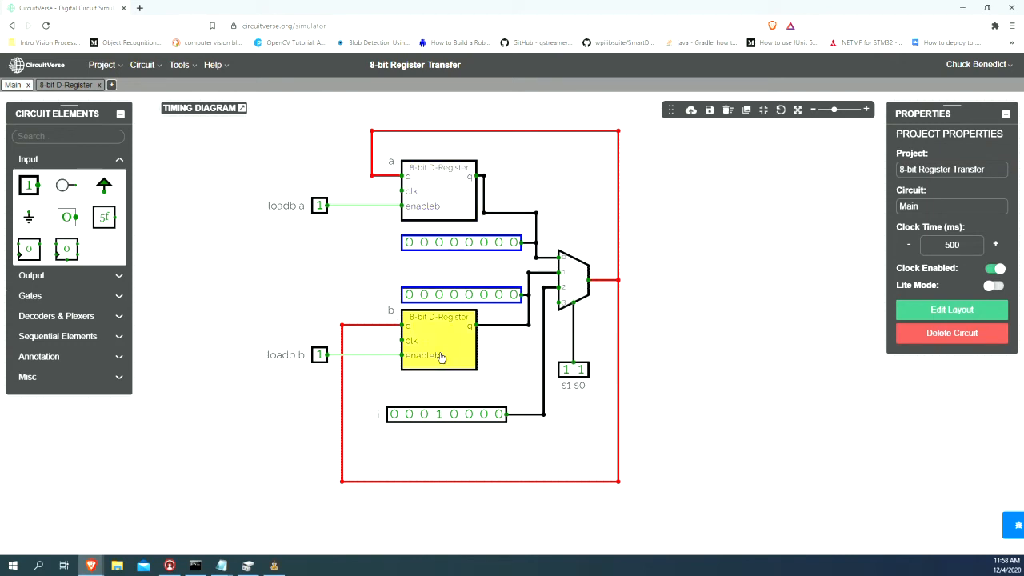
pyautogui.click(301, 275)
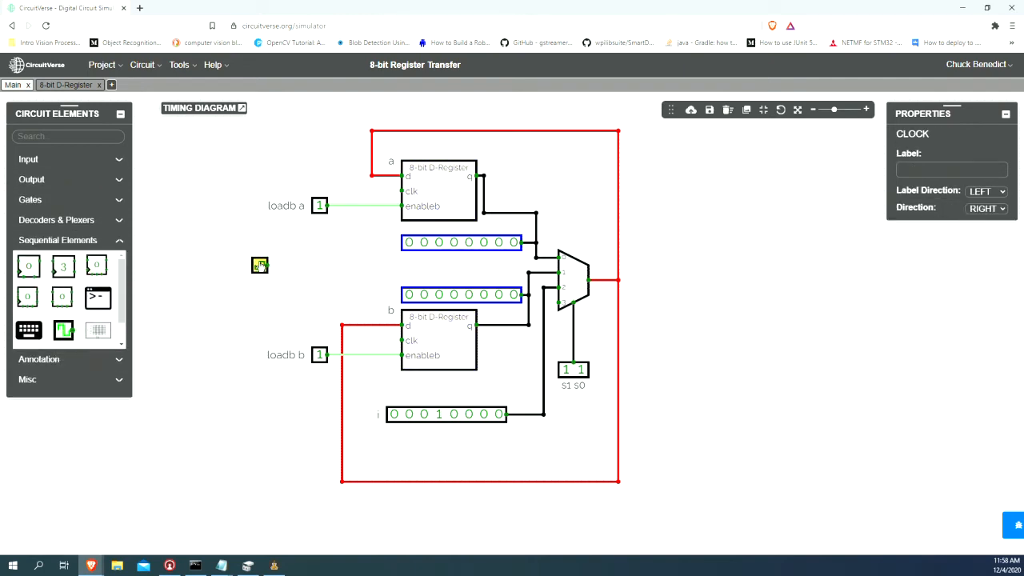
pyautogui.moveTo(259, 266); pyautogui.dragTo(222, 259)
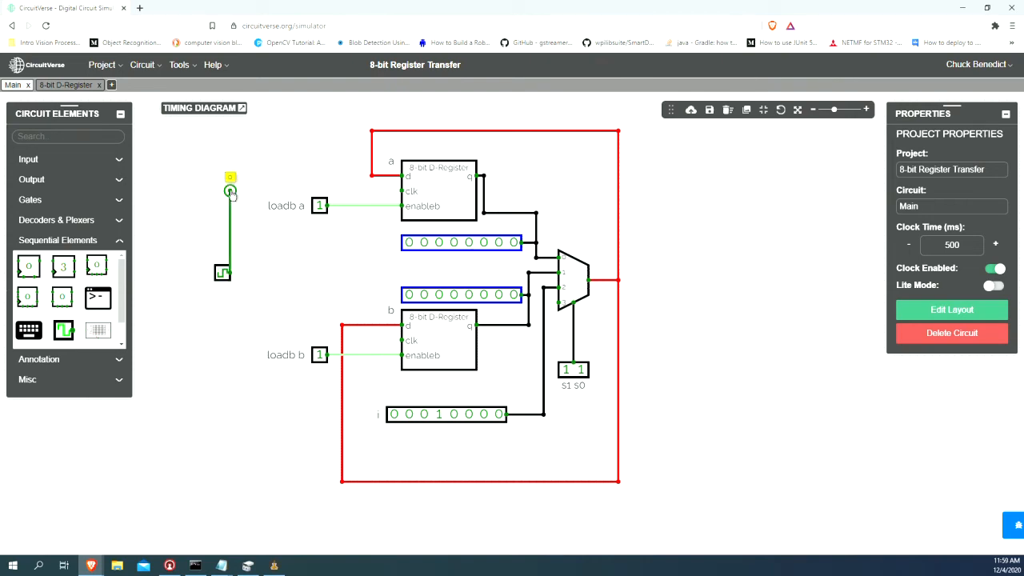
pyautogui.moveTo(230, 192); pyautogui.dragTo(404, 192)
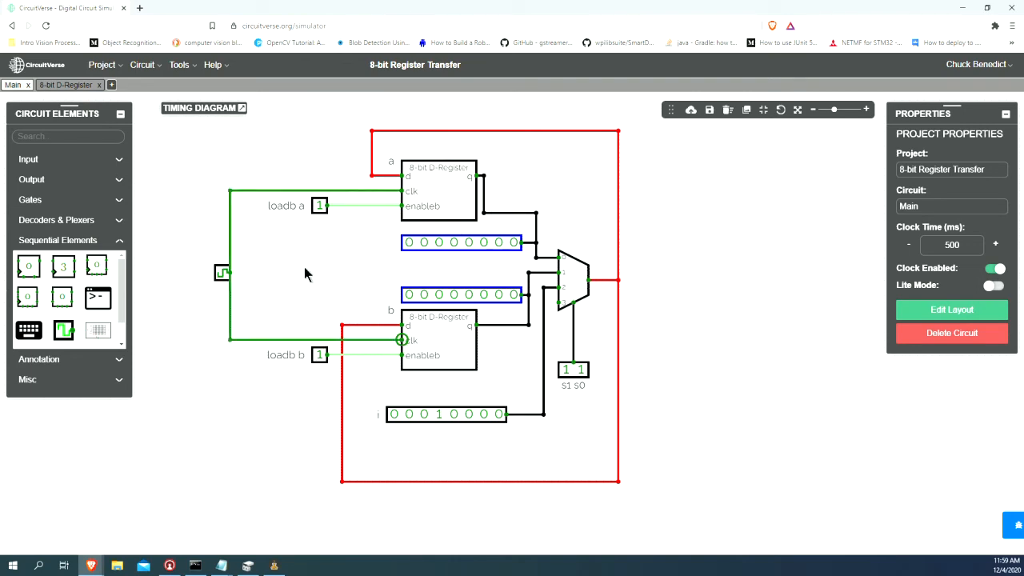
pyautogui.click(573, 368)
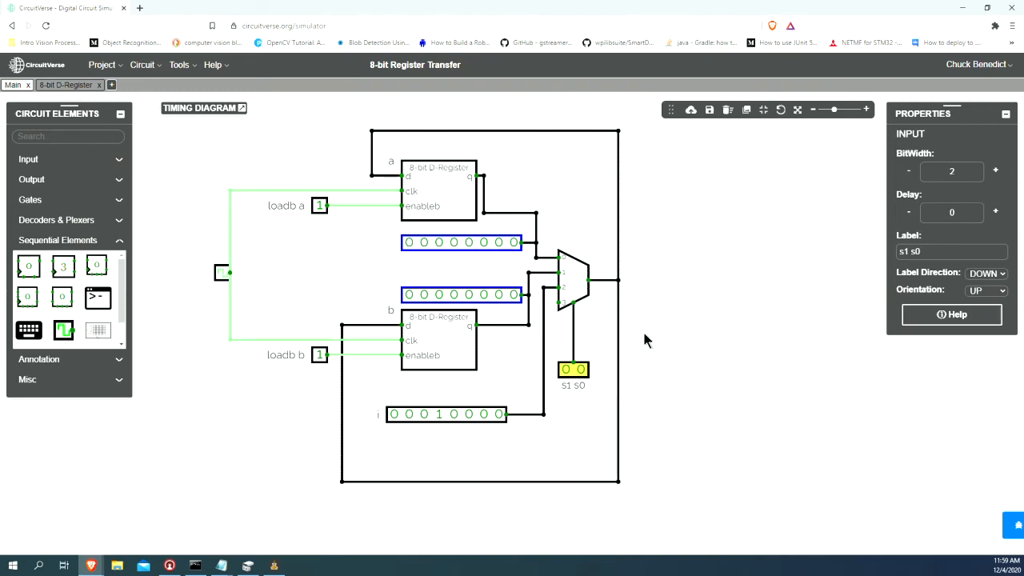
pyautogui.moveTo(355, 298)
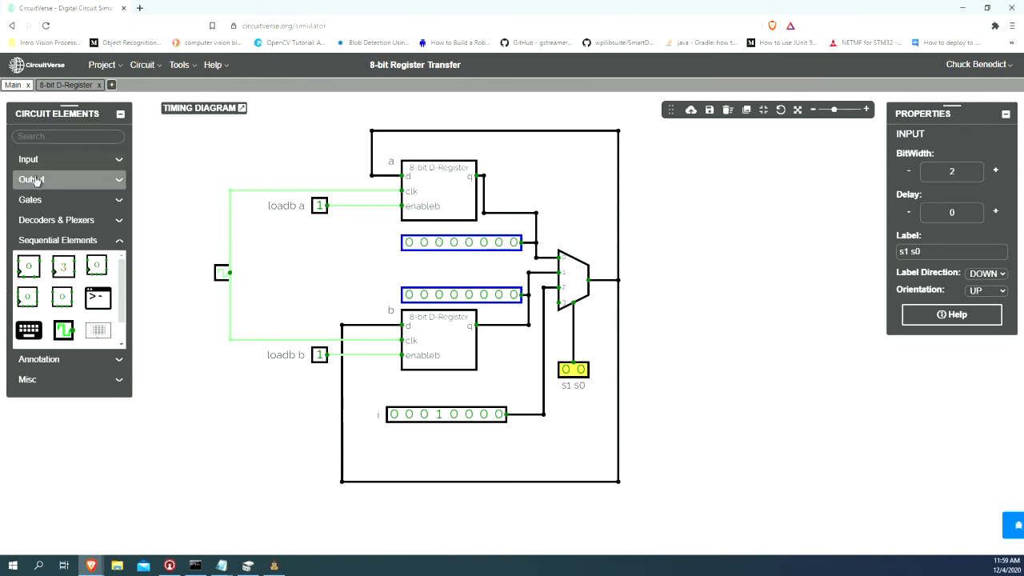
# Step: Place an Output labelled 'data bus', 8 bits wide, wired to the multiplexer output
pyautogui.click(32, 179)
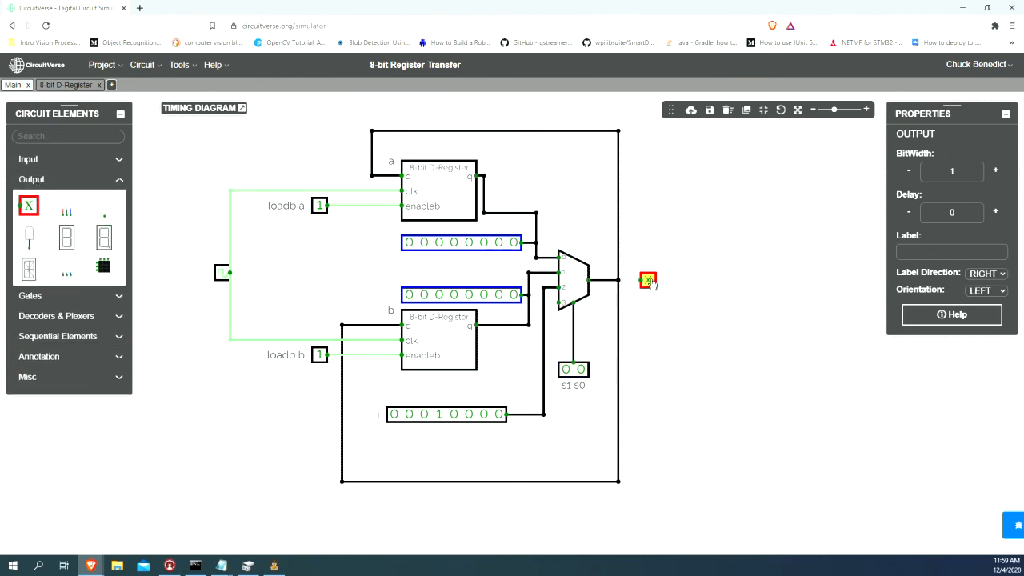
pyautogui.moveTo(653, 285)
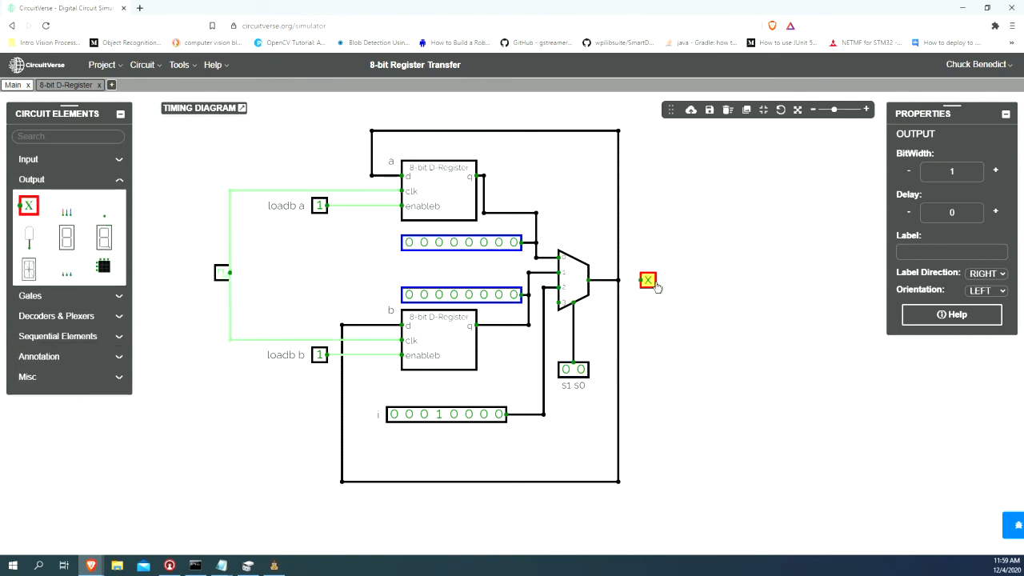
pyautogui.click(951, 251)
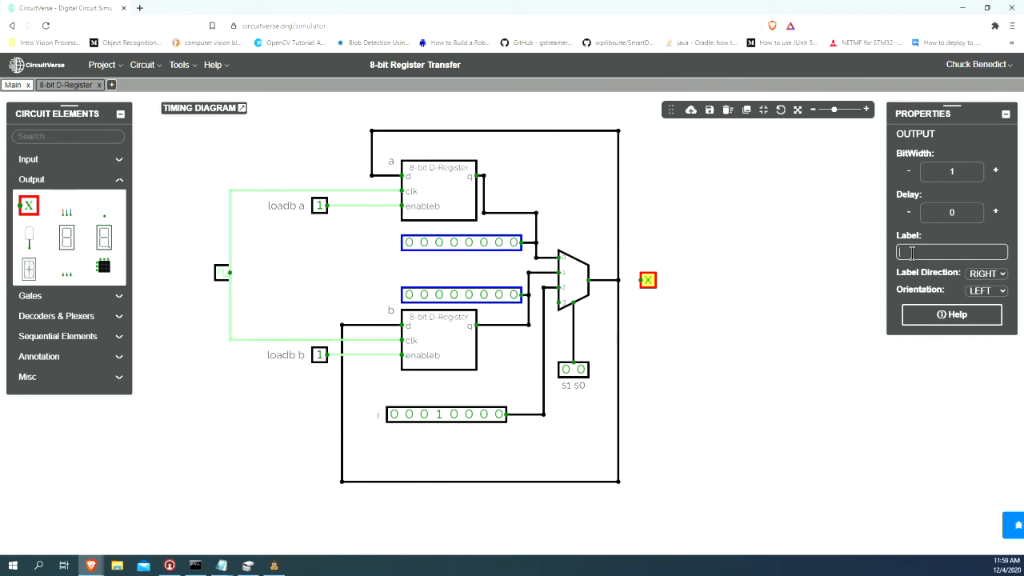
pyautogui.write('data bus')
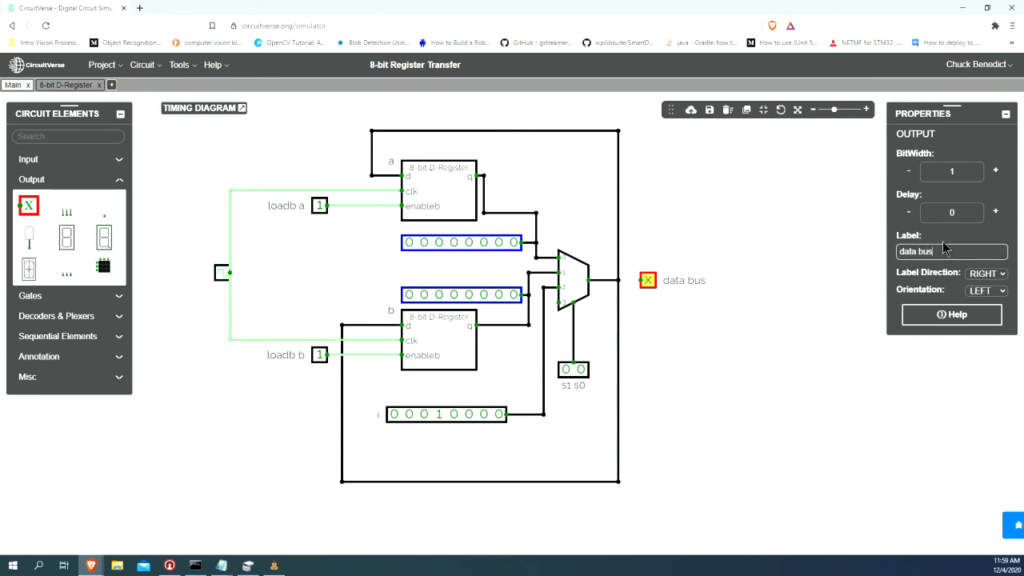
pyautogui.click(995, 170)
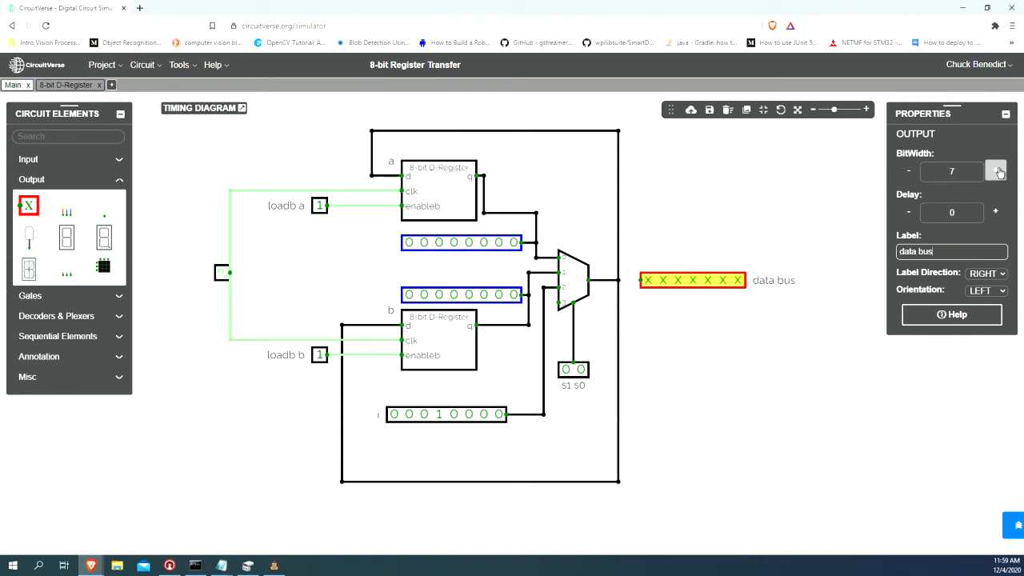
pyautogui.click(996, 171)
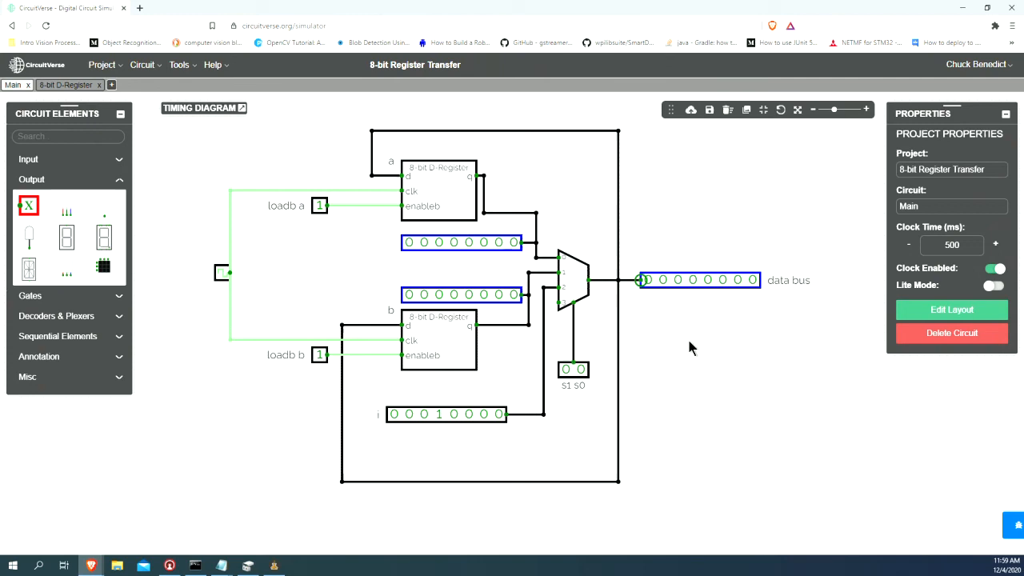
pyautogui.moveTo(664, 392)
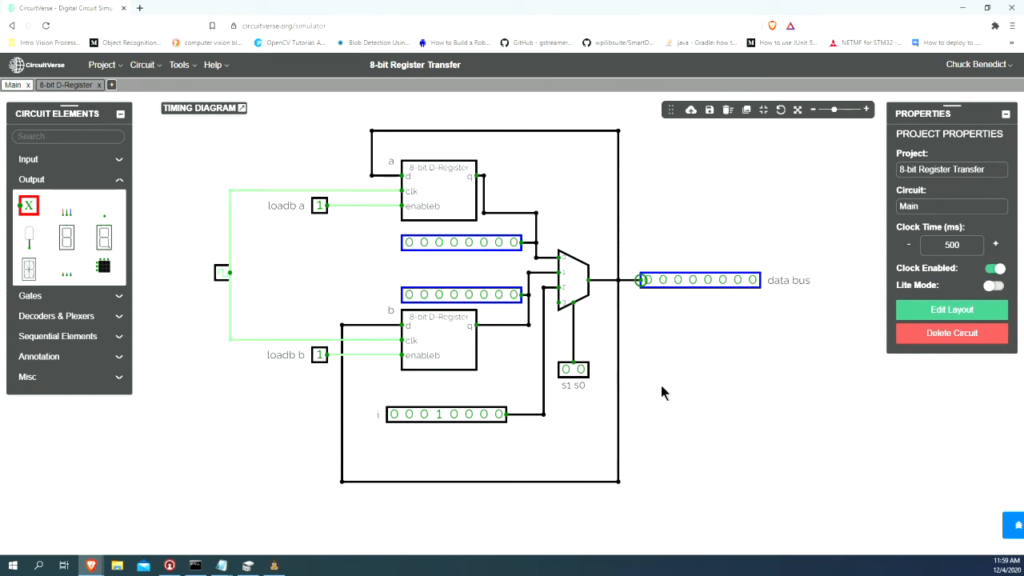
pyautogui.click(321, 205)
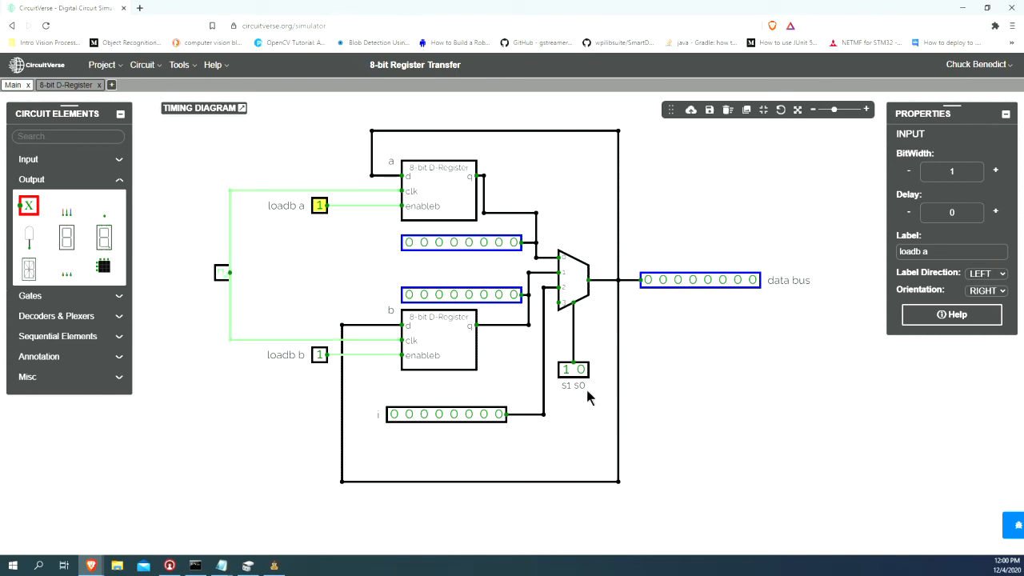
# Step: Toggle input i's bits to 01010101 with select at 10 so the data bus reads 01010101
pyautogui.click(573, 368)
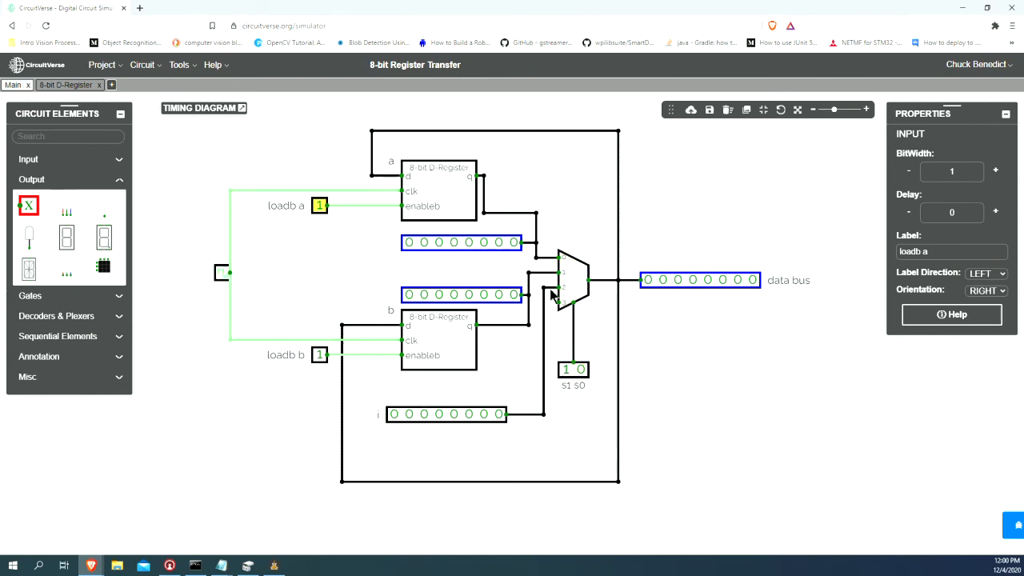
pyautogui.click(445, 414)
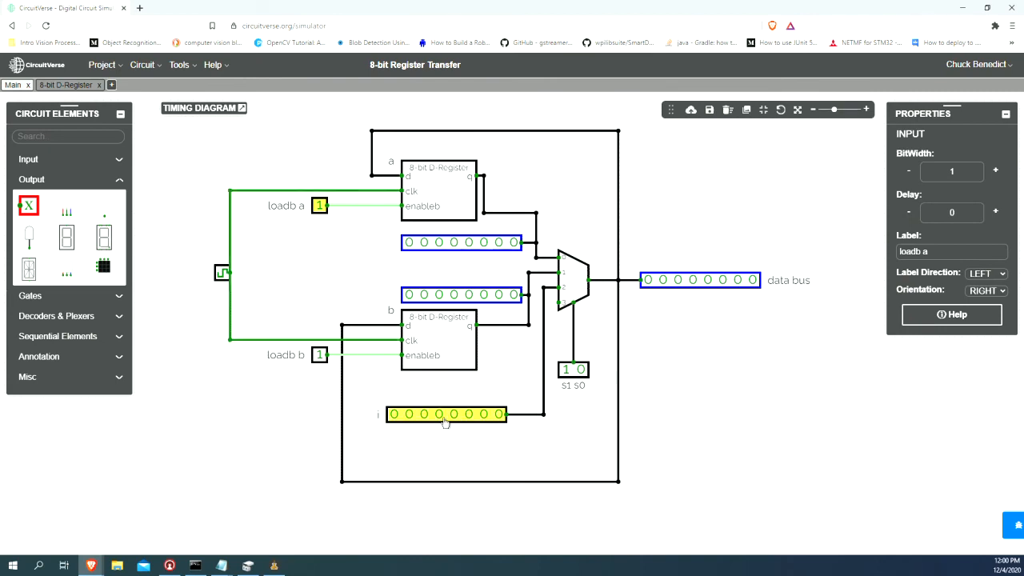
pyautogui.click(573, 280)
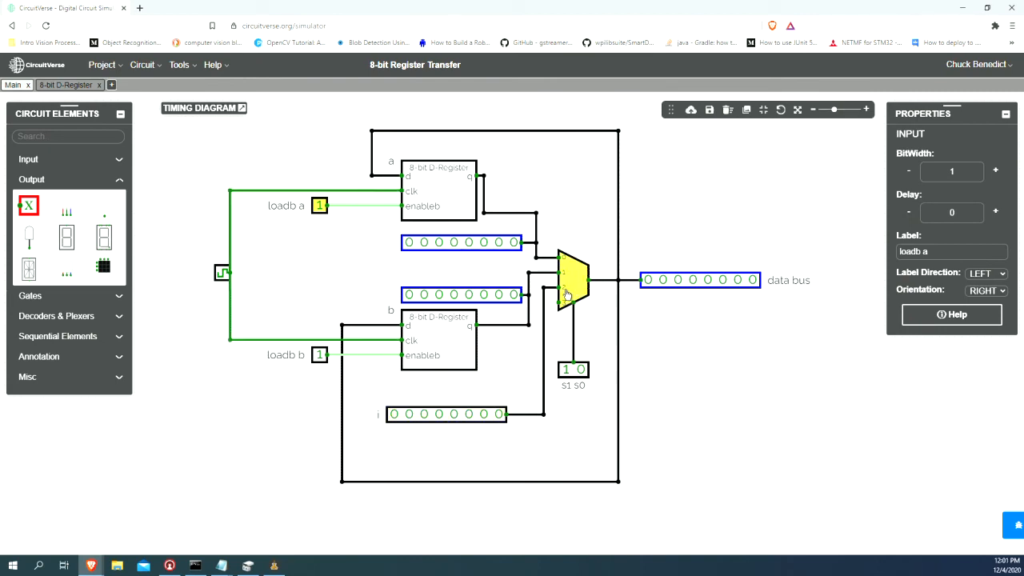
pyautogui.click(701, 280)
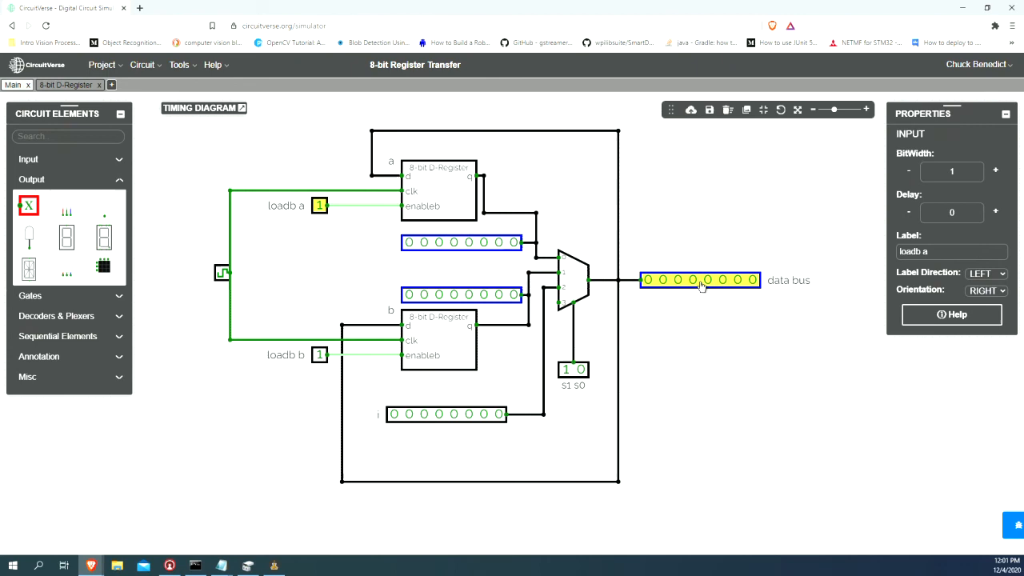
pyautogui.click(408, 414)
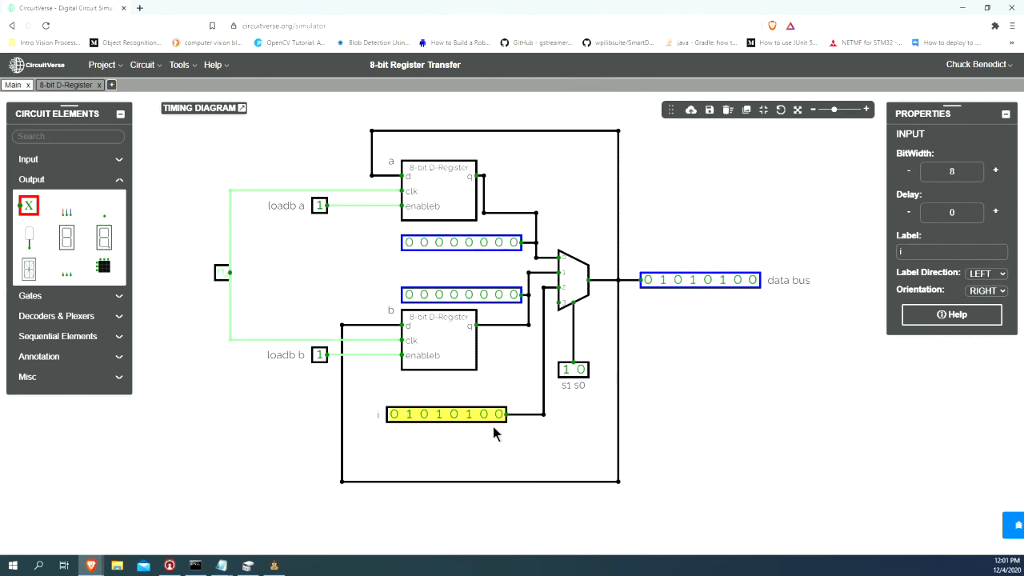
pyautogui.click(496, 413)
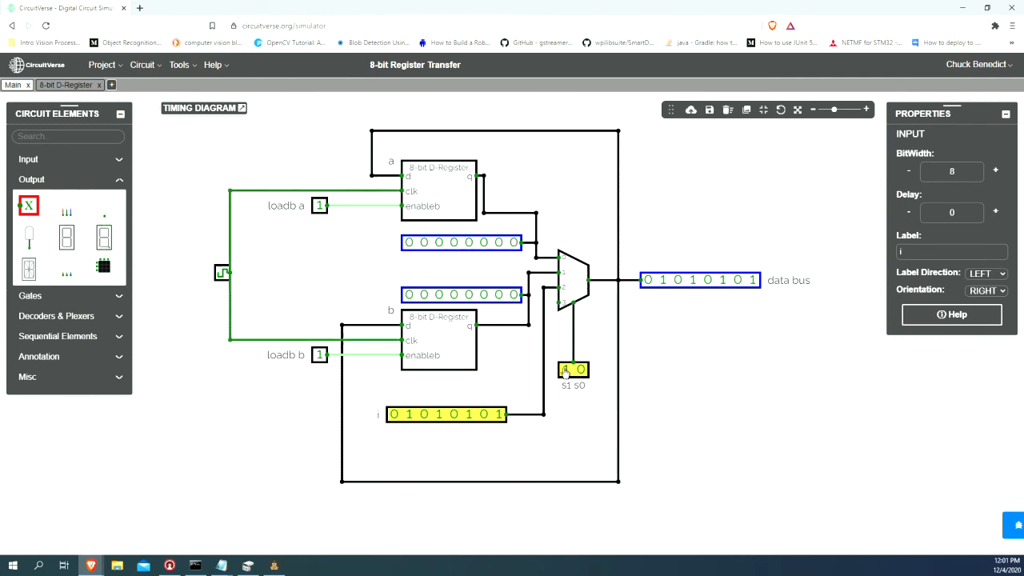
pyautogui.click(566, 369)
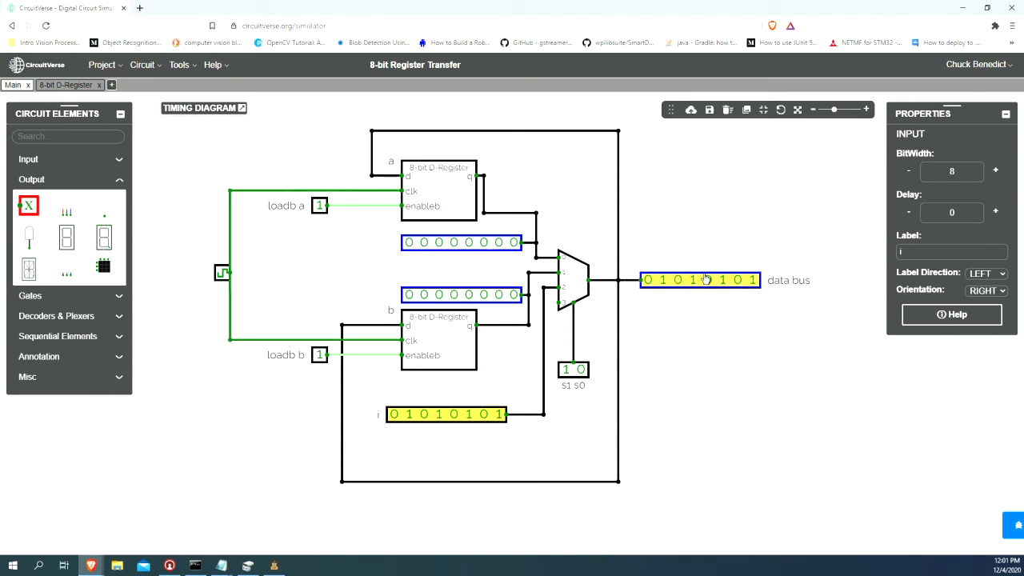
# Step: Enable load a so register A captures 01010101 from the data bus on the clock tick
pyautogui.click(439, 192)
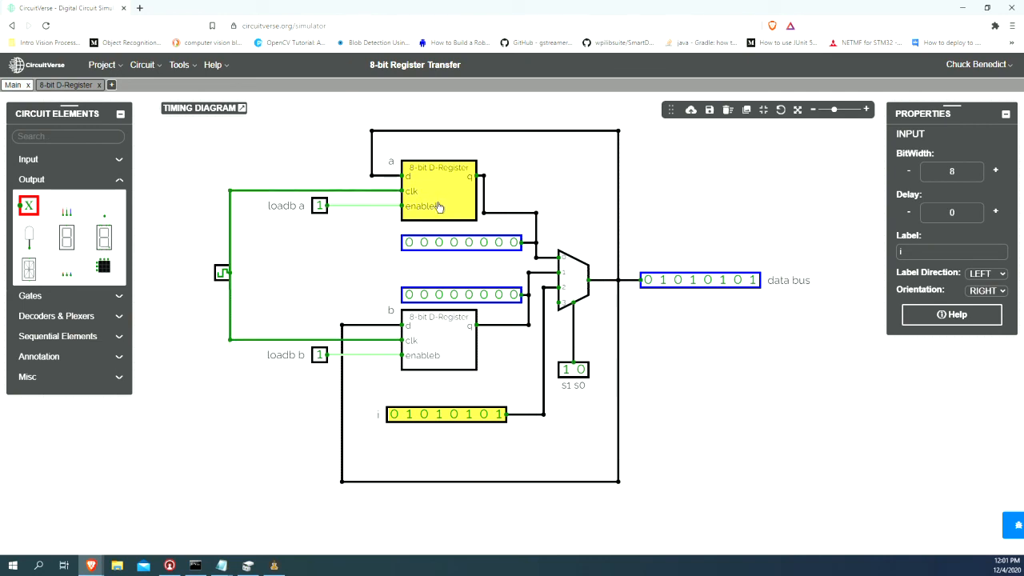
pyautogui.click(320, 205)
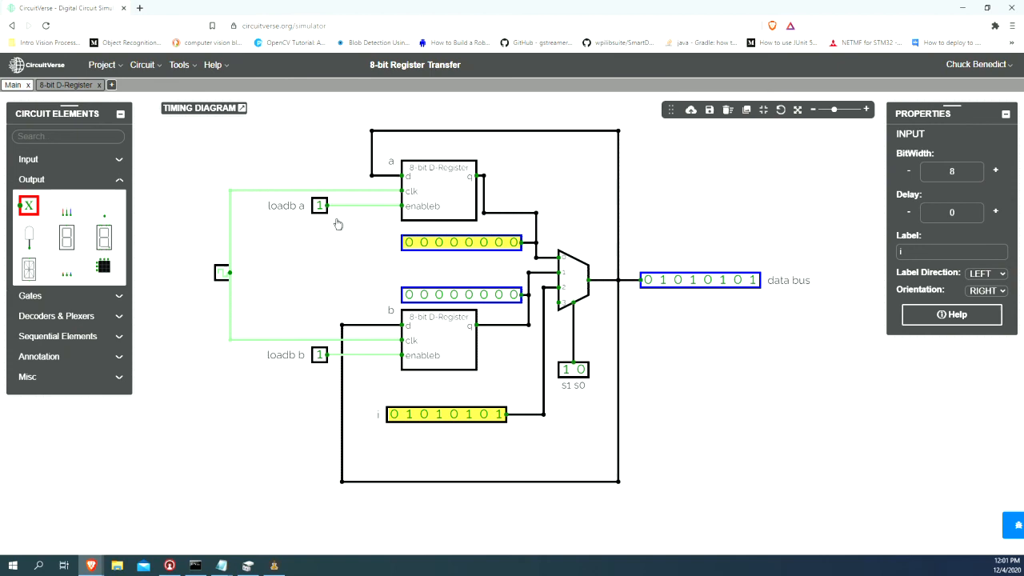
pyautogui.click(320, 205)
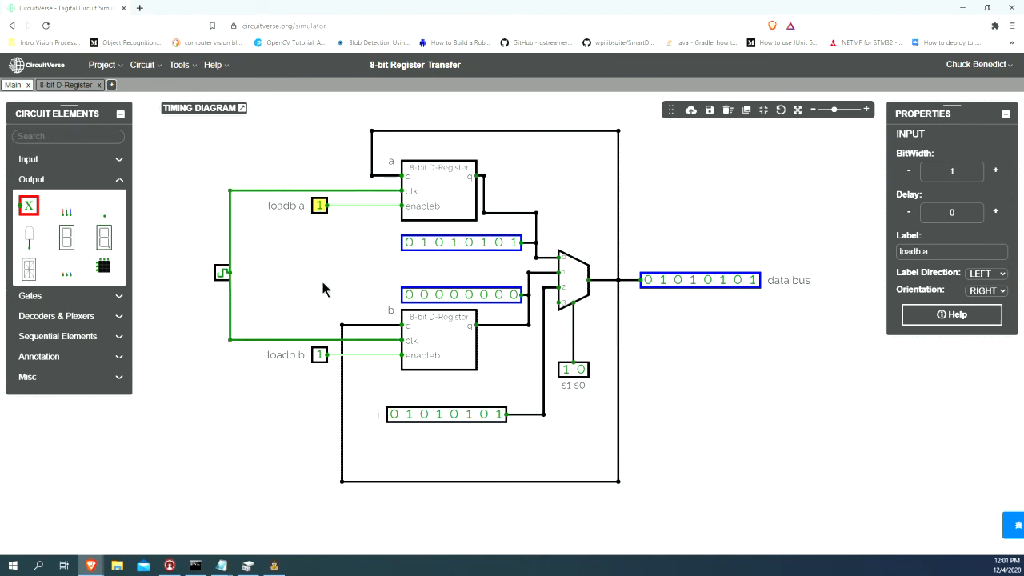
pyautogui.moveTo(561, 408)
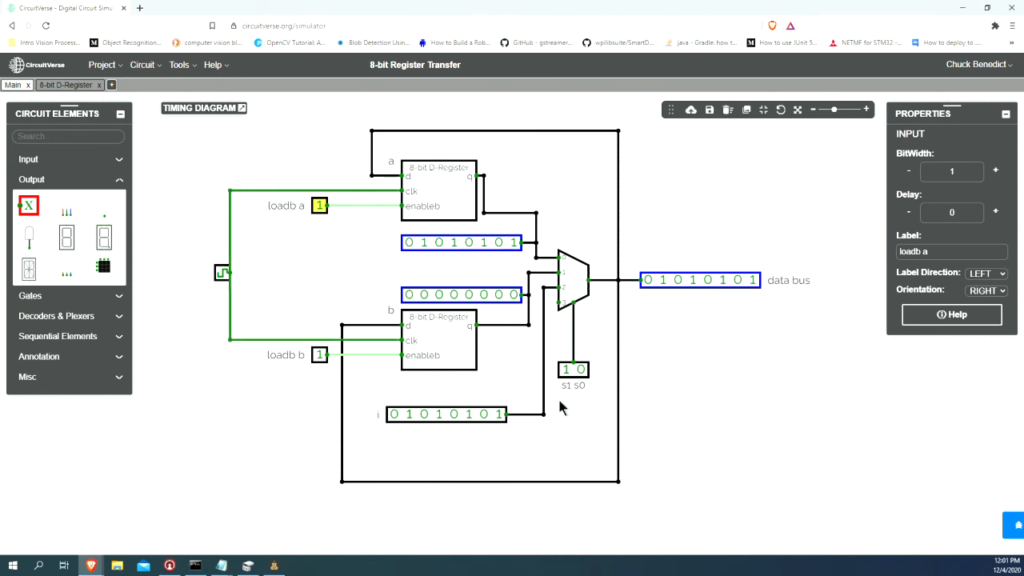
pyautogui.moveTo(573, 405)
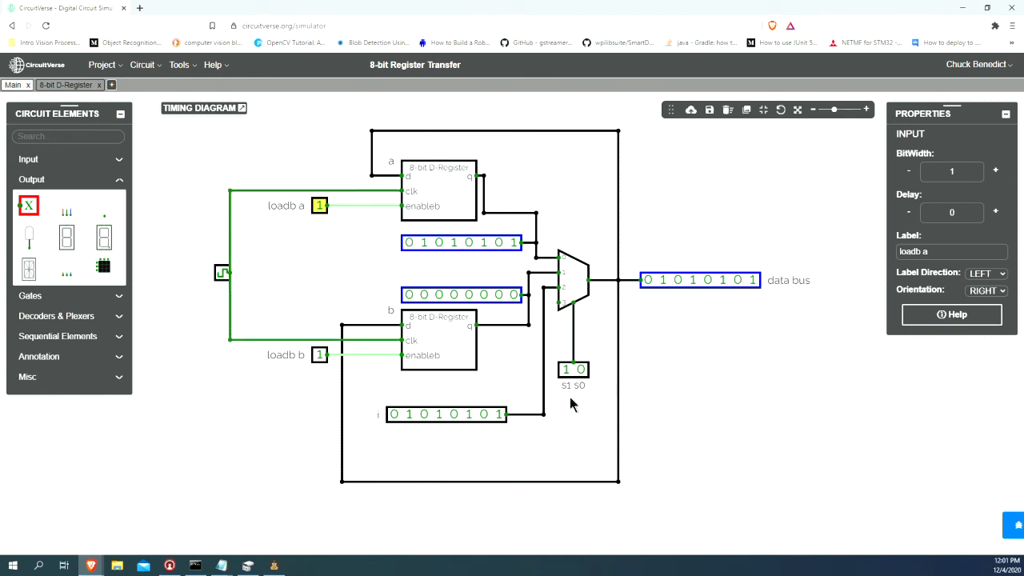
# Step: Reset input i to 00000000 and confirm the bus reads zeros while register A keeps 01010101
pyautogui.click(439, 339)
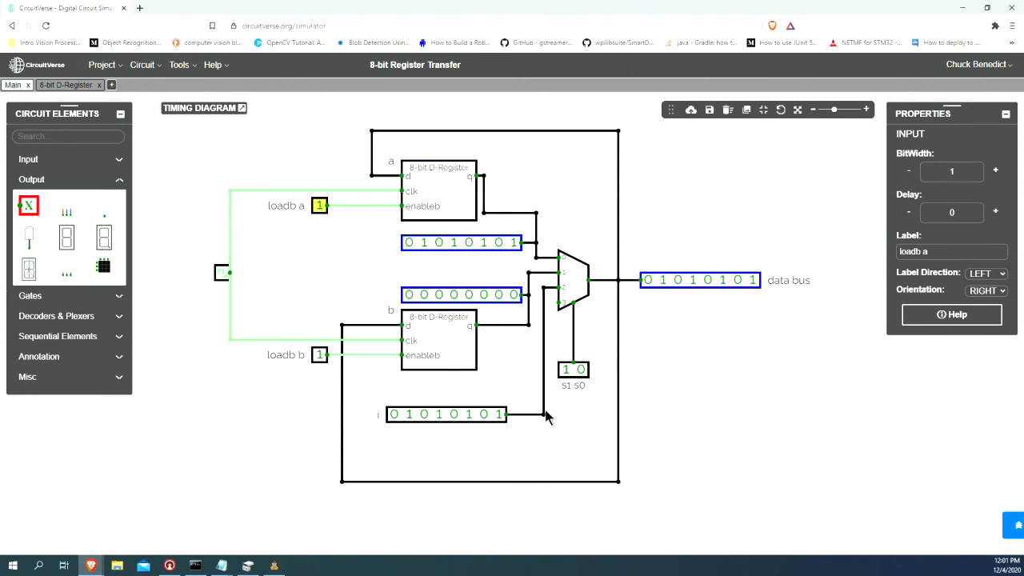
pyautogui.click(444, 415)
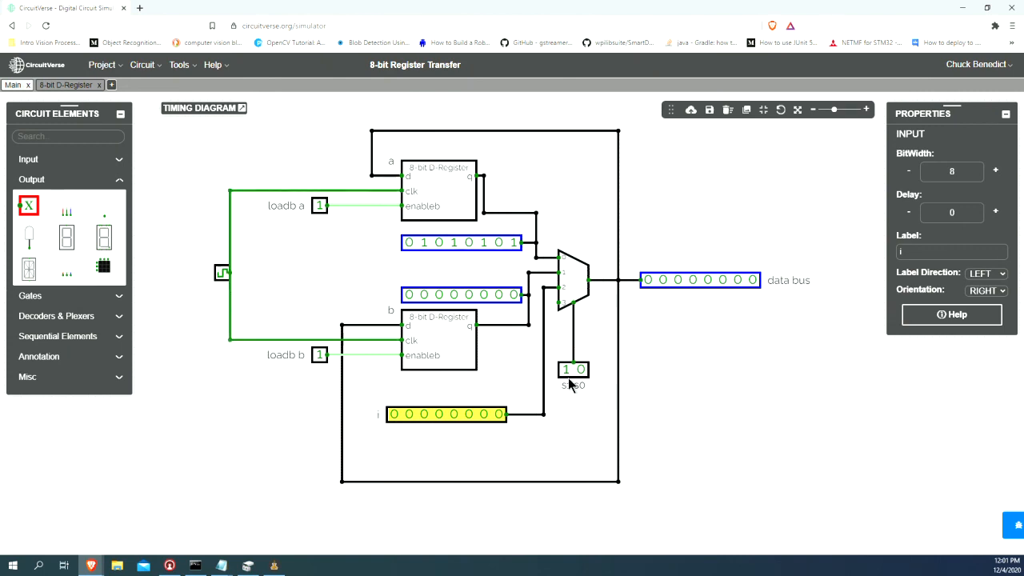
pyautogui.click(573, 368)
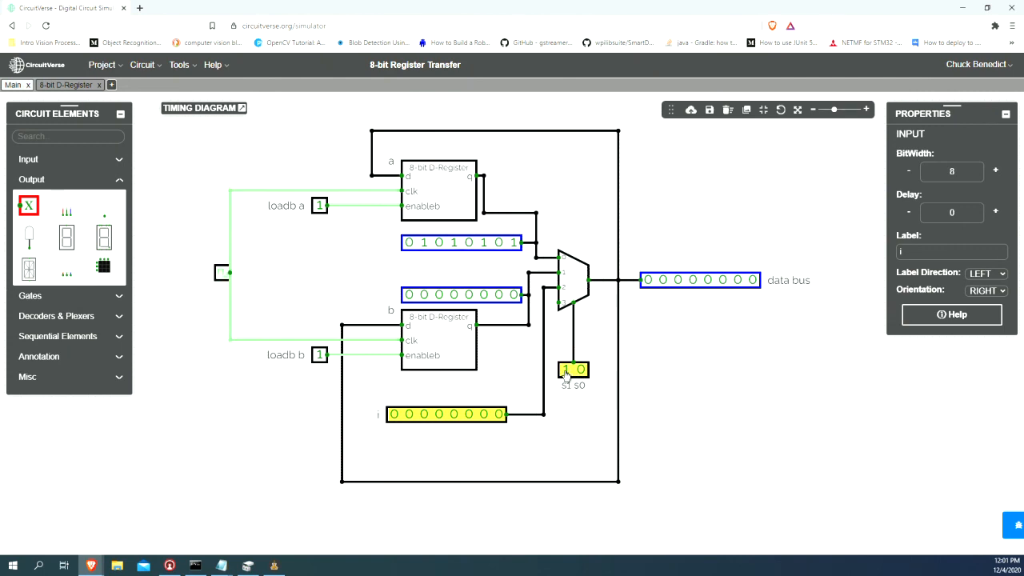
pyautogui.click(573, 280)
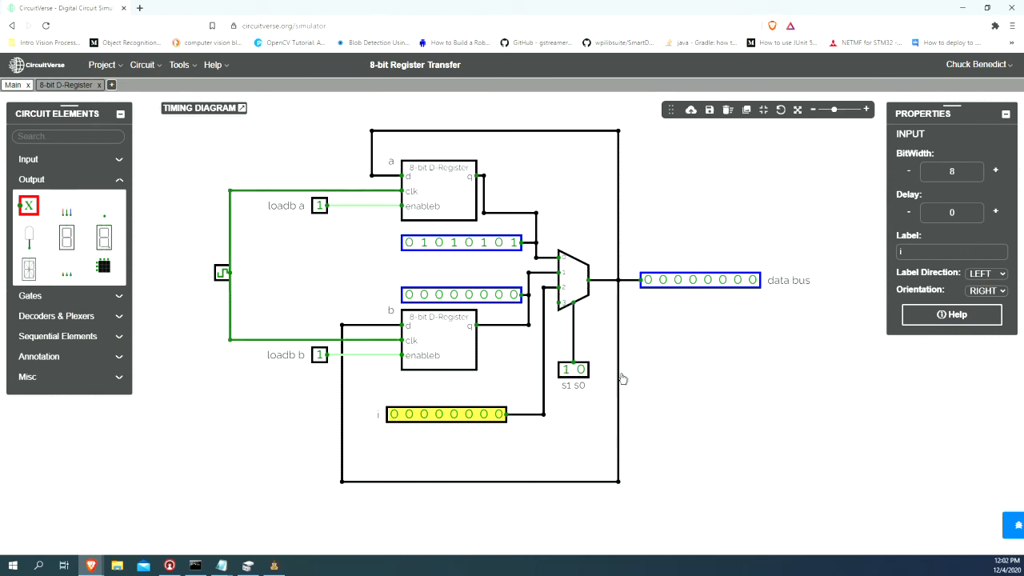
pyautogui.click(701, 280)
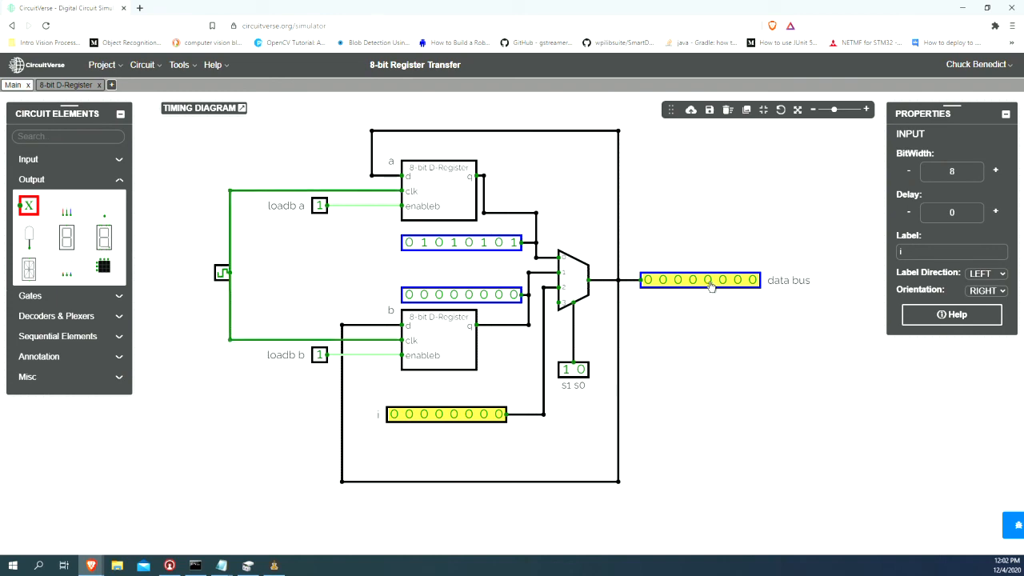
pyautogui.click(438, 243)
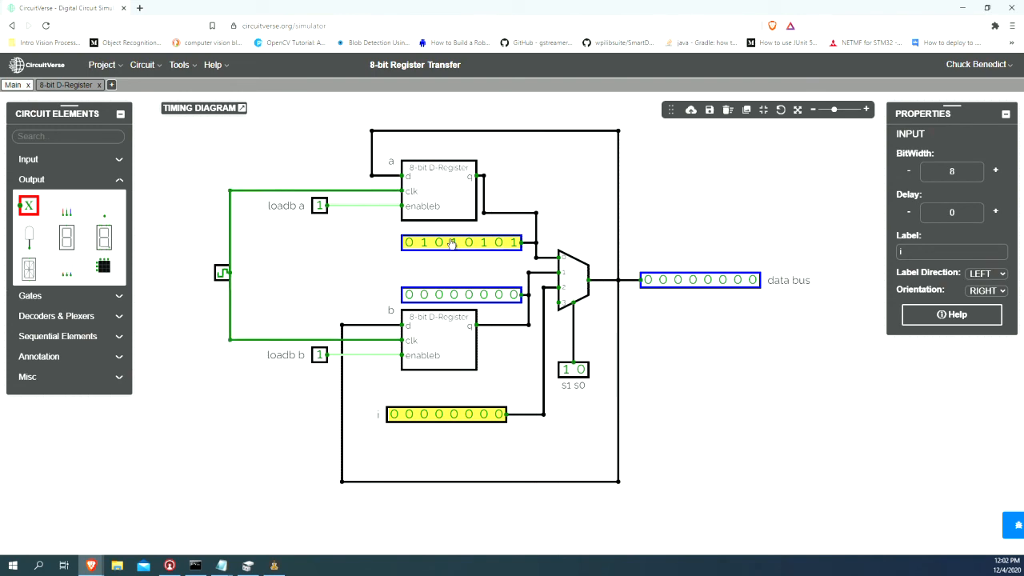
pyautogui.click(568, 280)
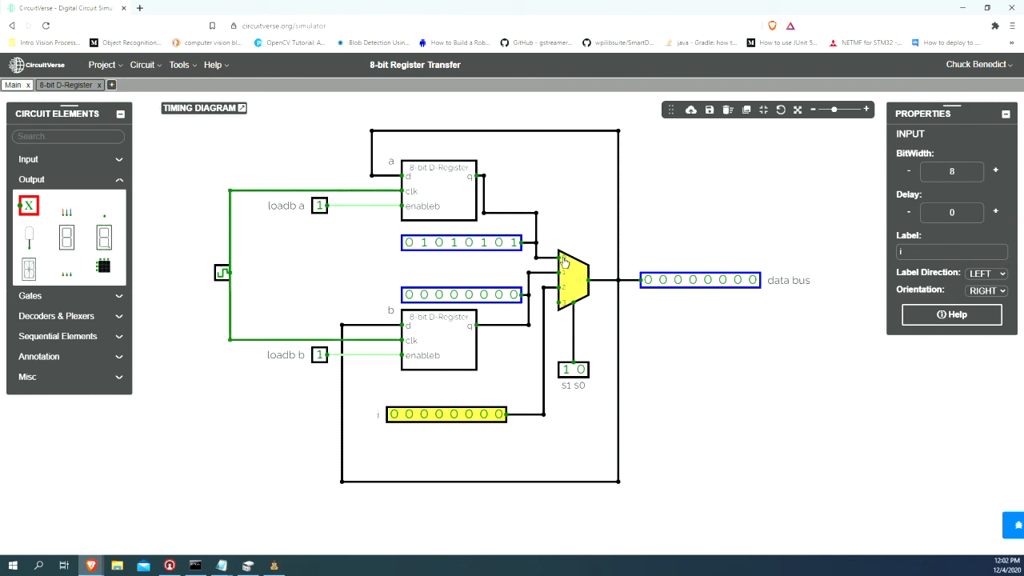
# Step: Set select s1 s0 to 0 0 so register A's 01010101 drives the data bus
pyautogui.click(570, 280)
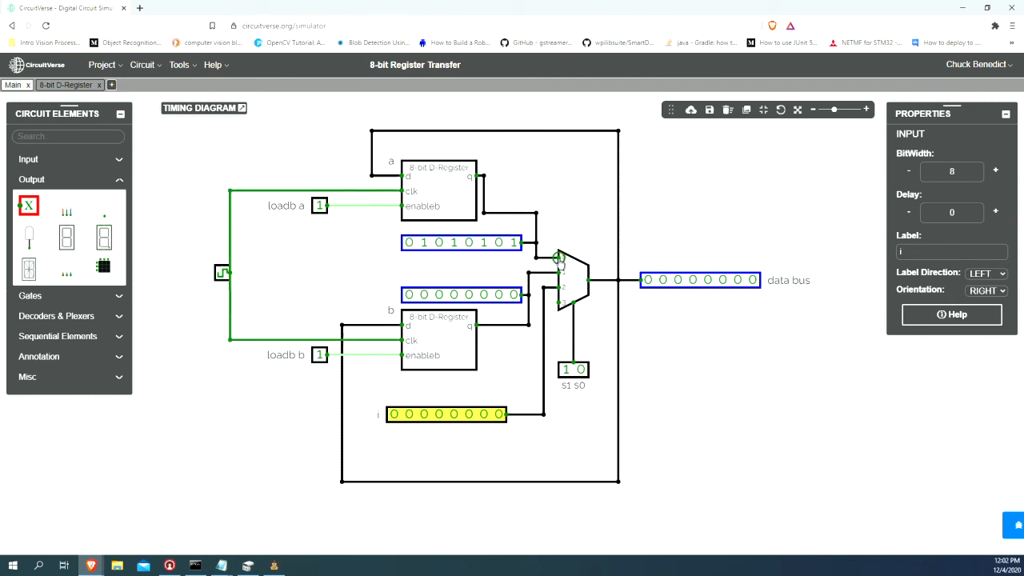
pyautogui.click(573, 368)
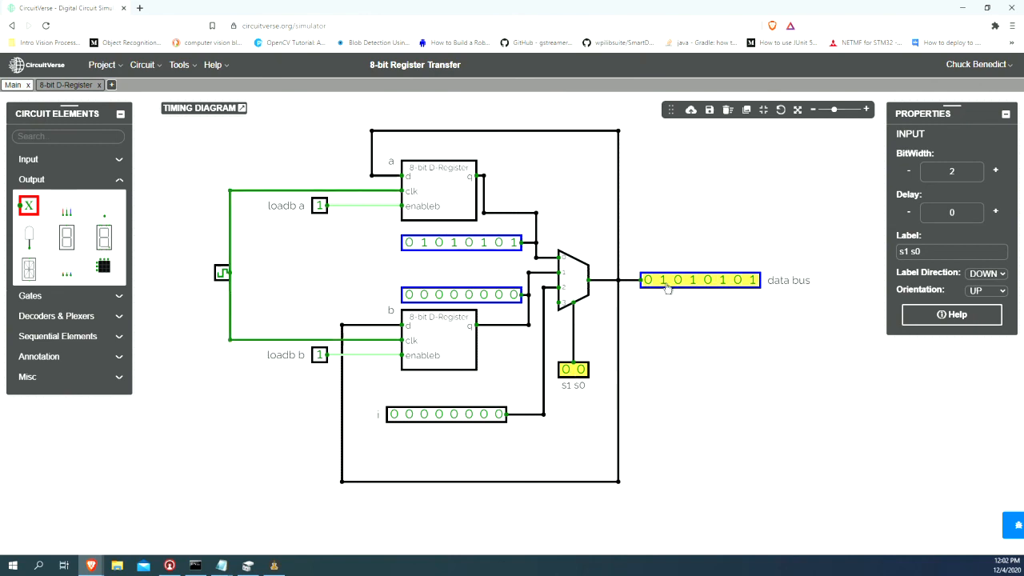
pyautogui.click(460, 243)
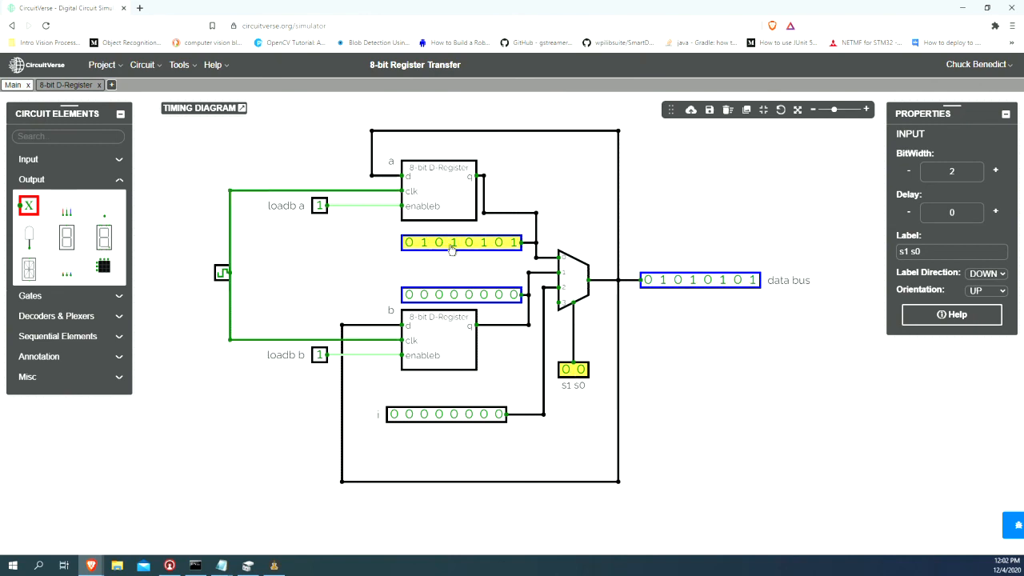
pyautogui.click(728, 262)
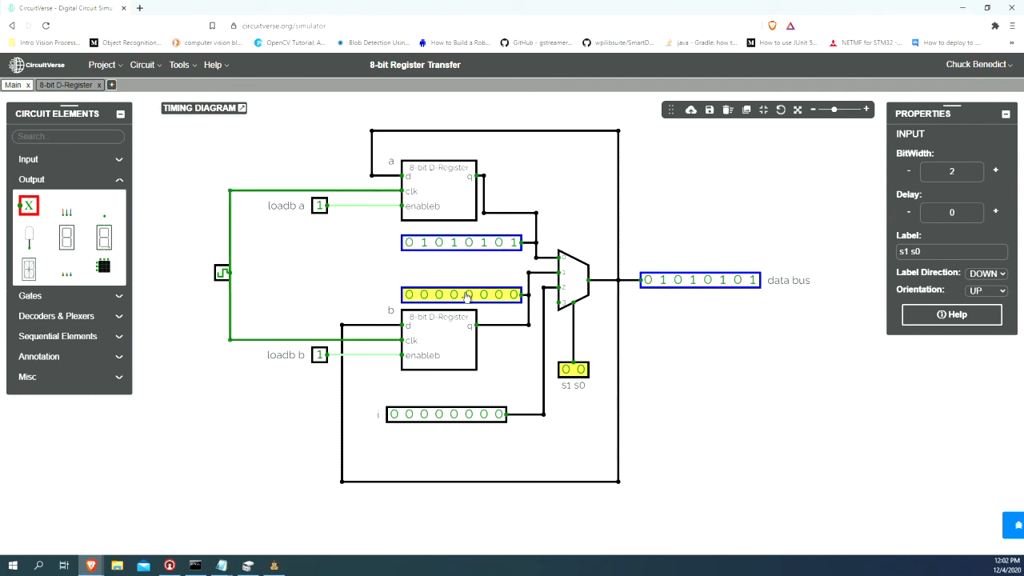
# Step: Toggle load b so register B stores 01010101 from the bus
pyautogui.click(319, 356)
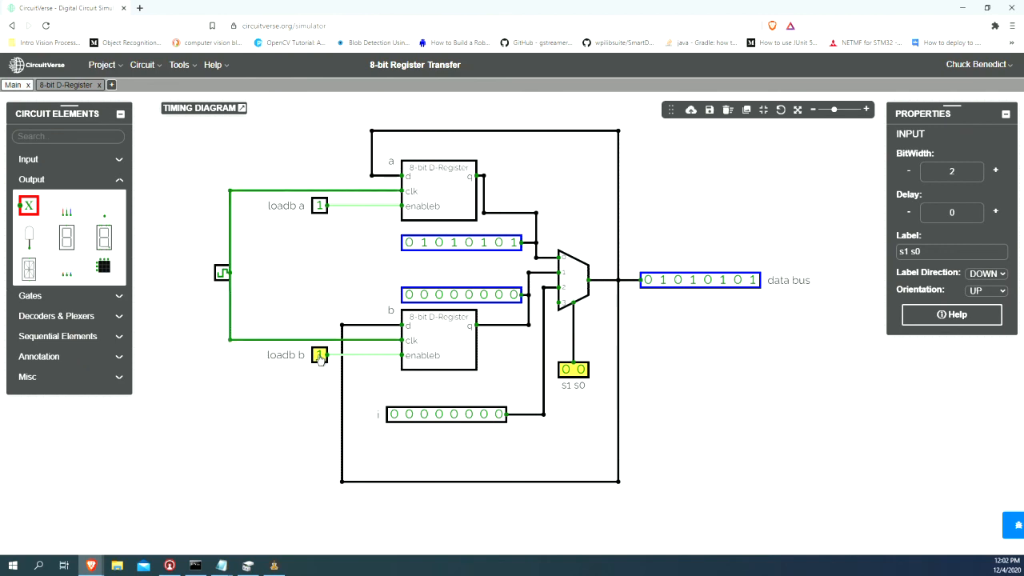
pyautogui.click(320, 355)
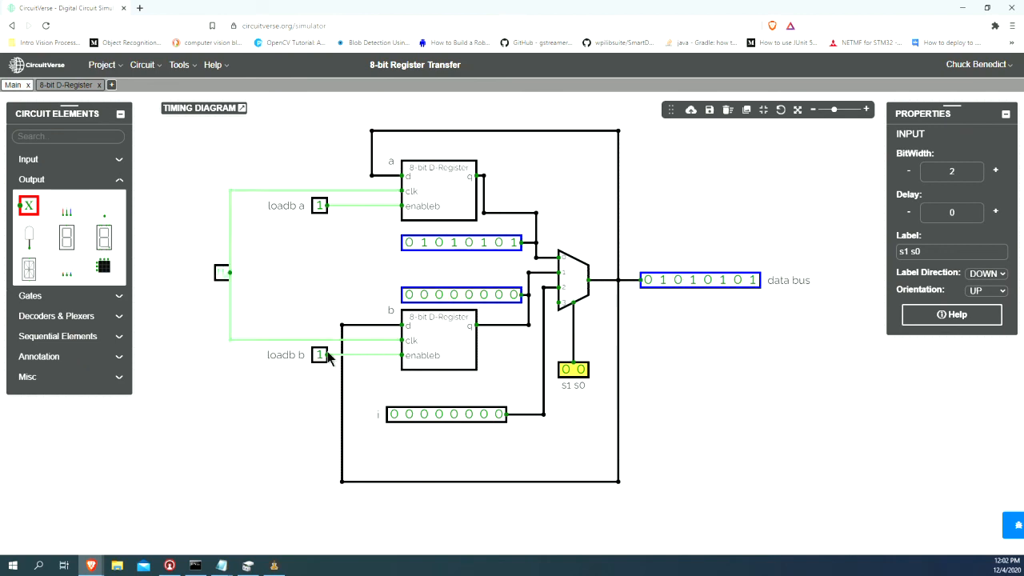
pyautogui.click(320, 355)
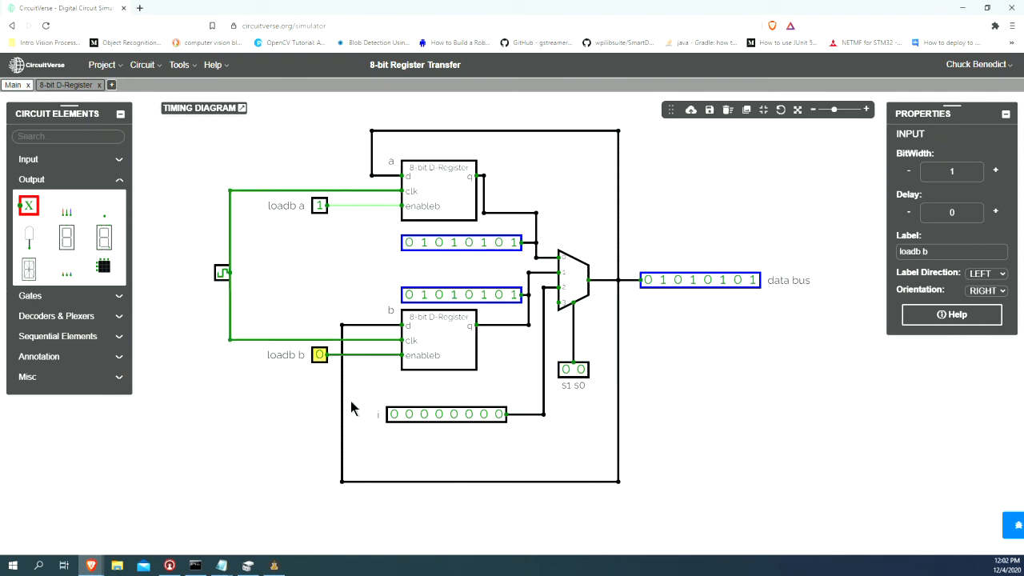
pyautogui.moveTo(691, 438)
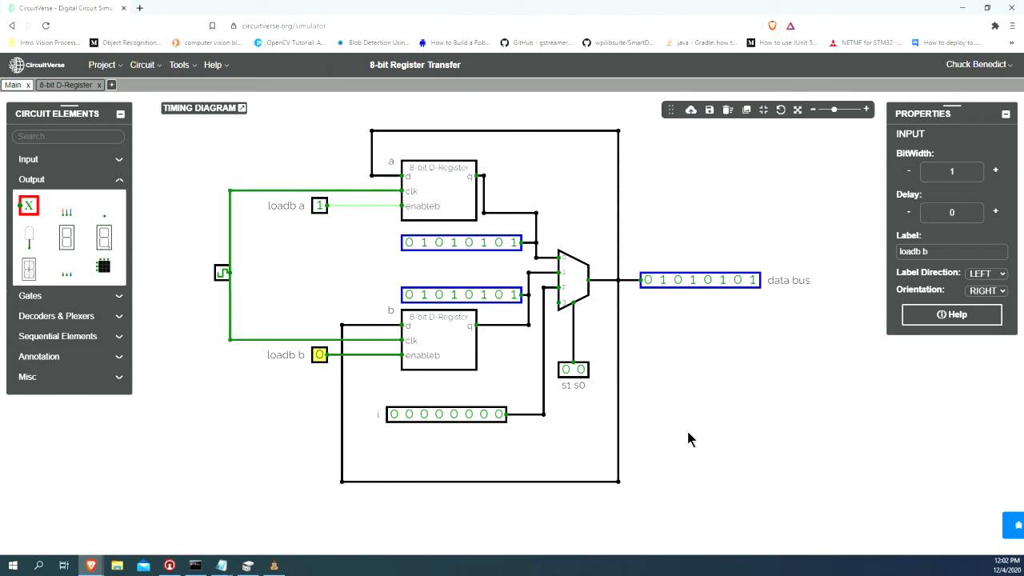
pyautogui.moveTo(659, 430)
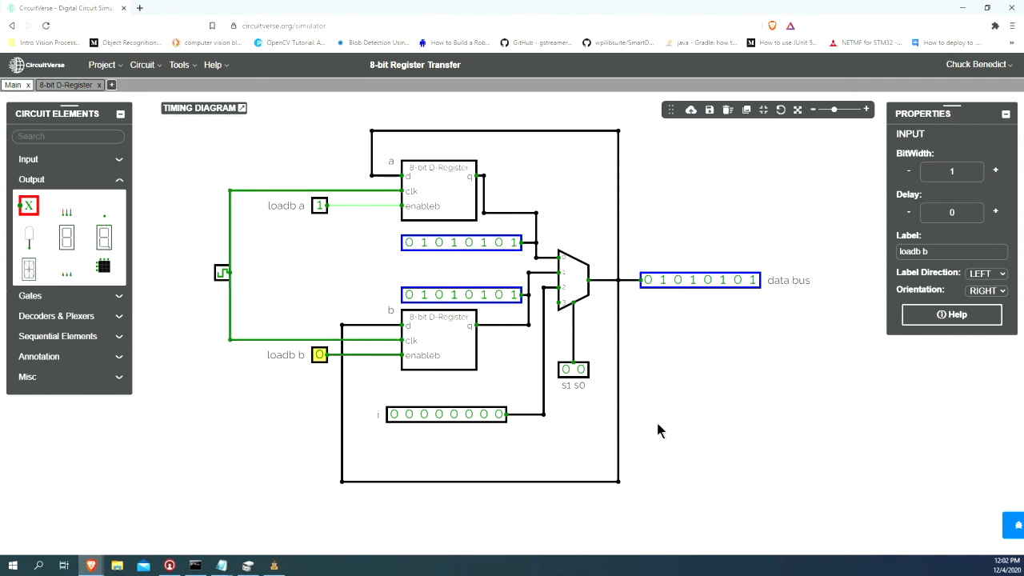
pyautogui.moveTo(712, 430)
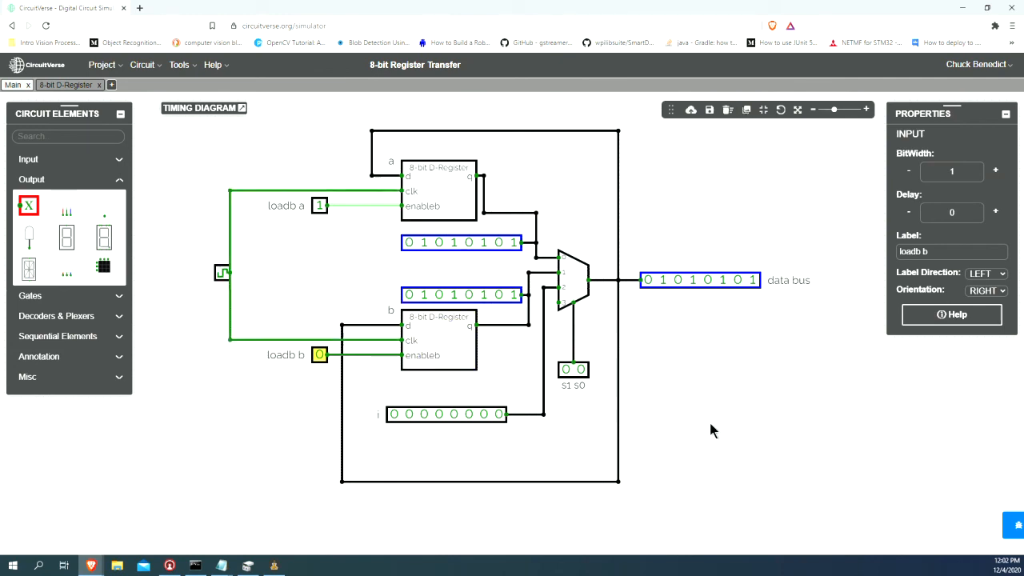